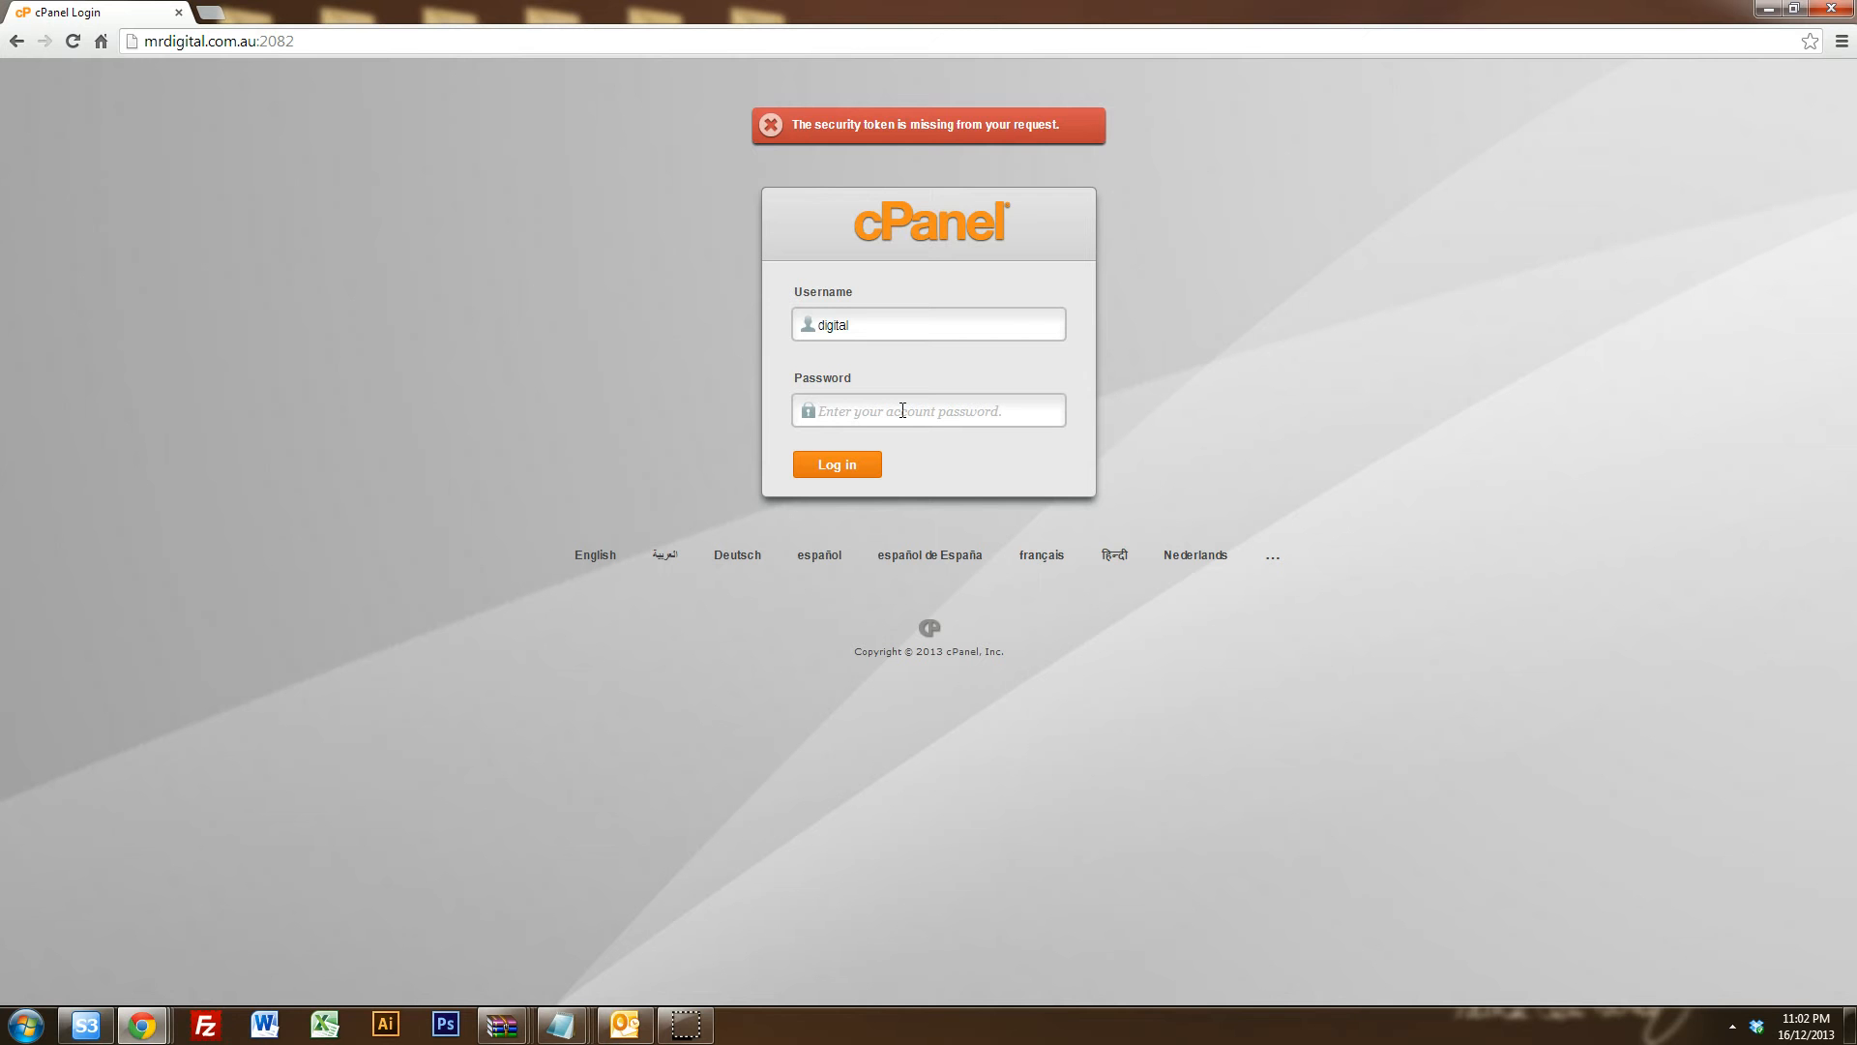
- Log in to the cPanel account with its password to reach the dashboard
type("••")
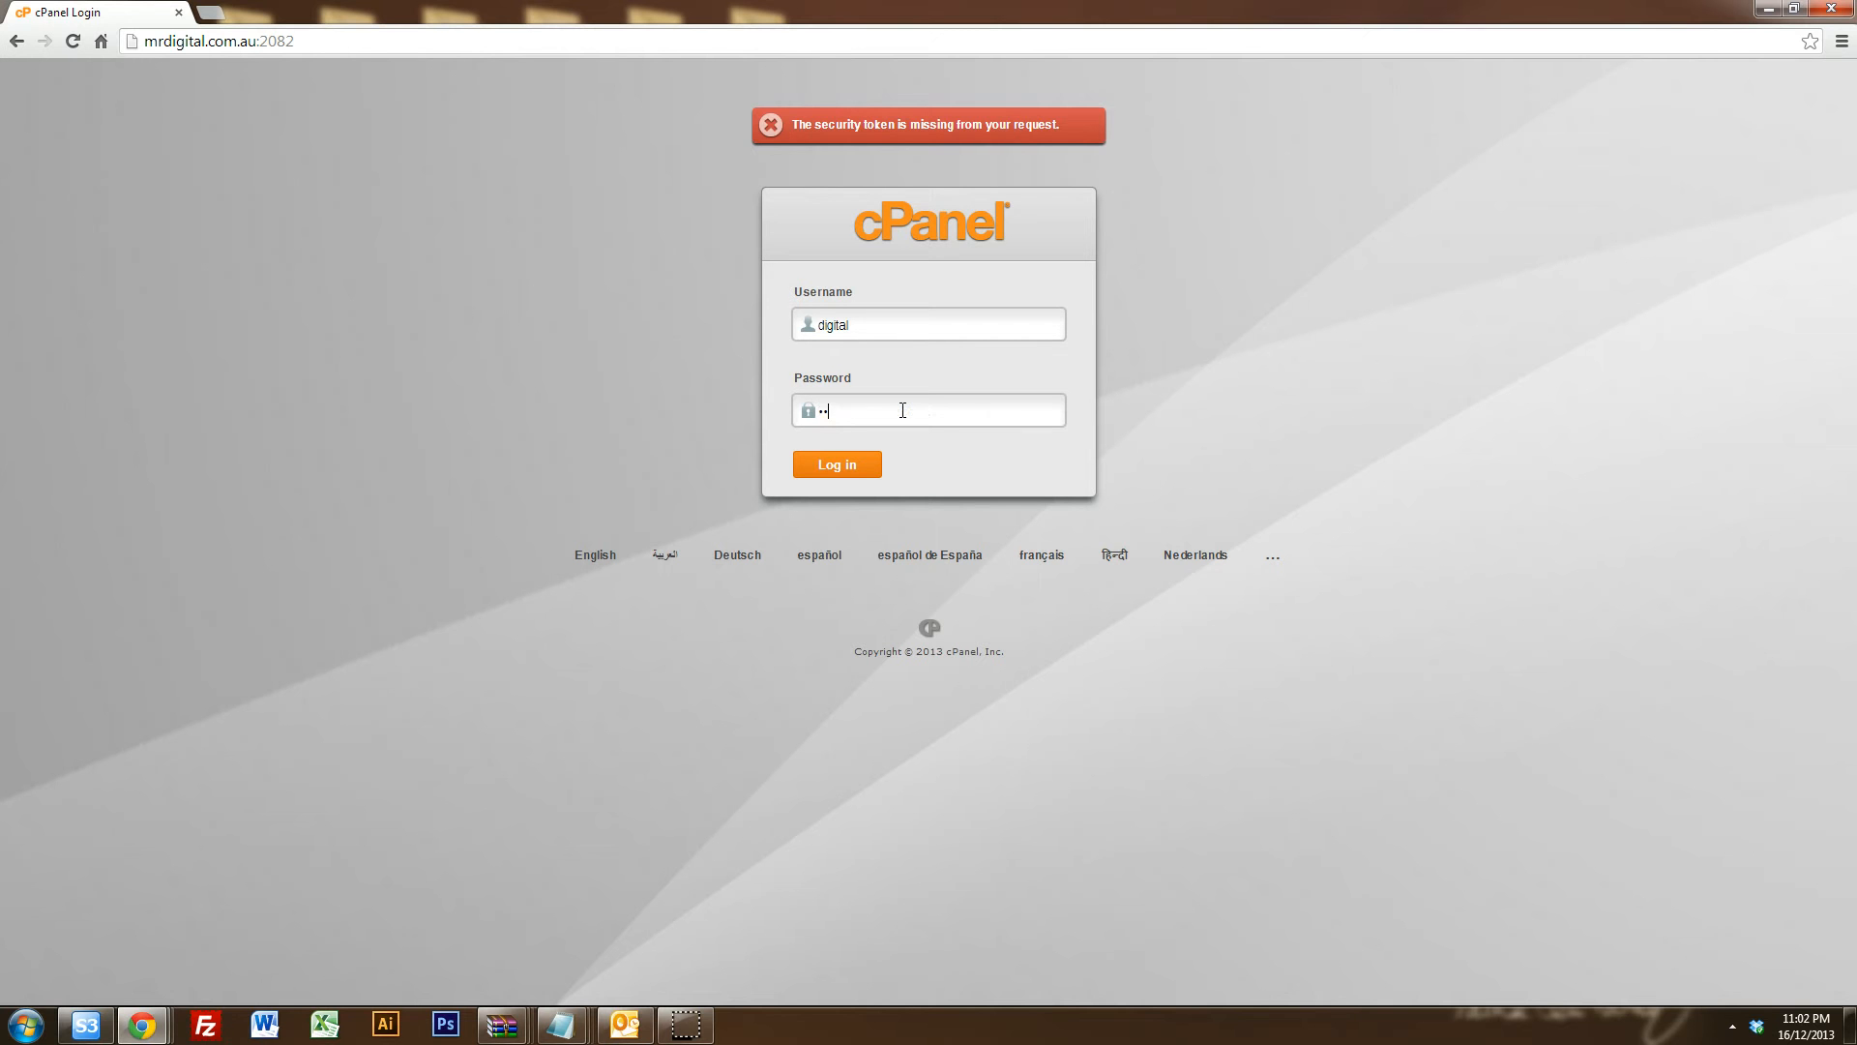
left_click(834, 464)
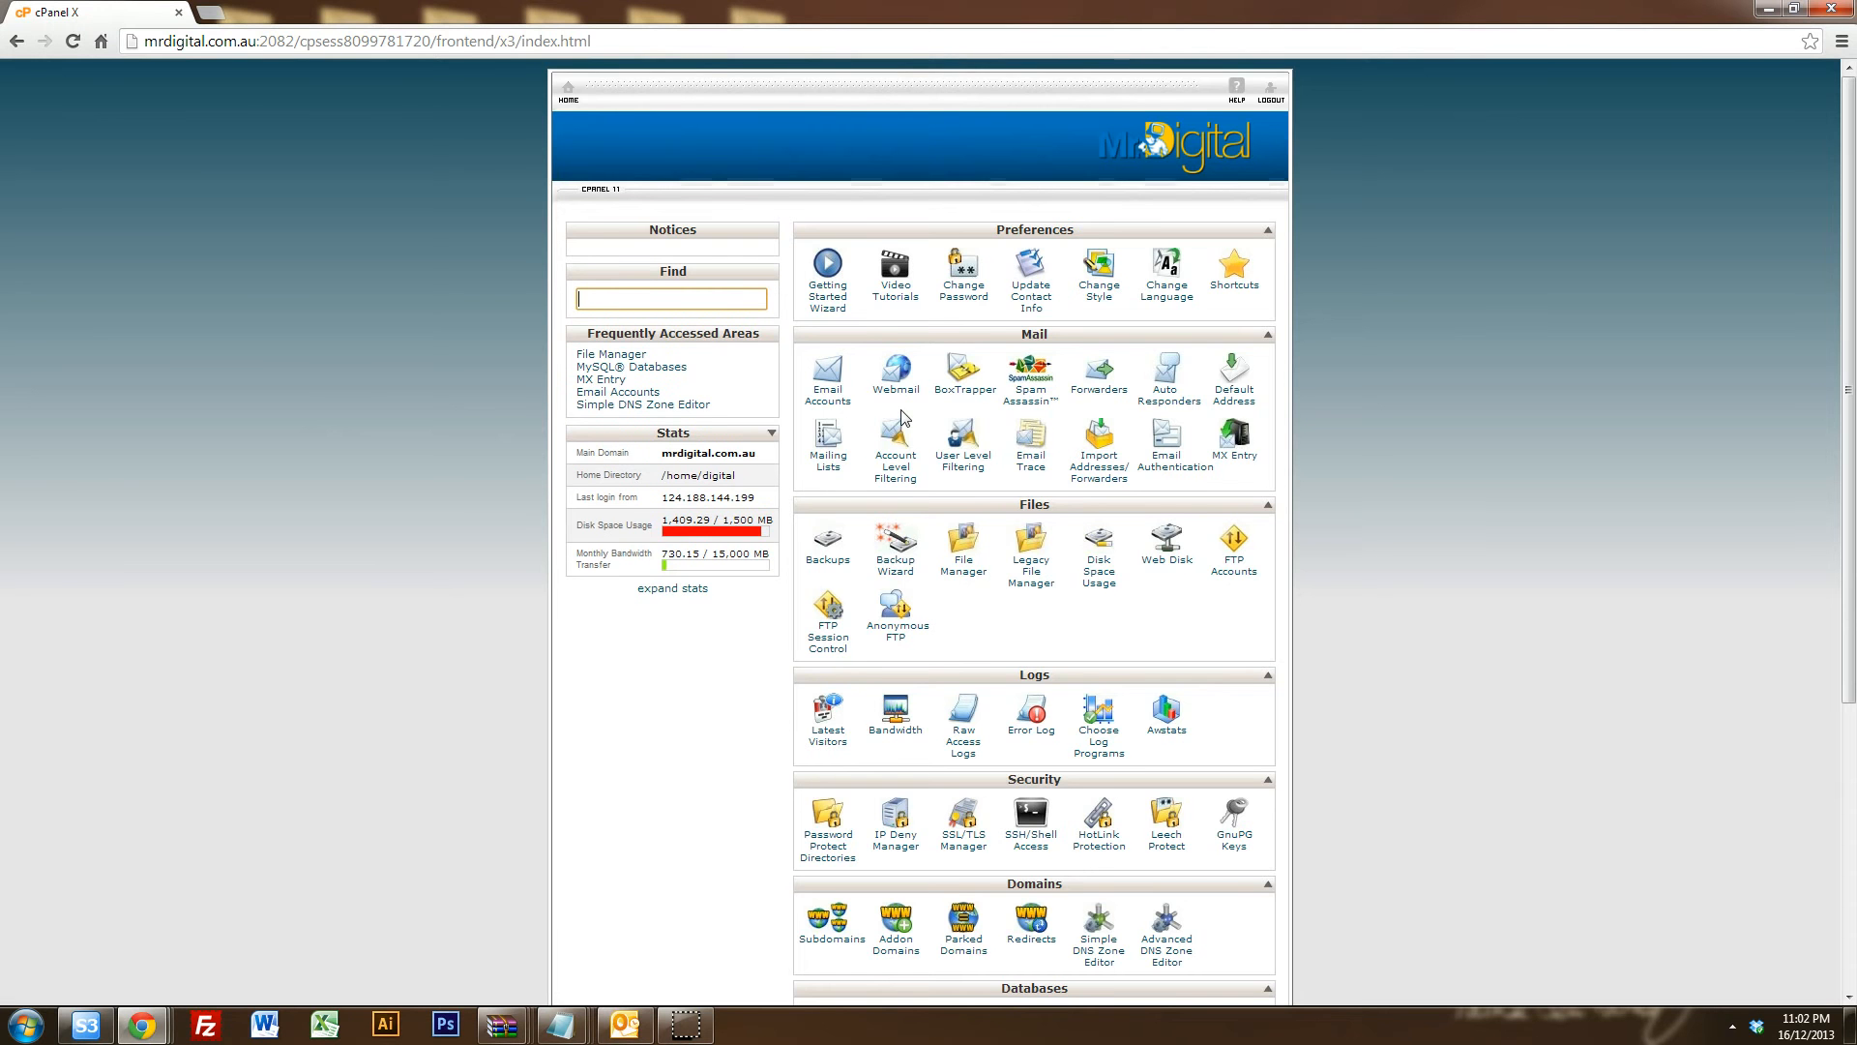
mouse_move(827, 368)
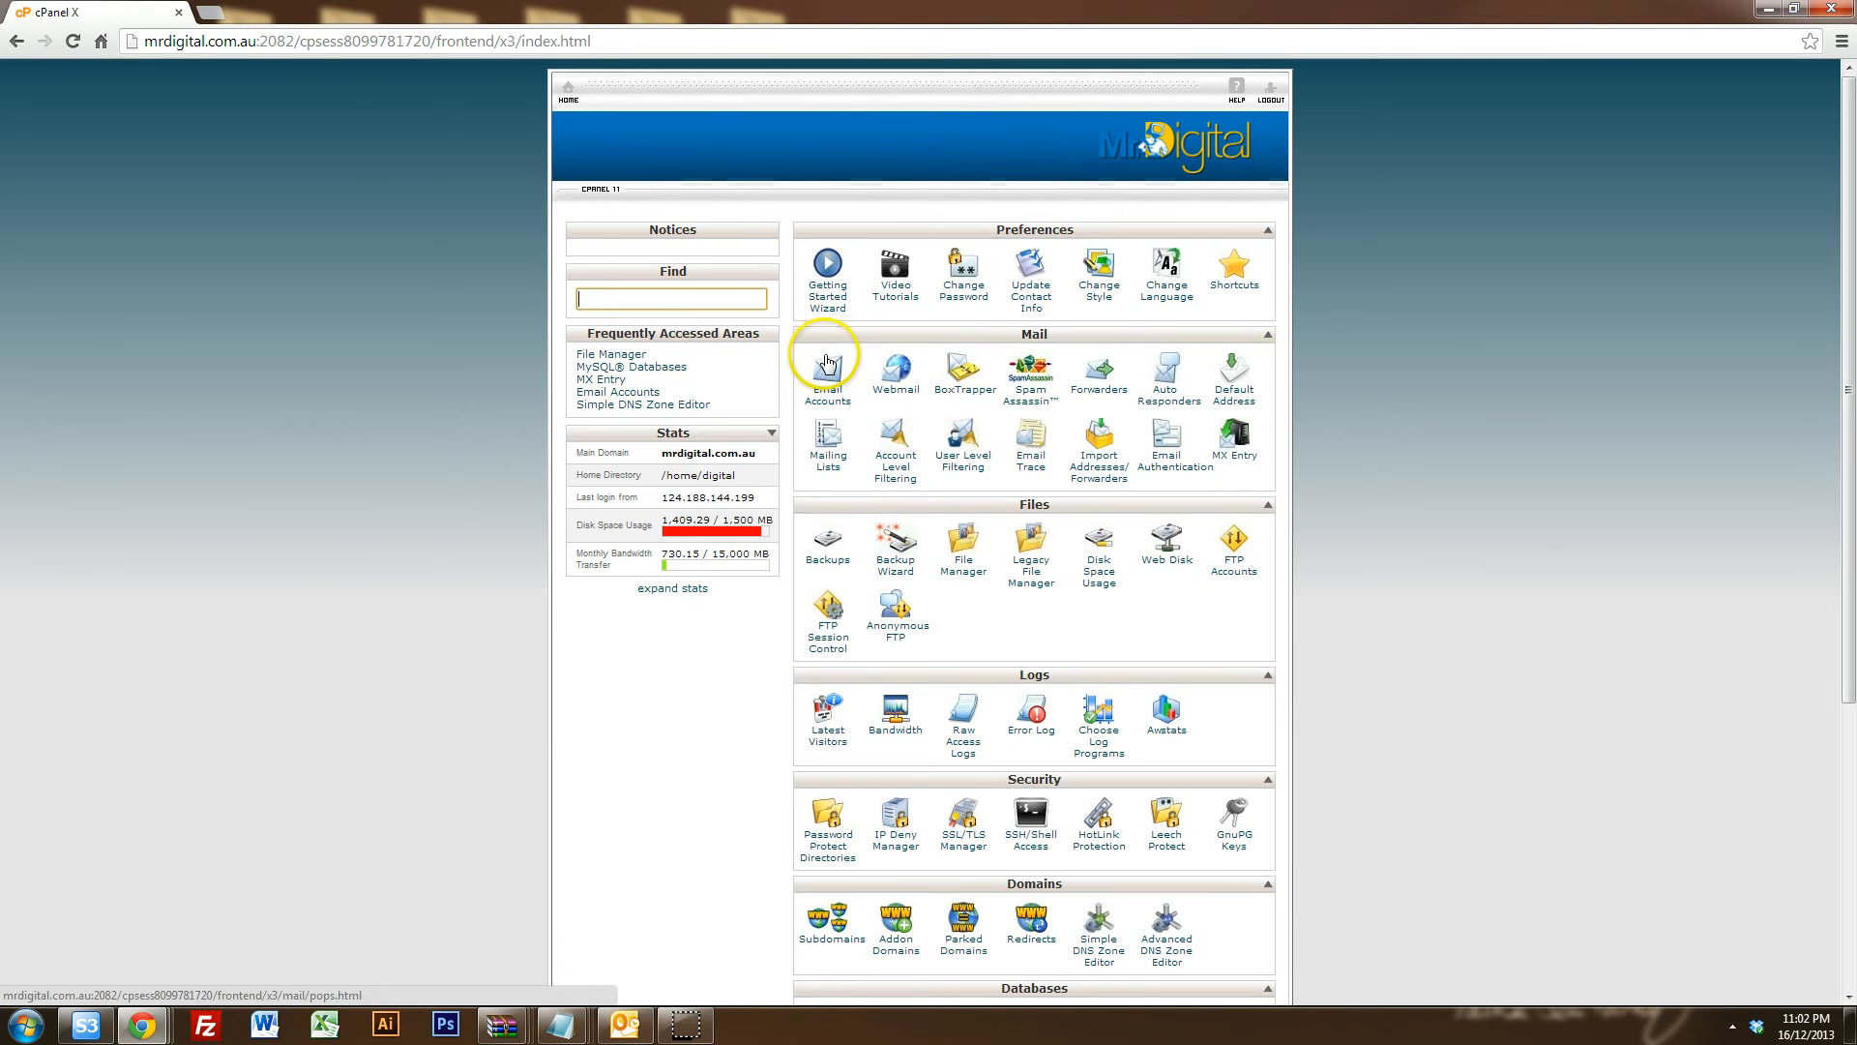
left_click(827, 374)
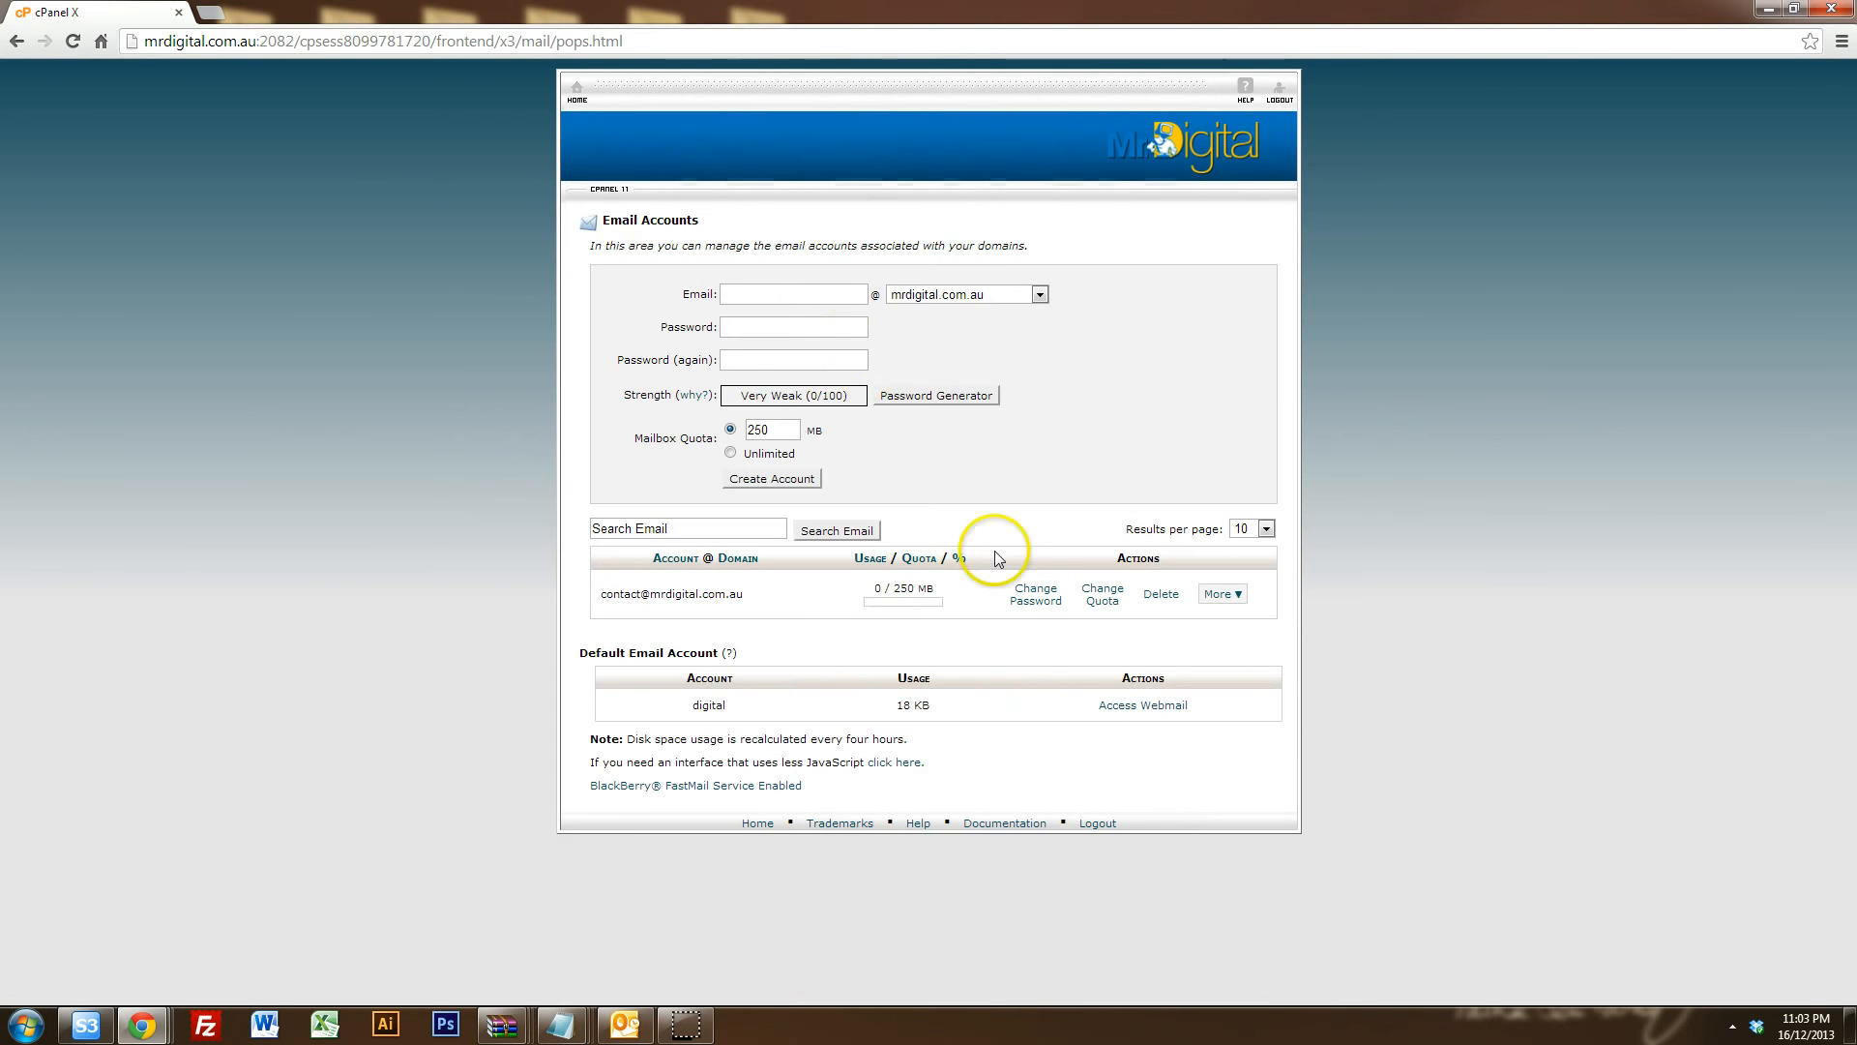
left_click(1160, 593)
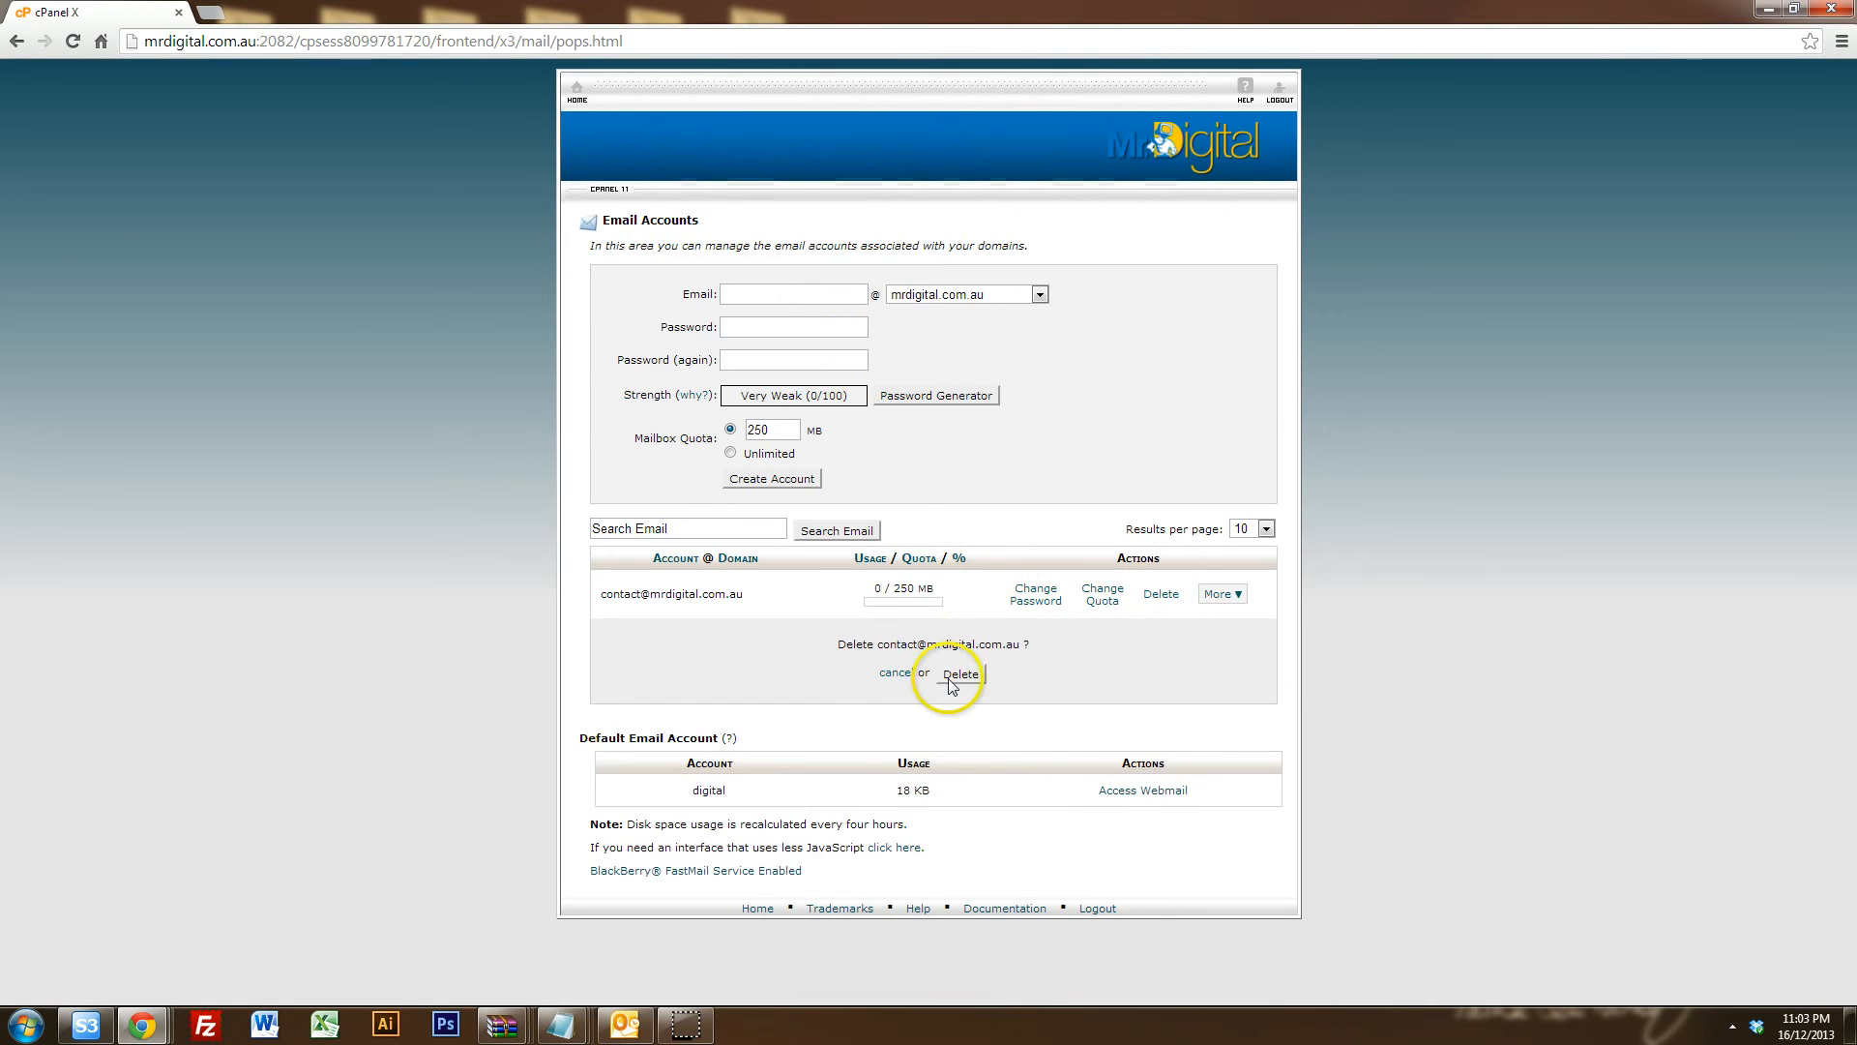
left_click(960, 674)
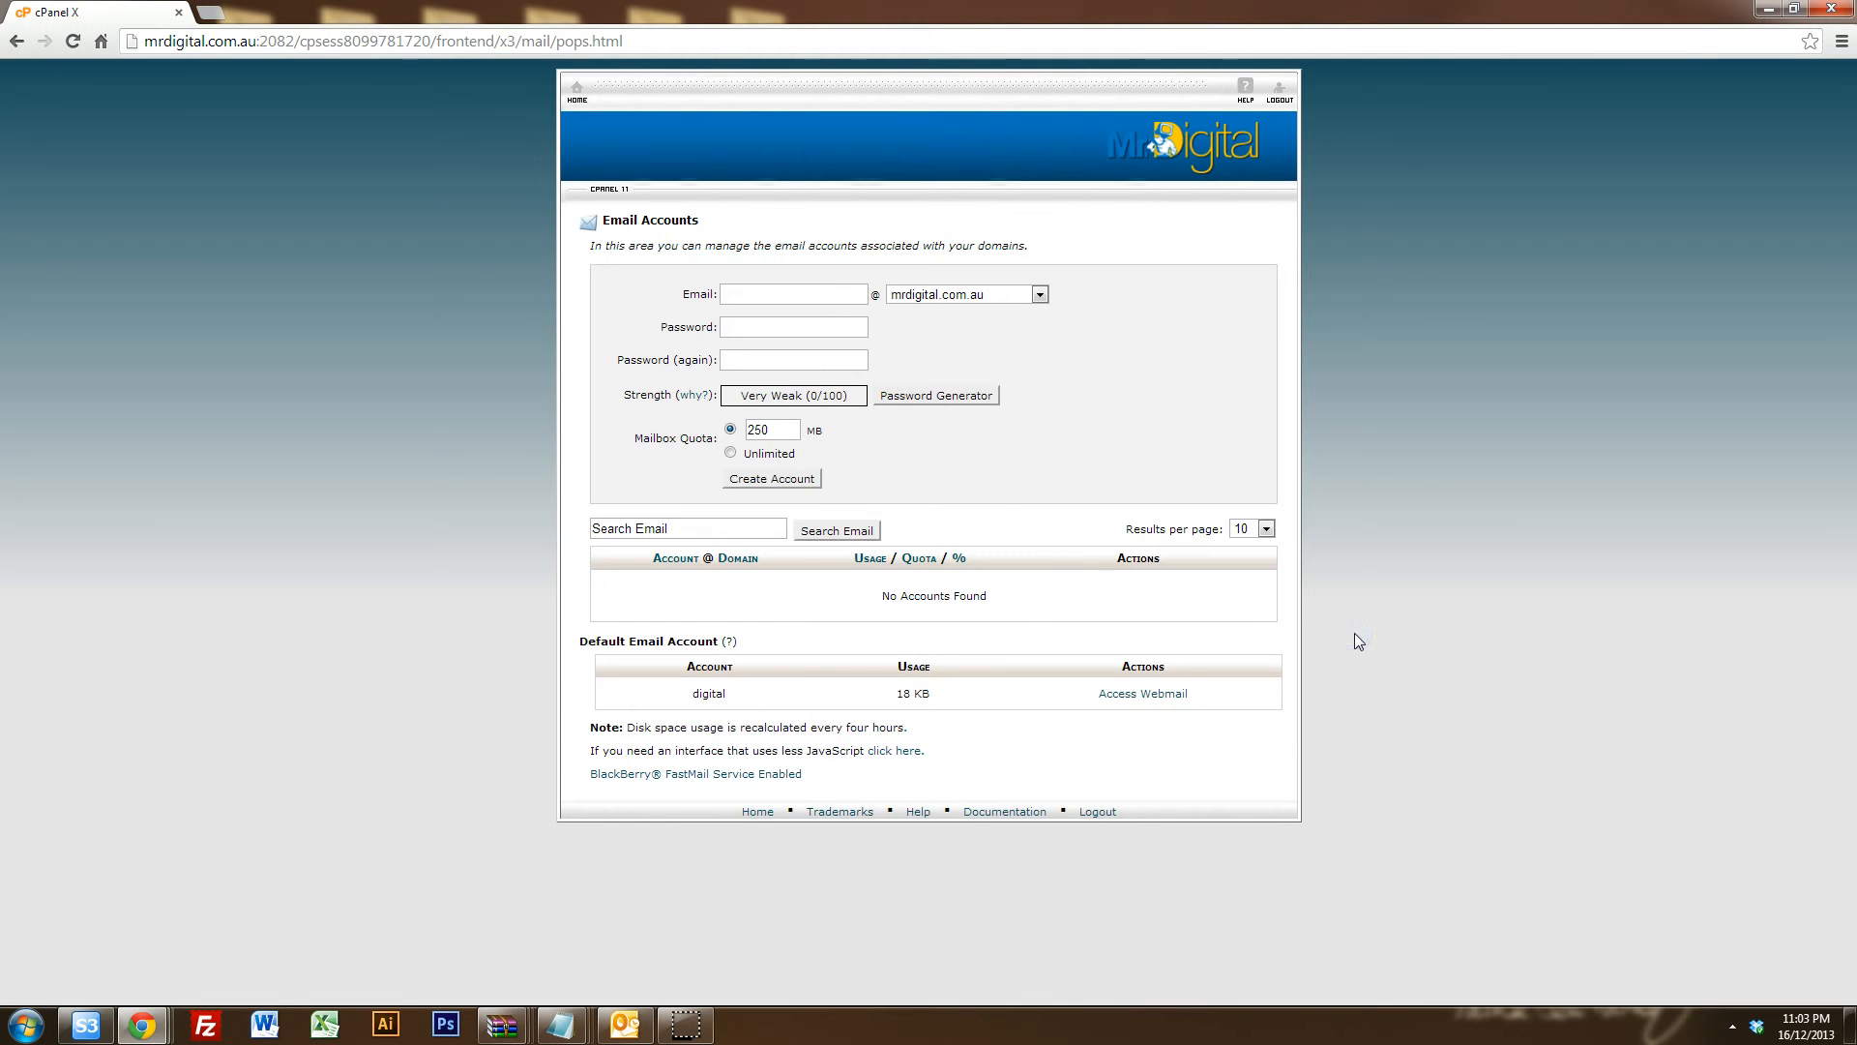
- Create a new 'contact' mailbox with a 250 MB quota
left_click(793, 292)
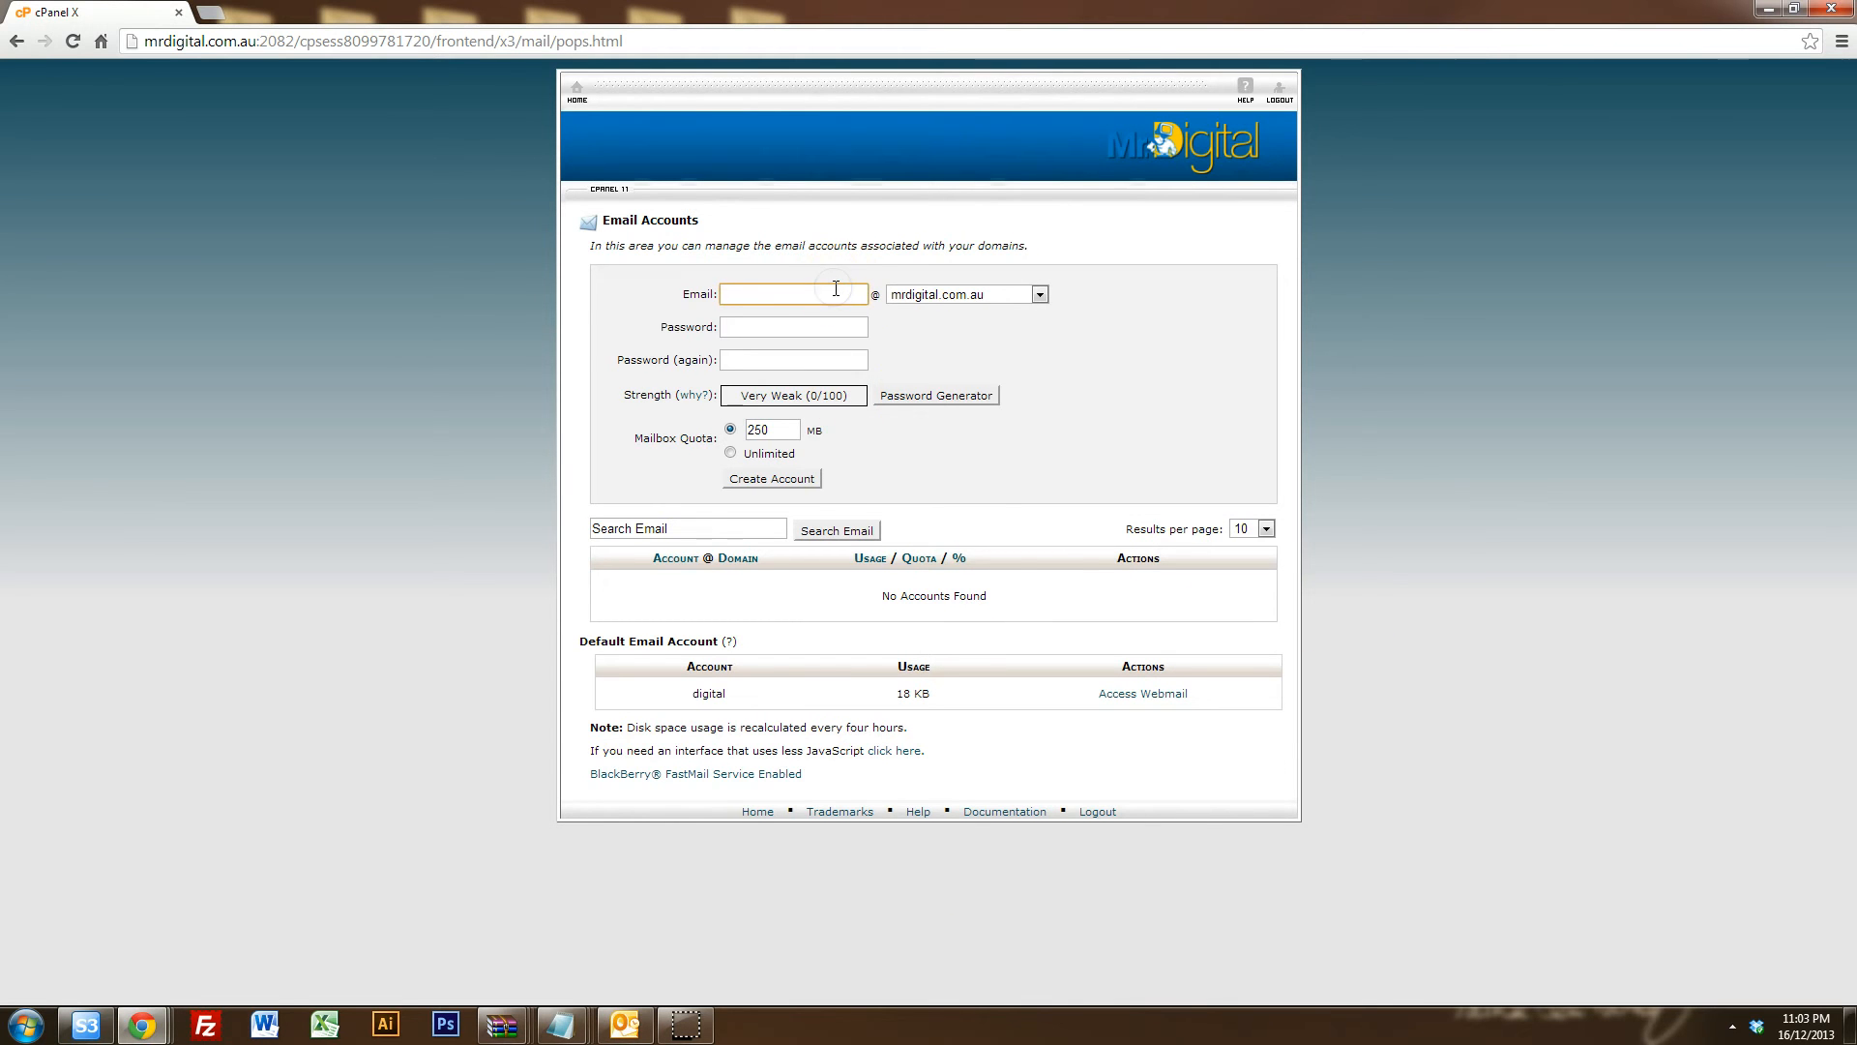
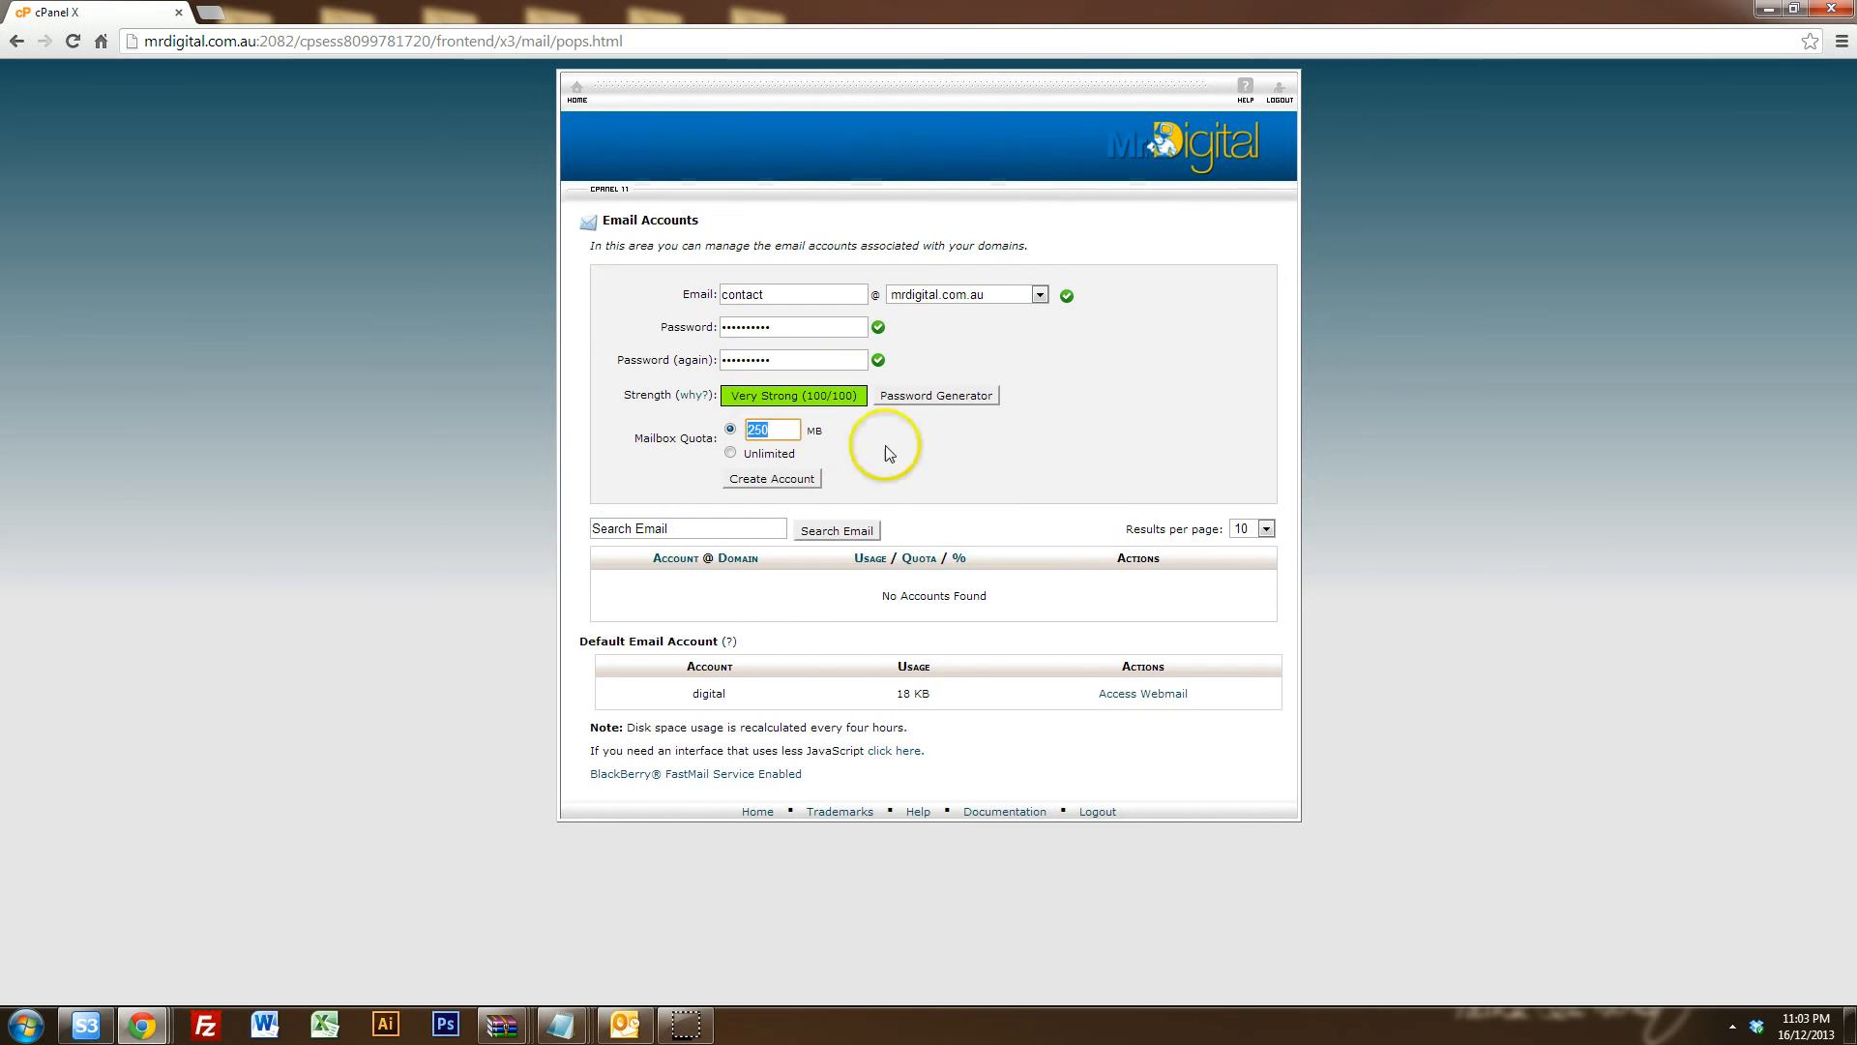
mouse_move(897, 492)
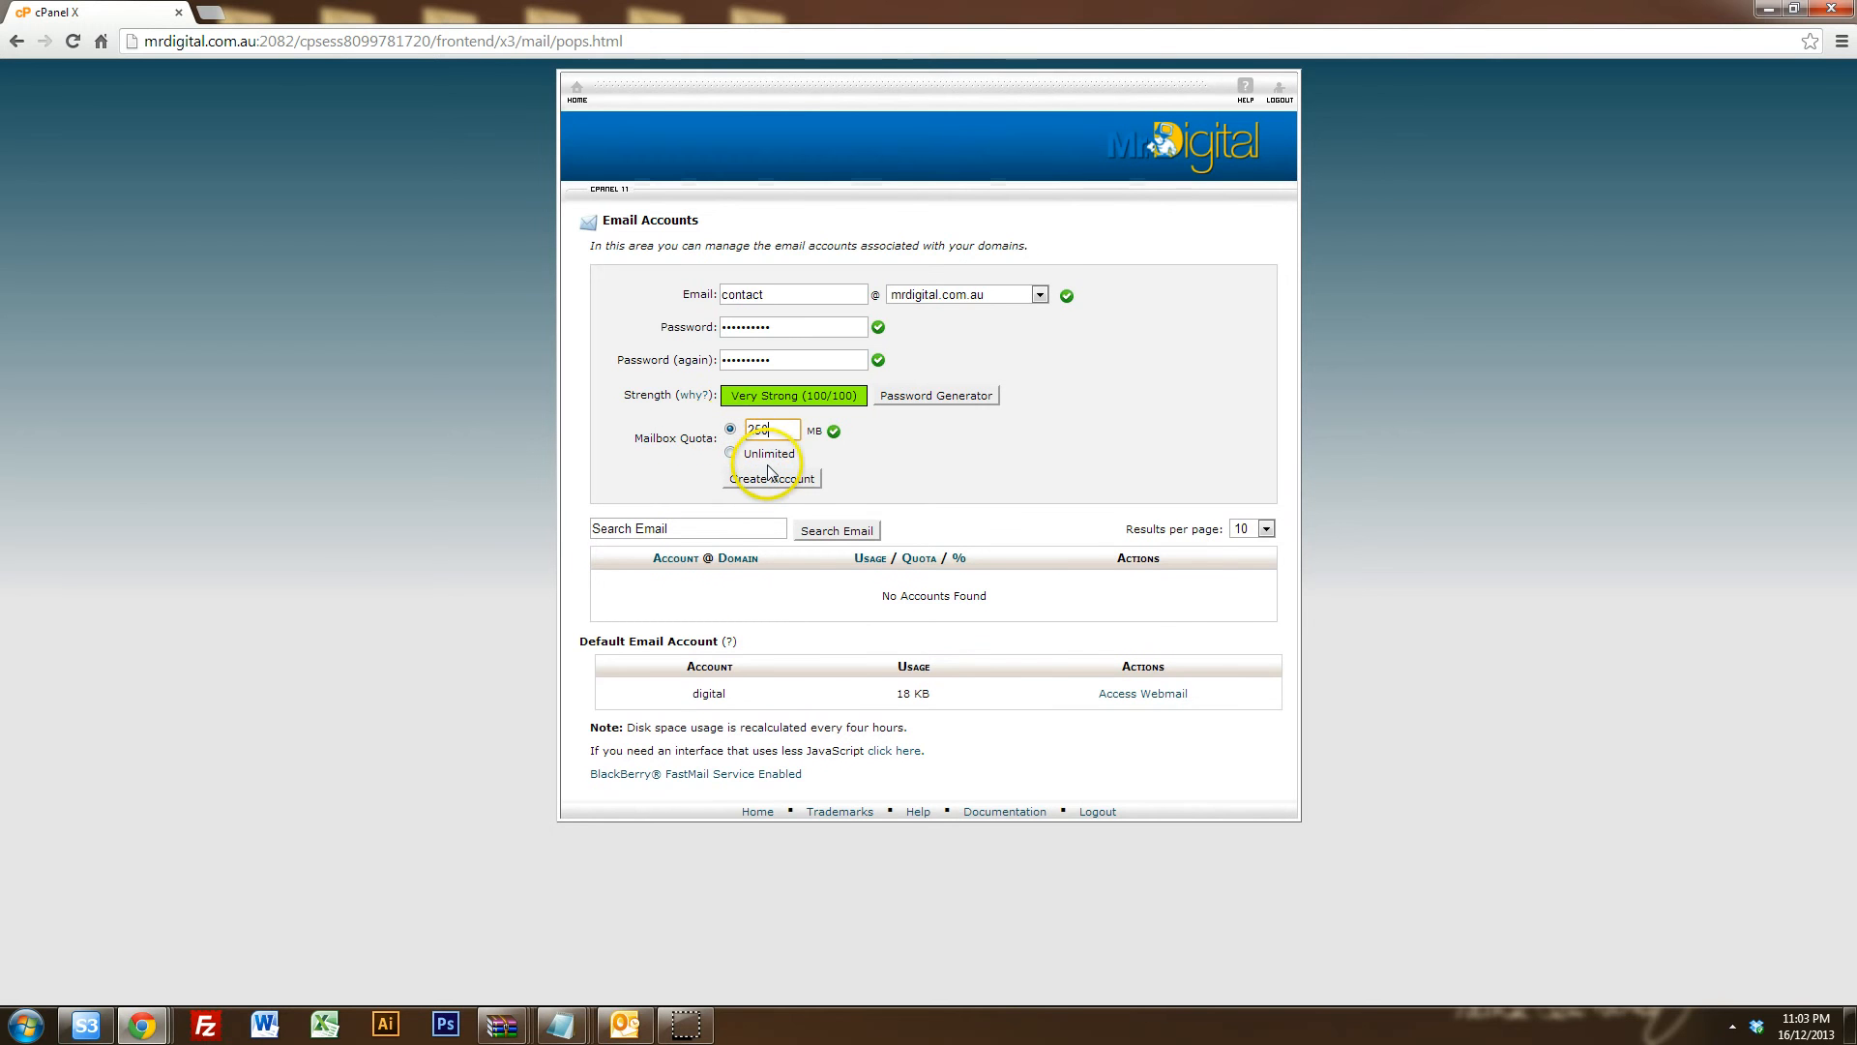
left_click(771, 477)
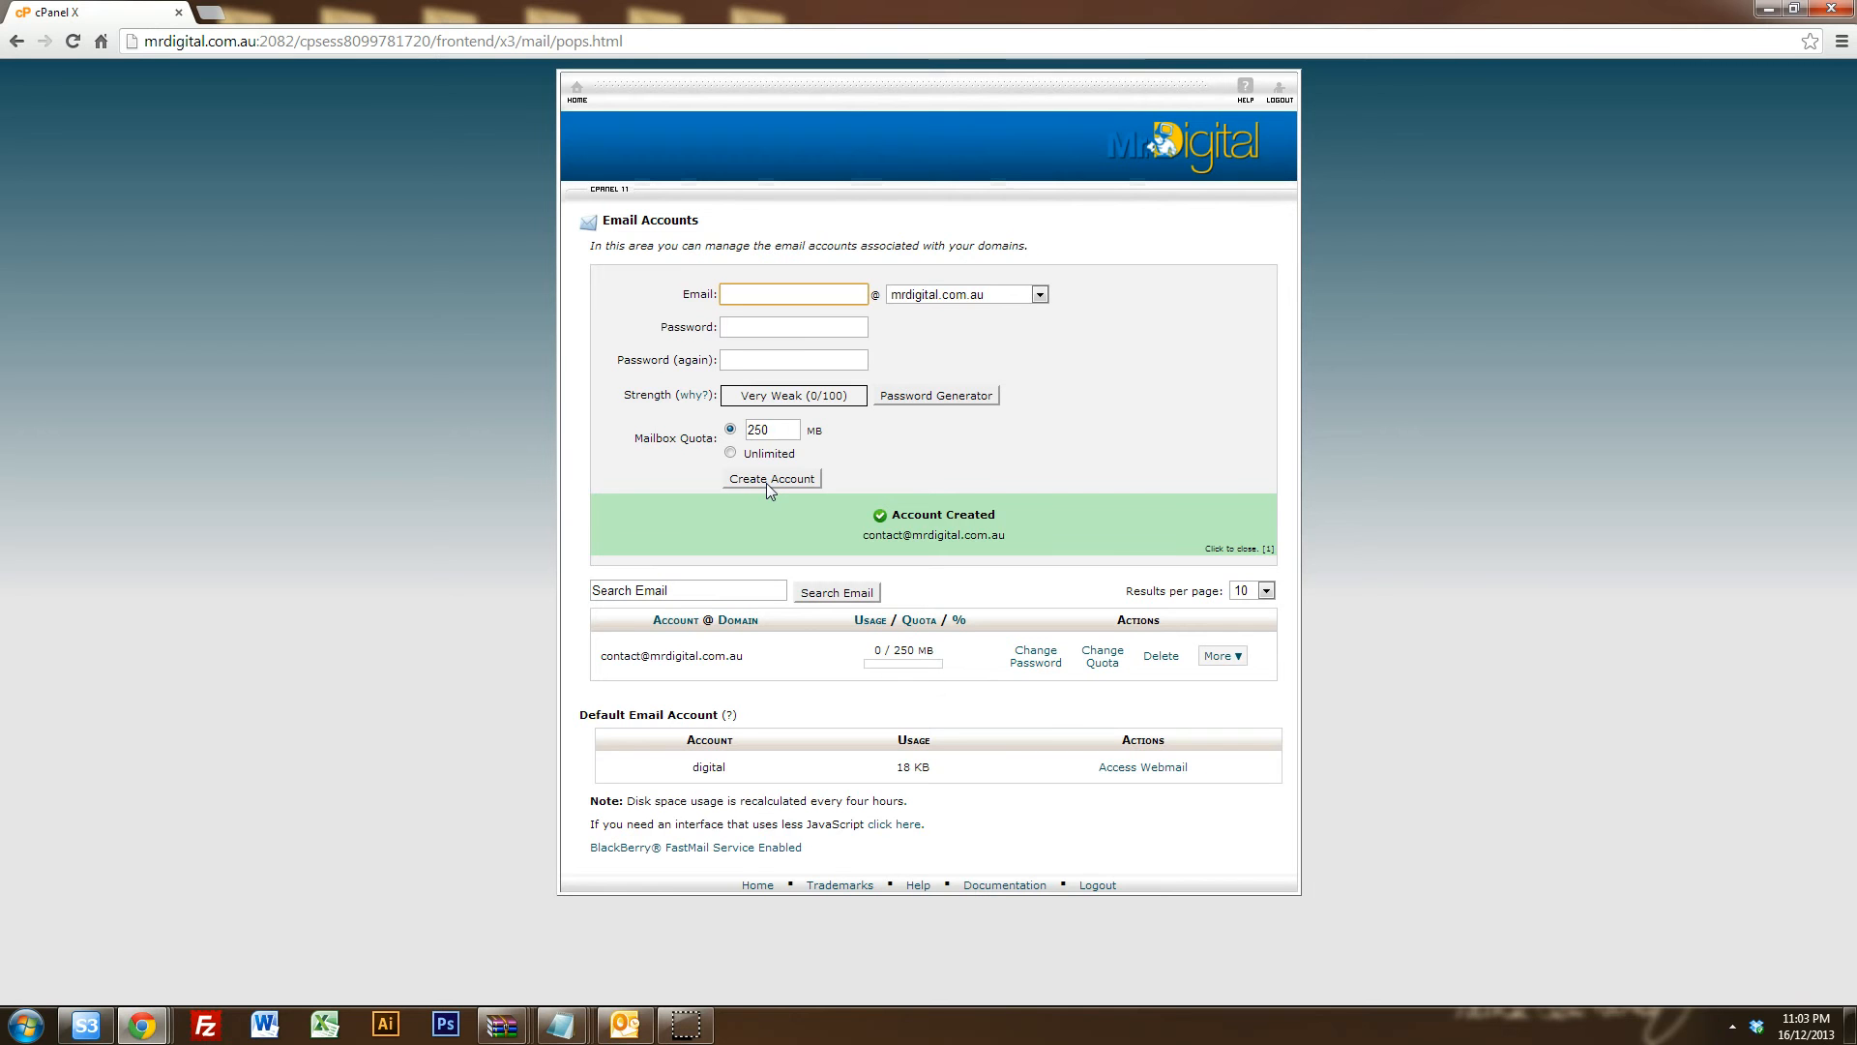
left_click(1257, 548)
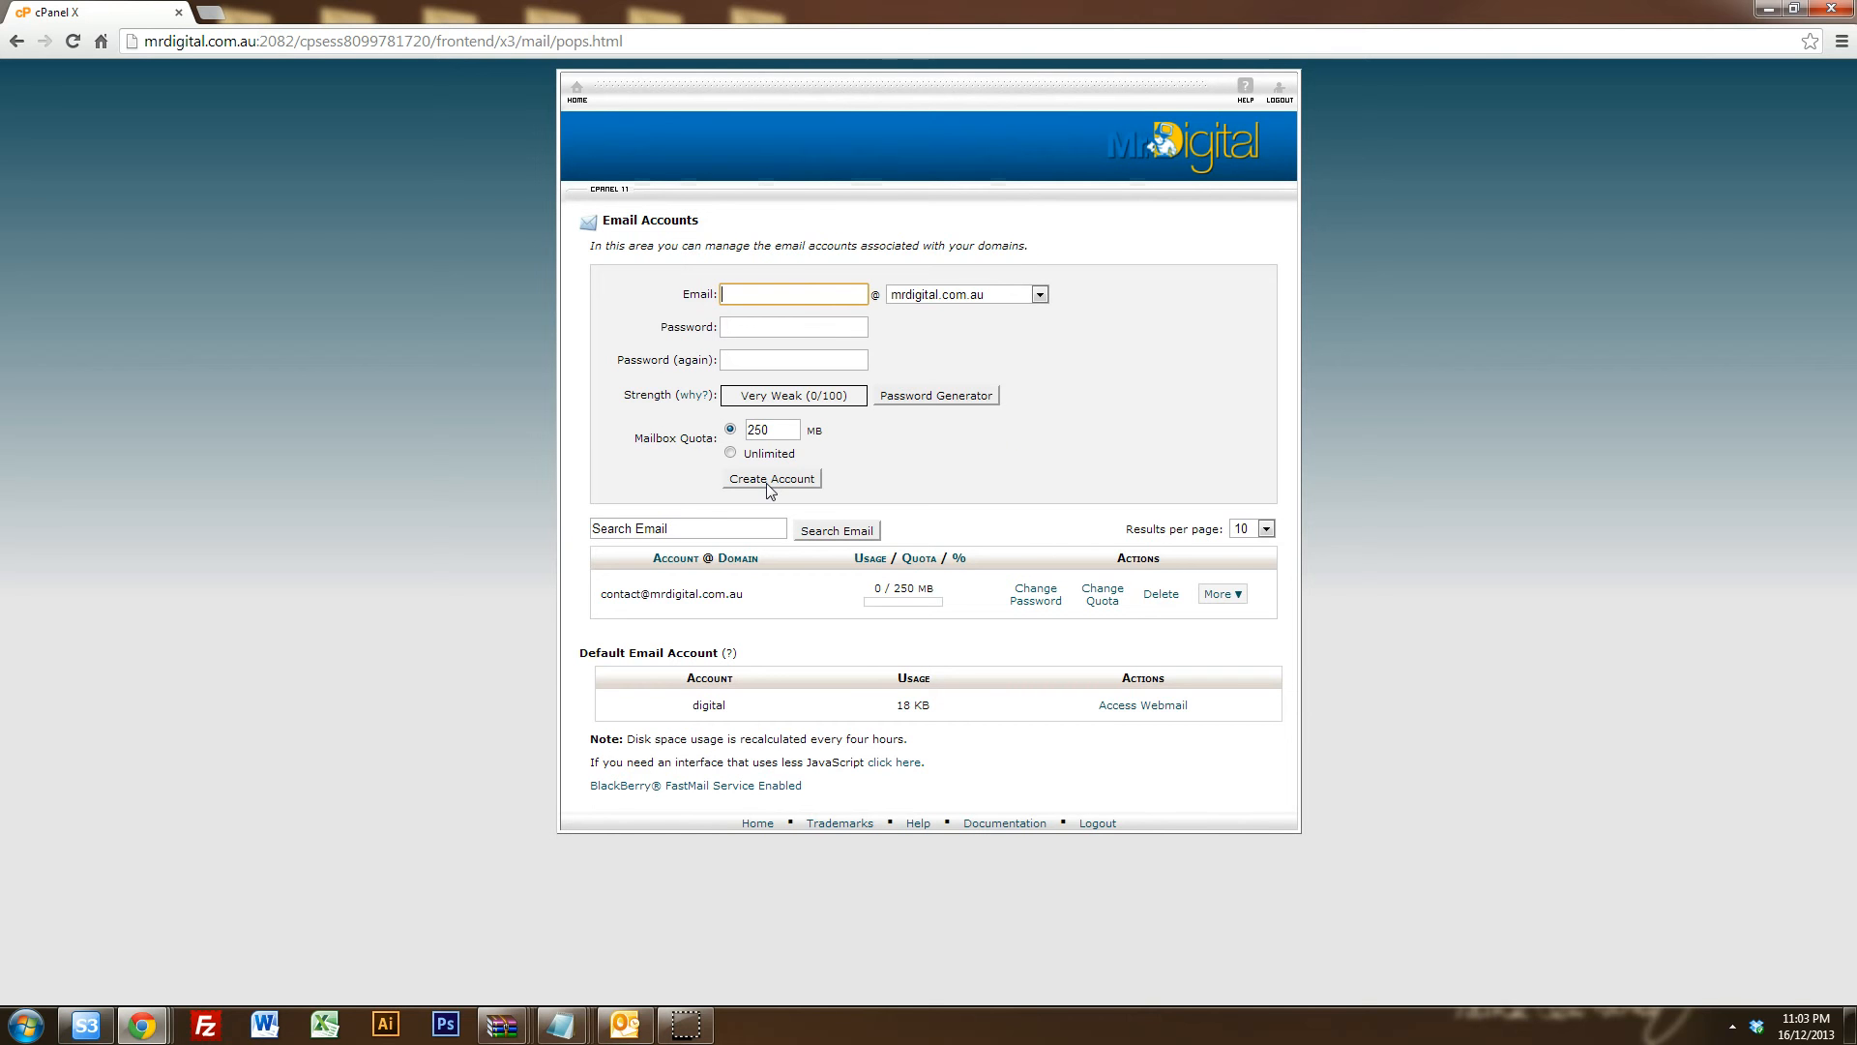
- Show Configure Email Client details for contact and highlight its Non-SSL Settings
left_click(1221, 593)
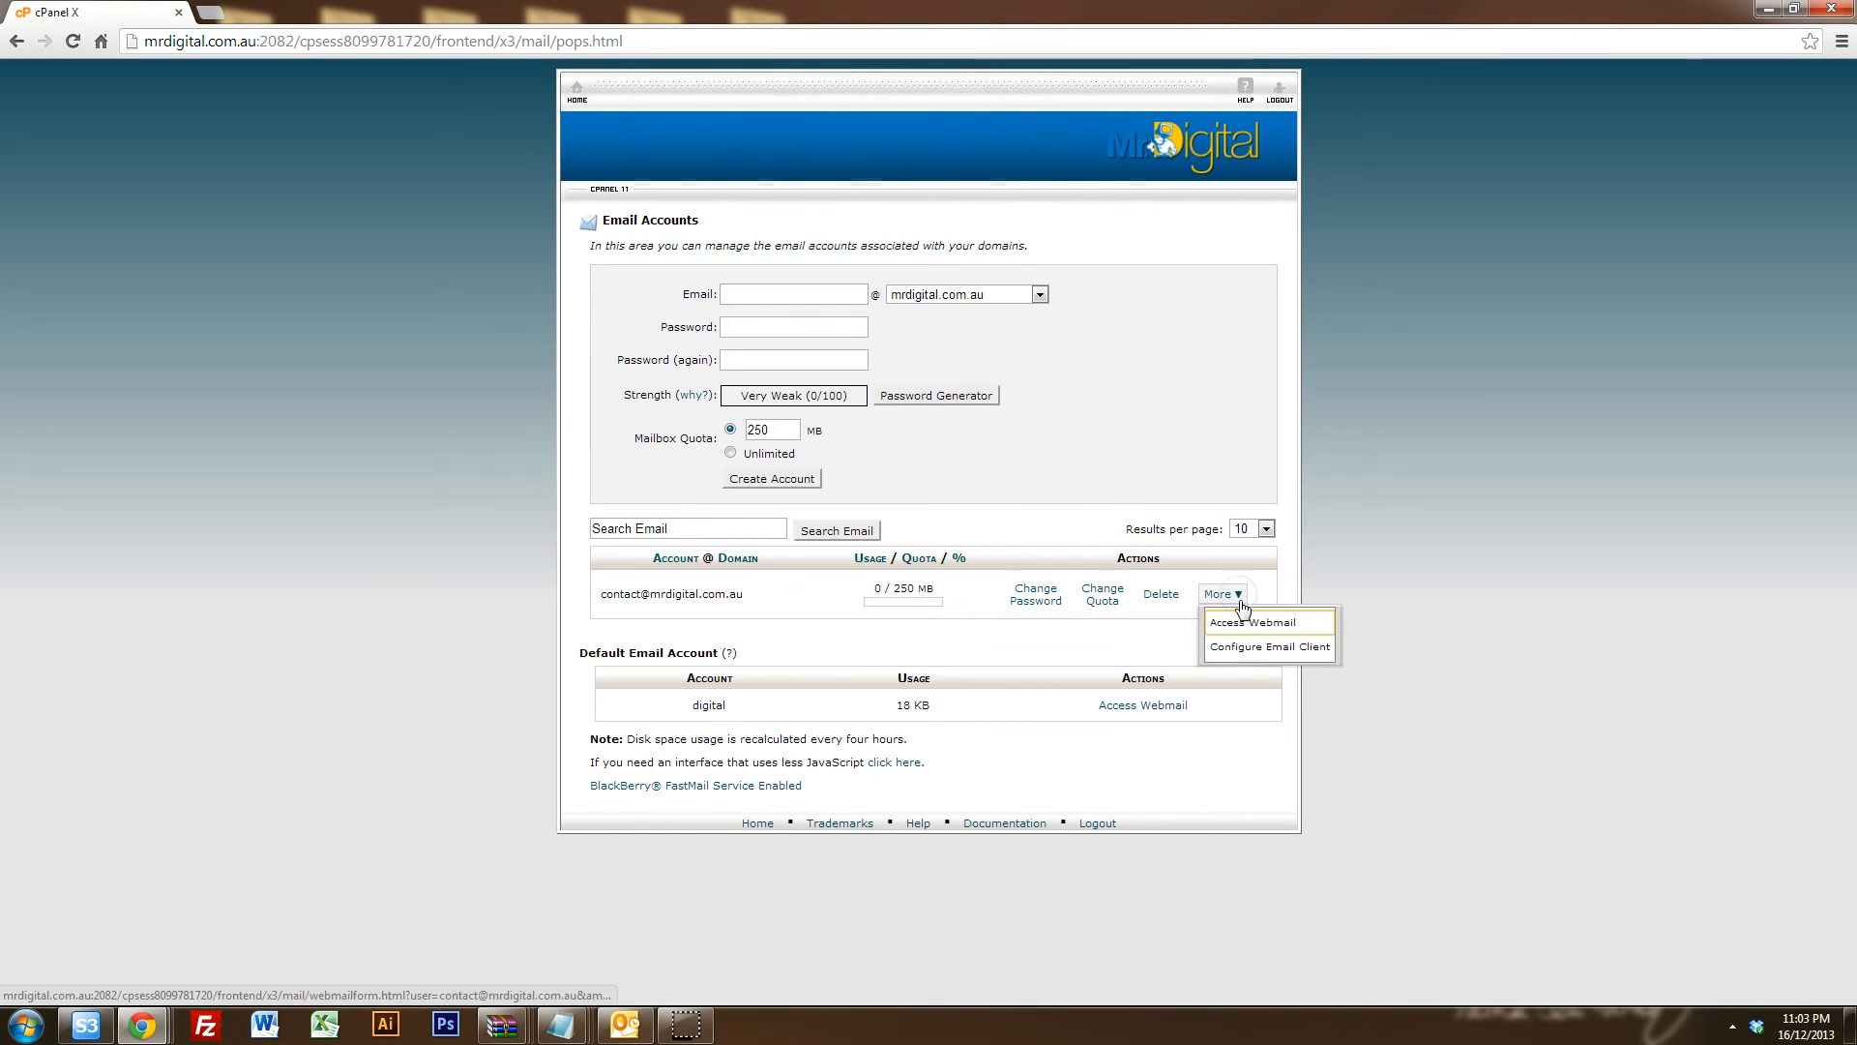
left_click(1266, 645)
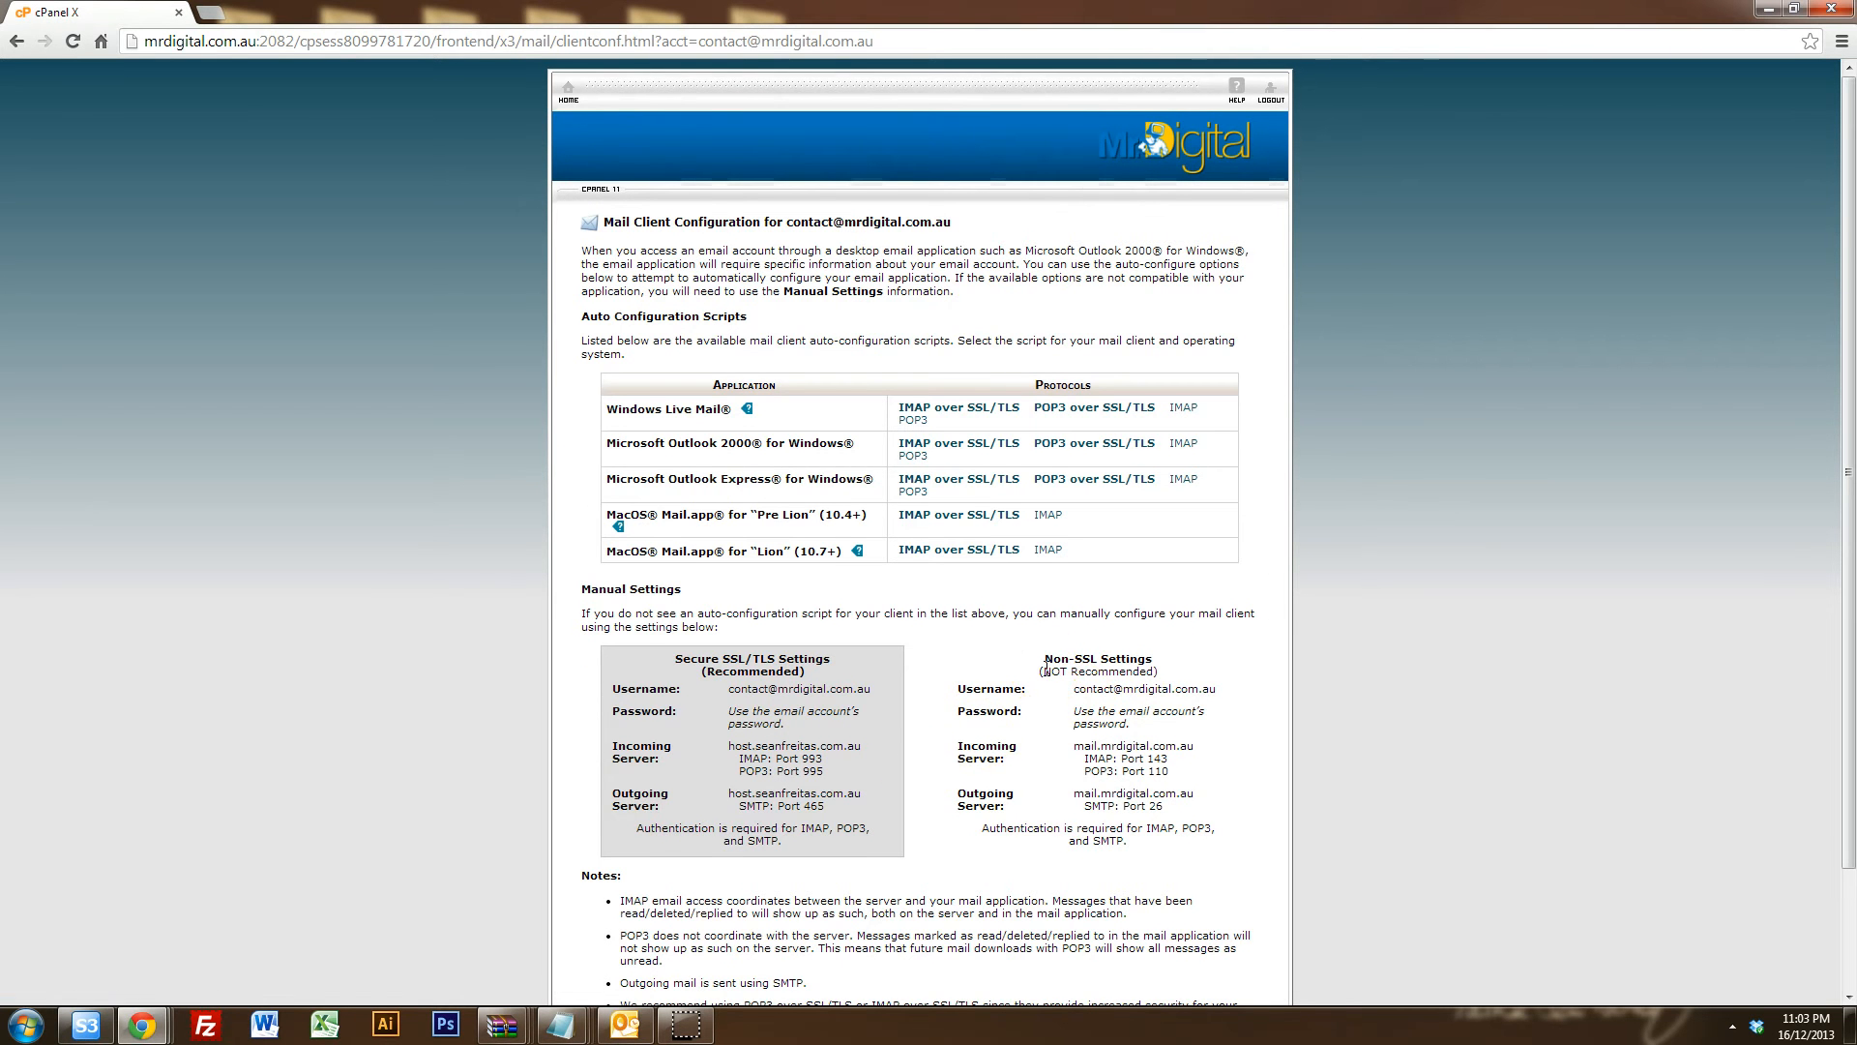
left_click_drag(1066, 681, 1173, 840)
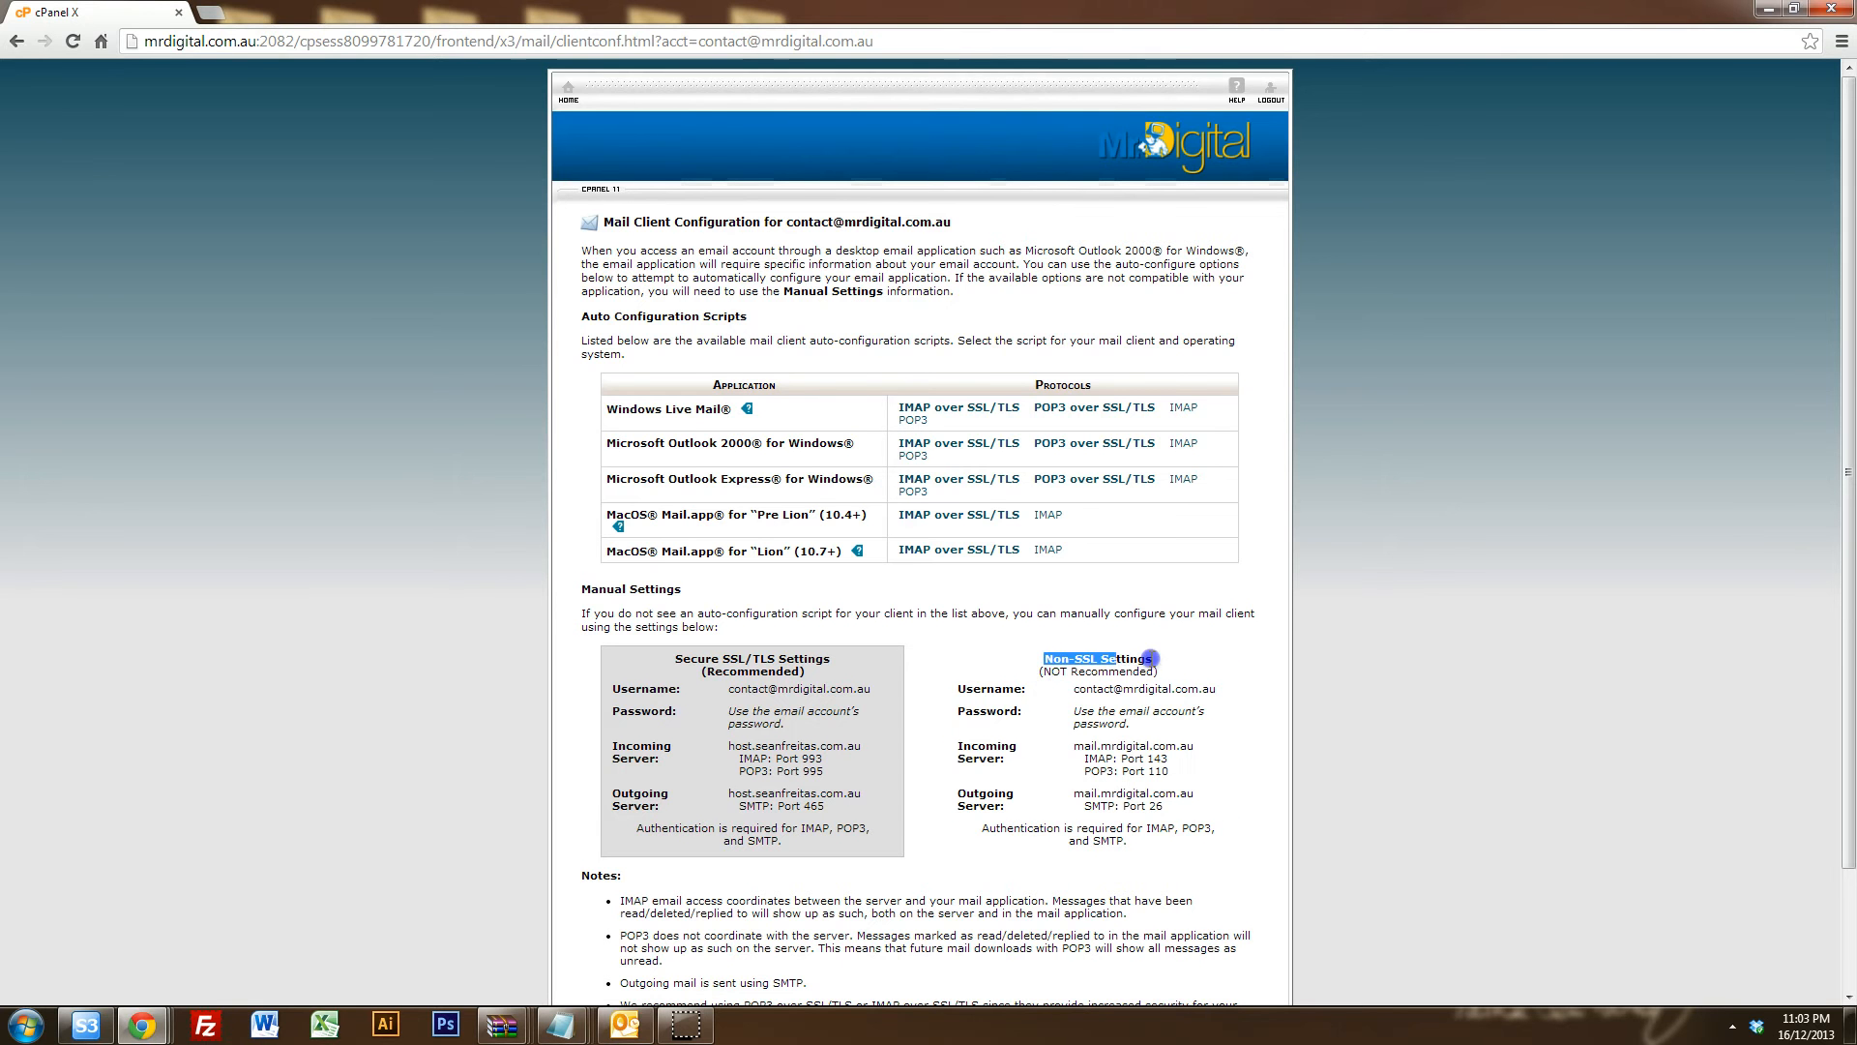
mouse_move(1184, 670)
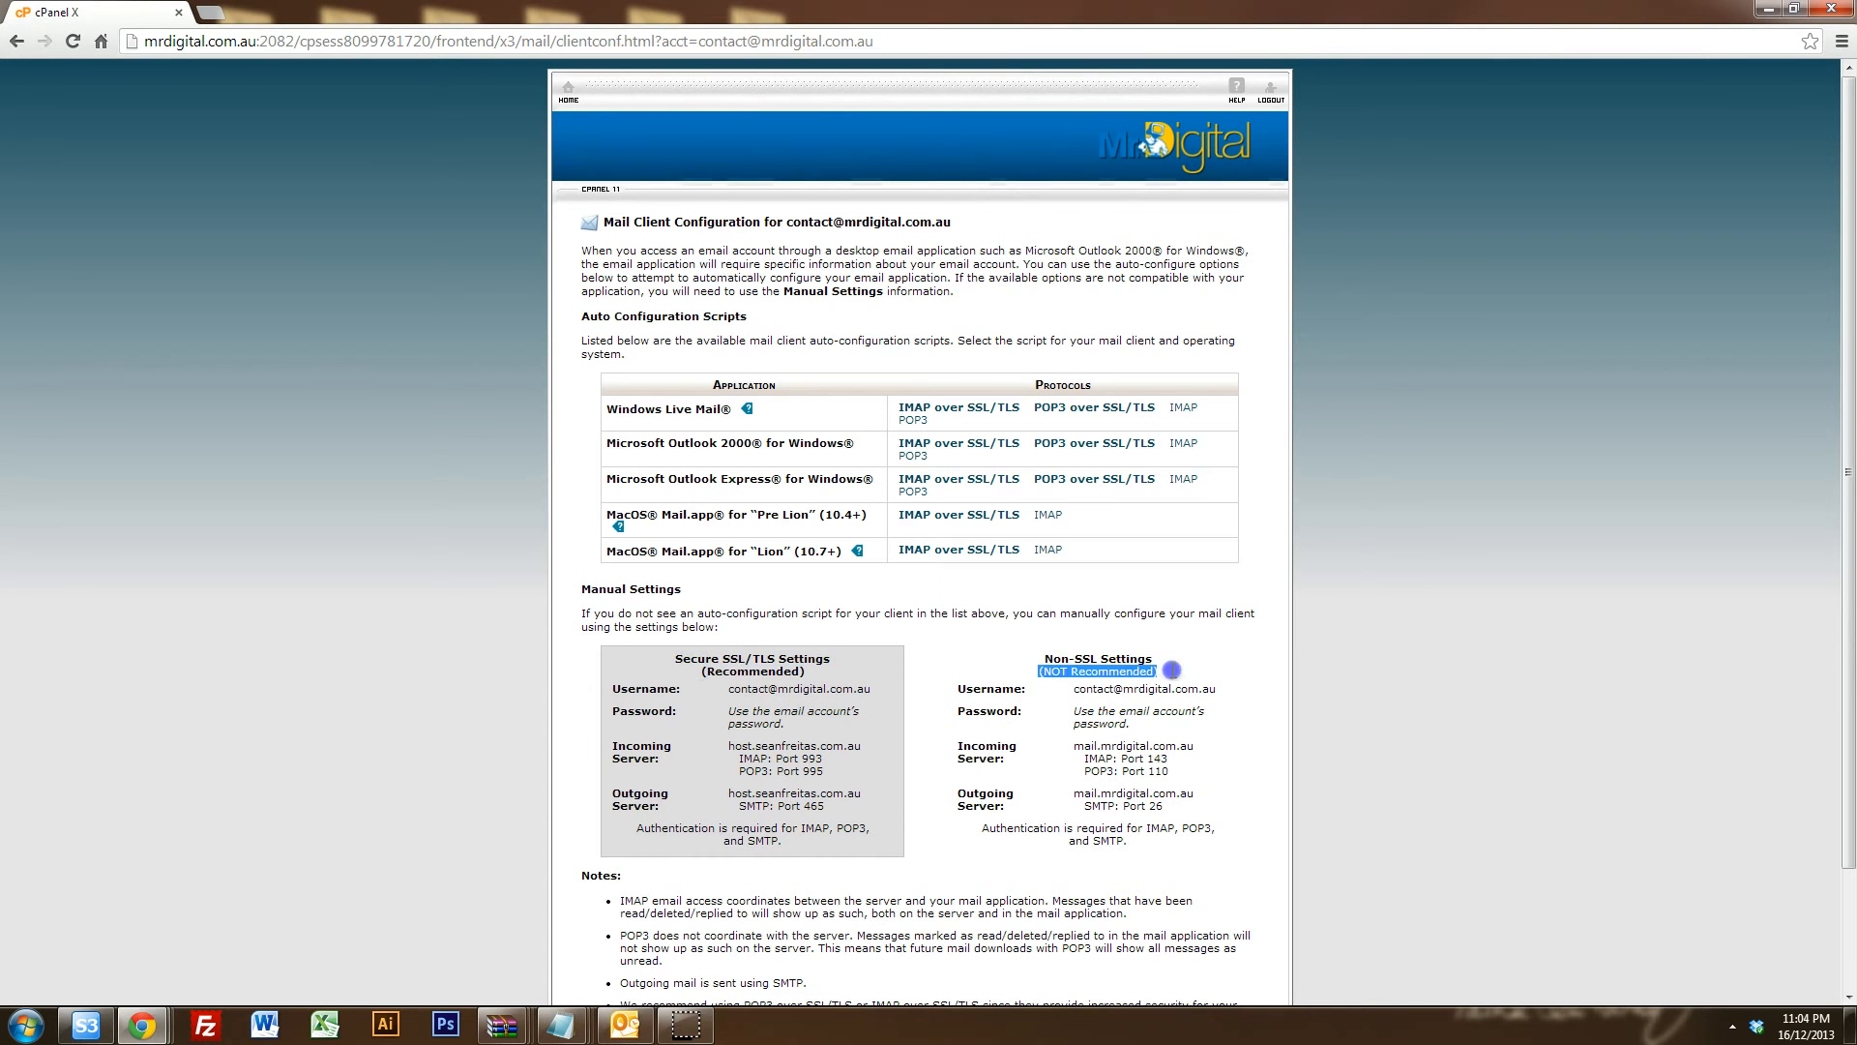
mouse_move(1173, 676)
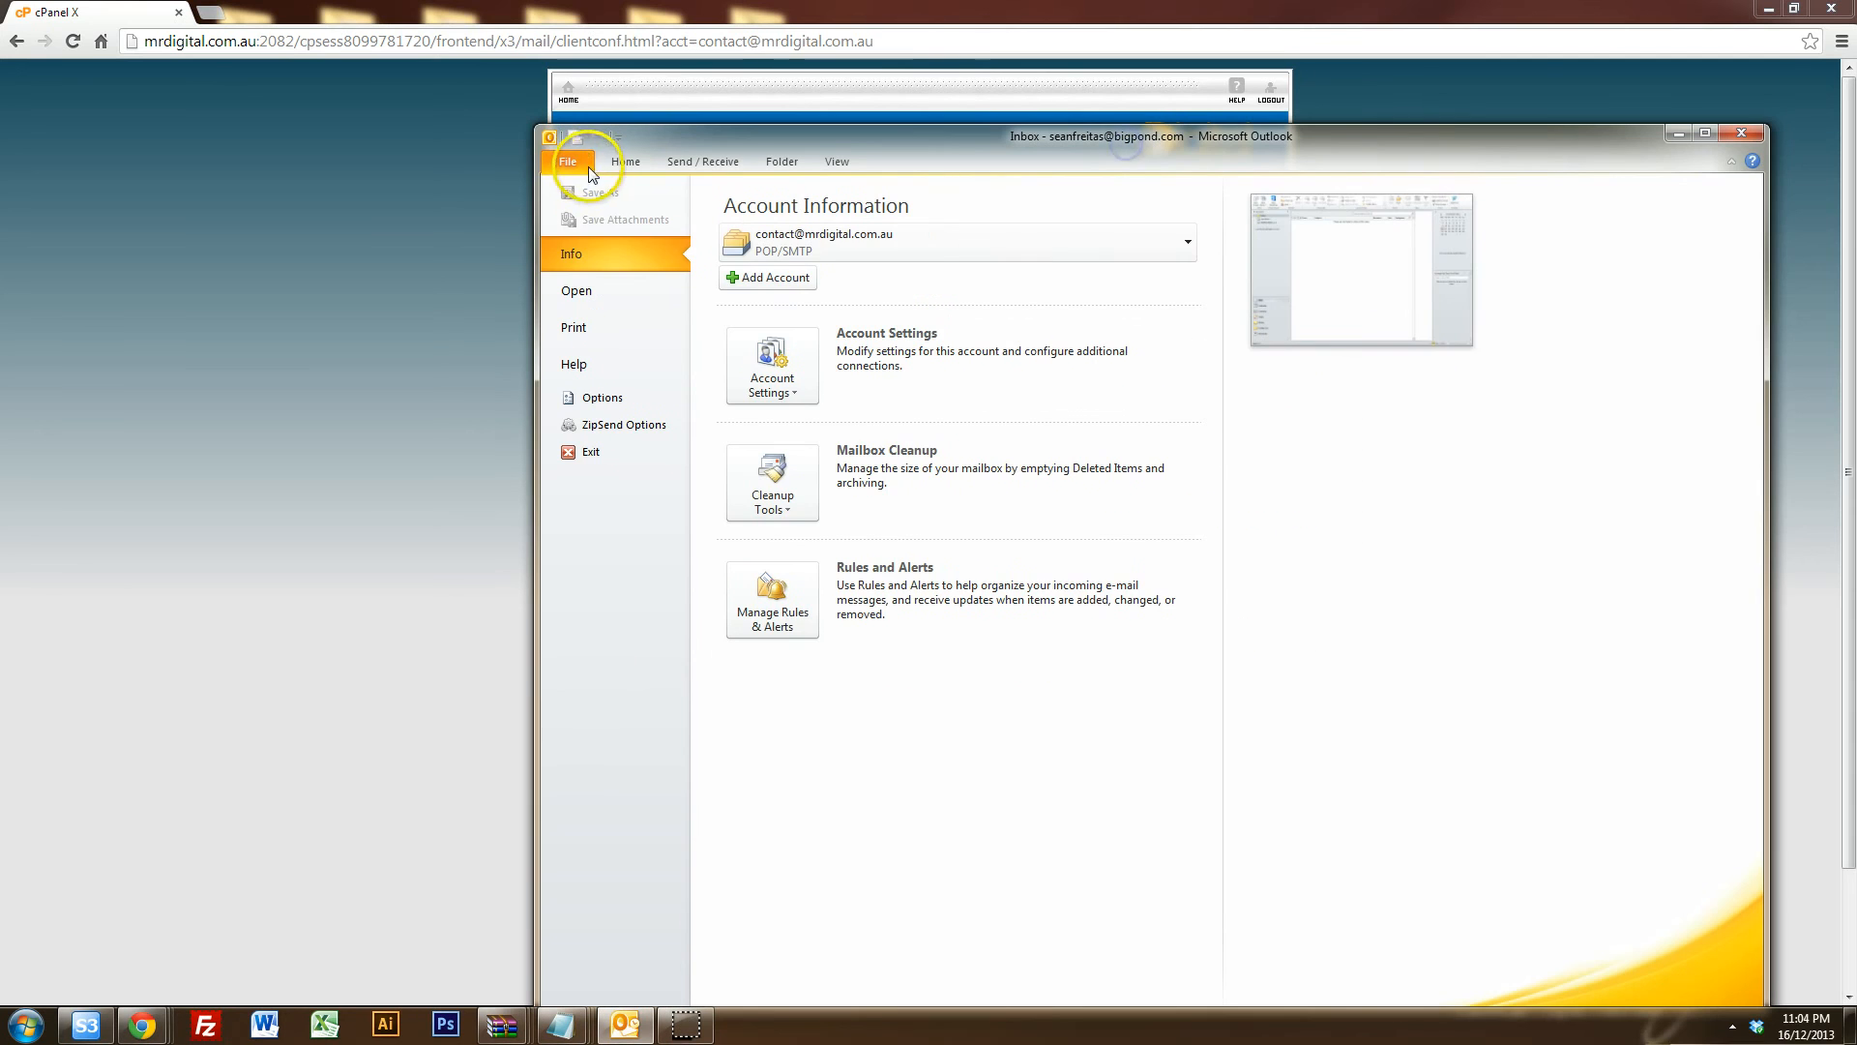
- Add a manually configured Internet E-mail account in Outlook, reaching the settings form
left_click(570, 161)
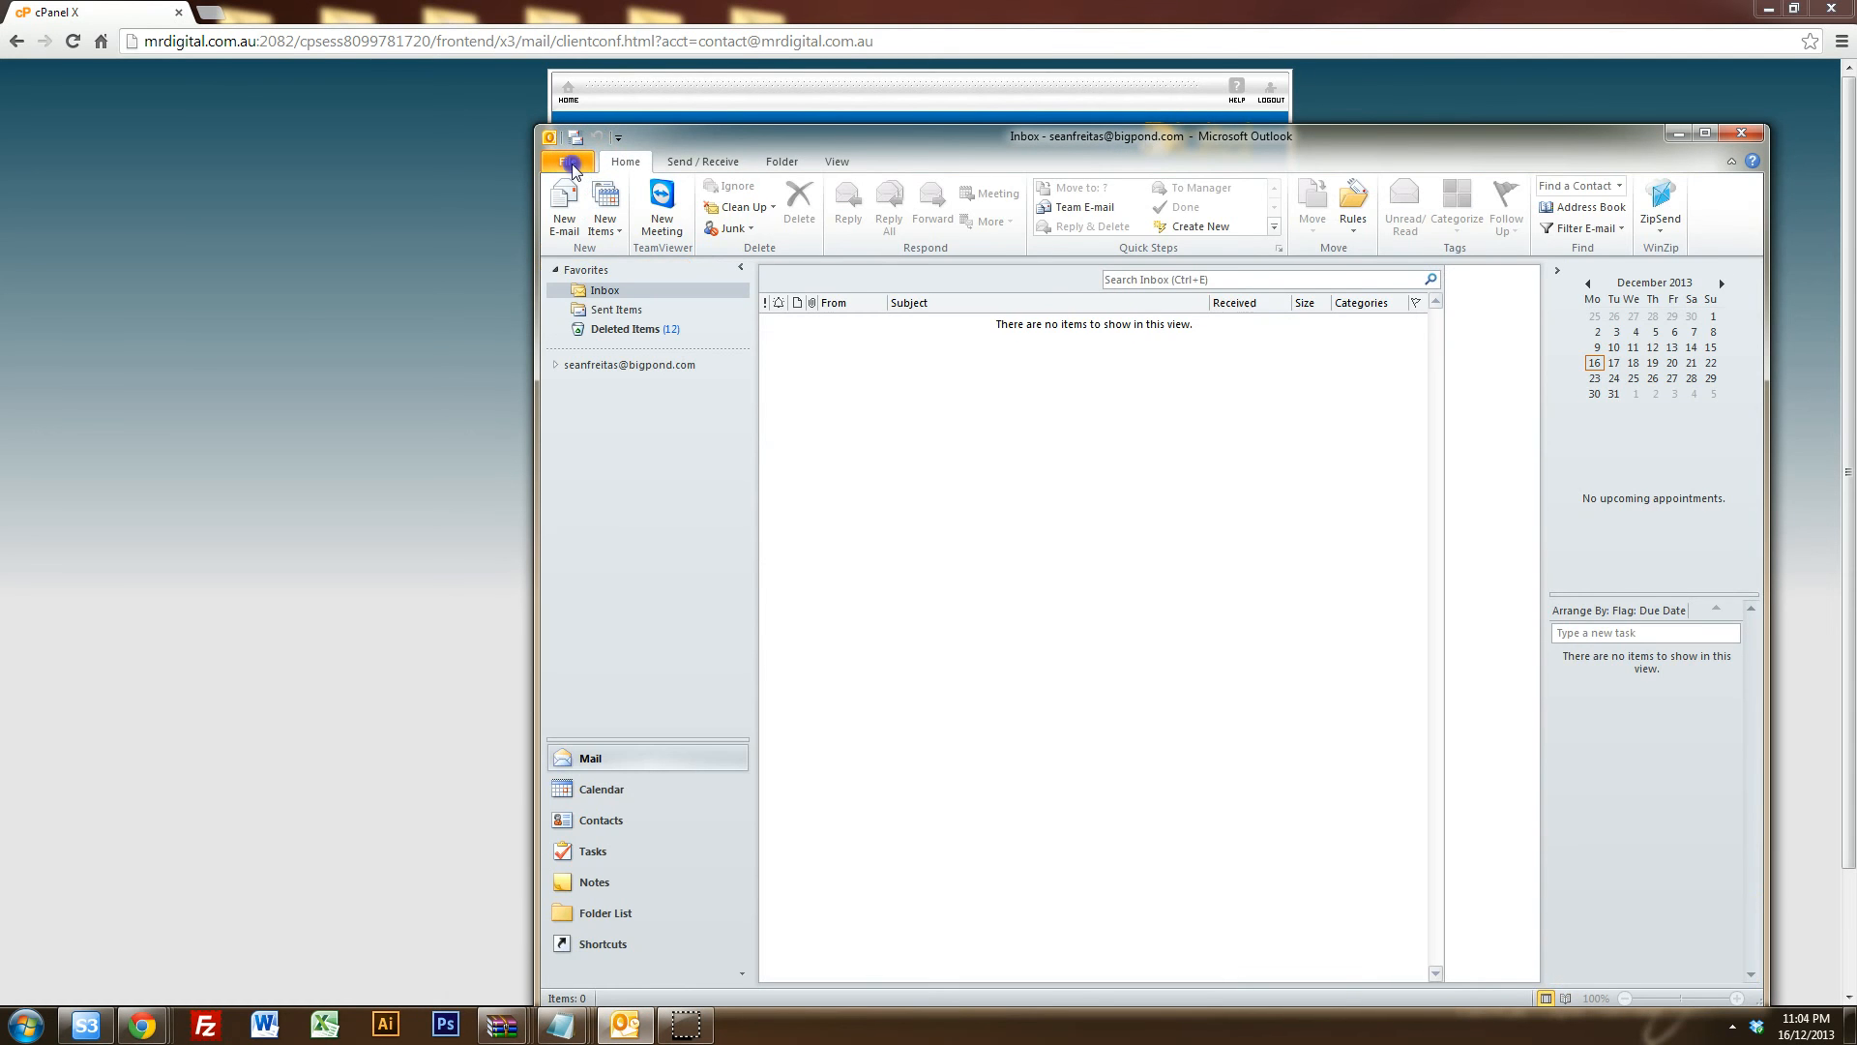
left_click(566, 161)
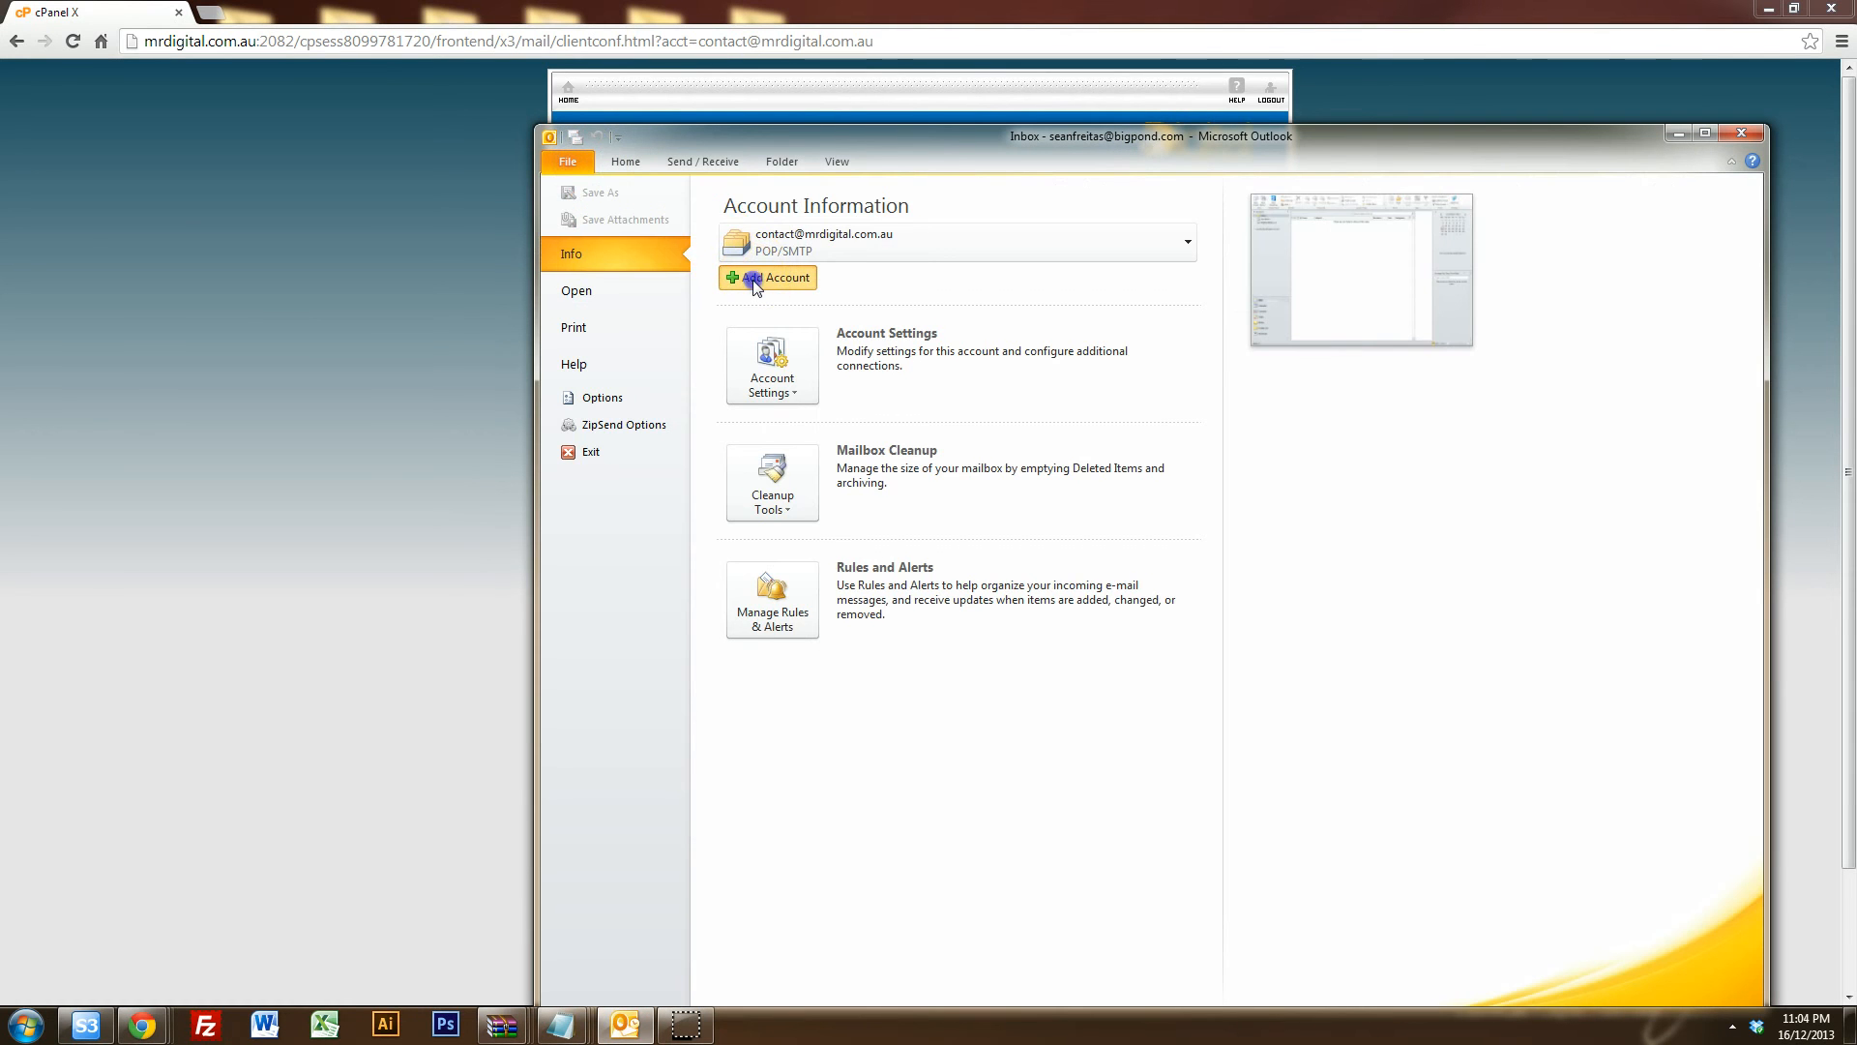
left_click(626, 161)
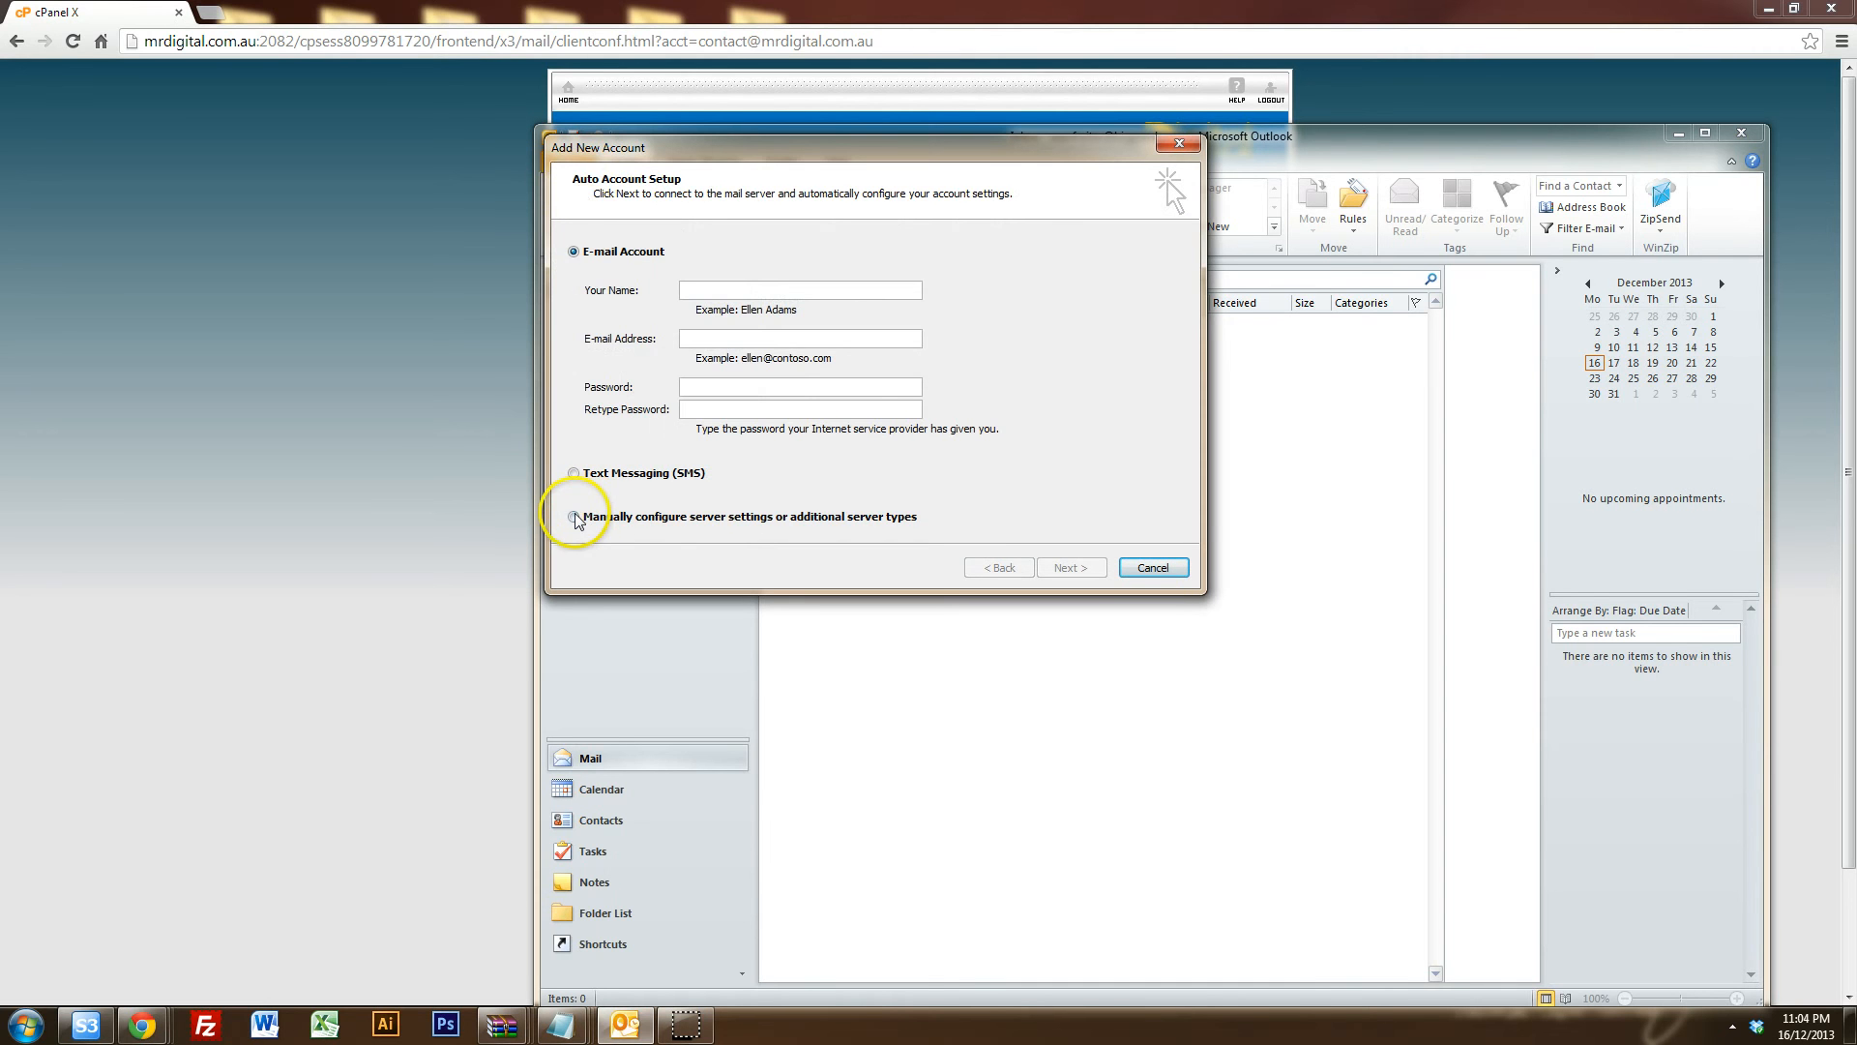
left_click(574, 516)
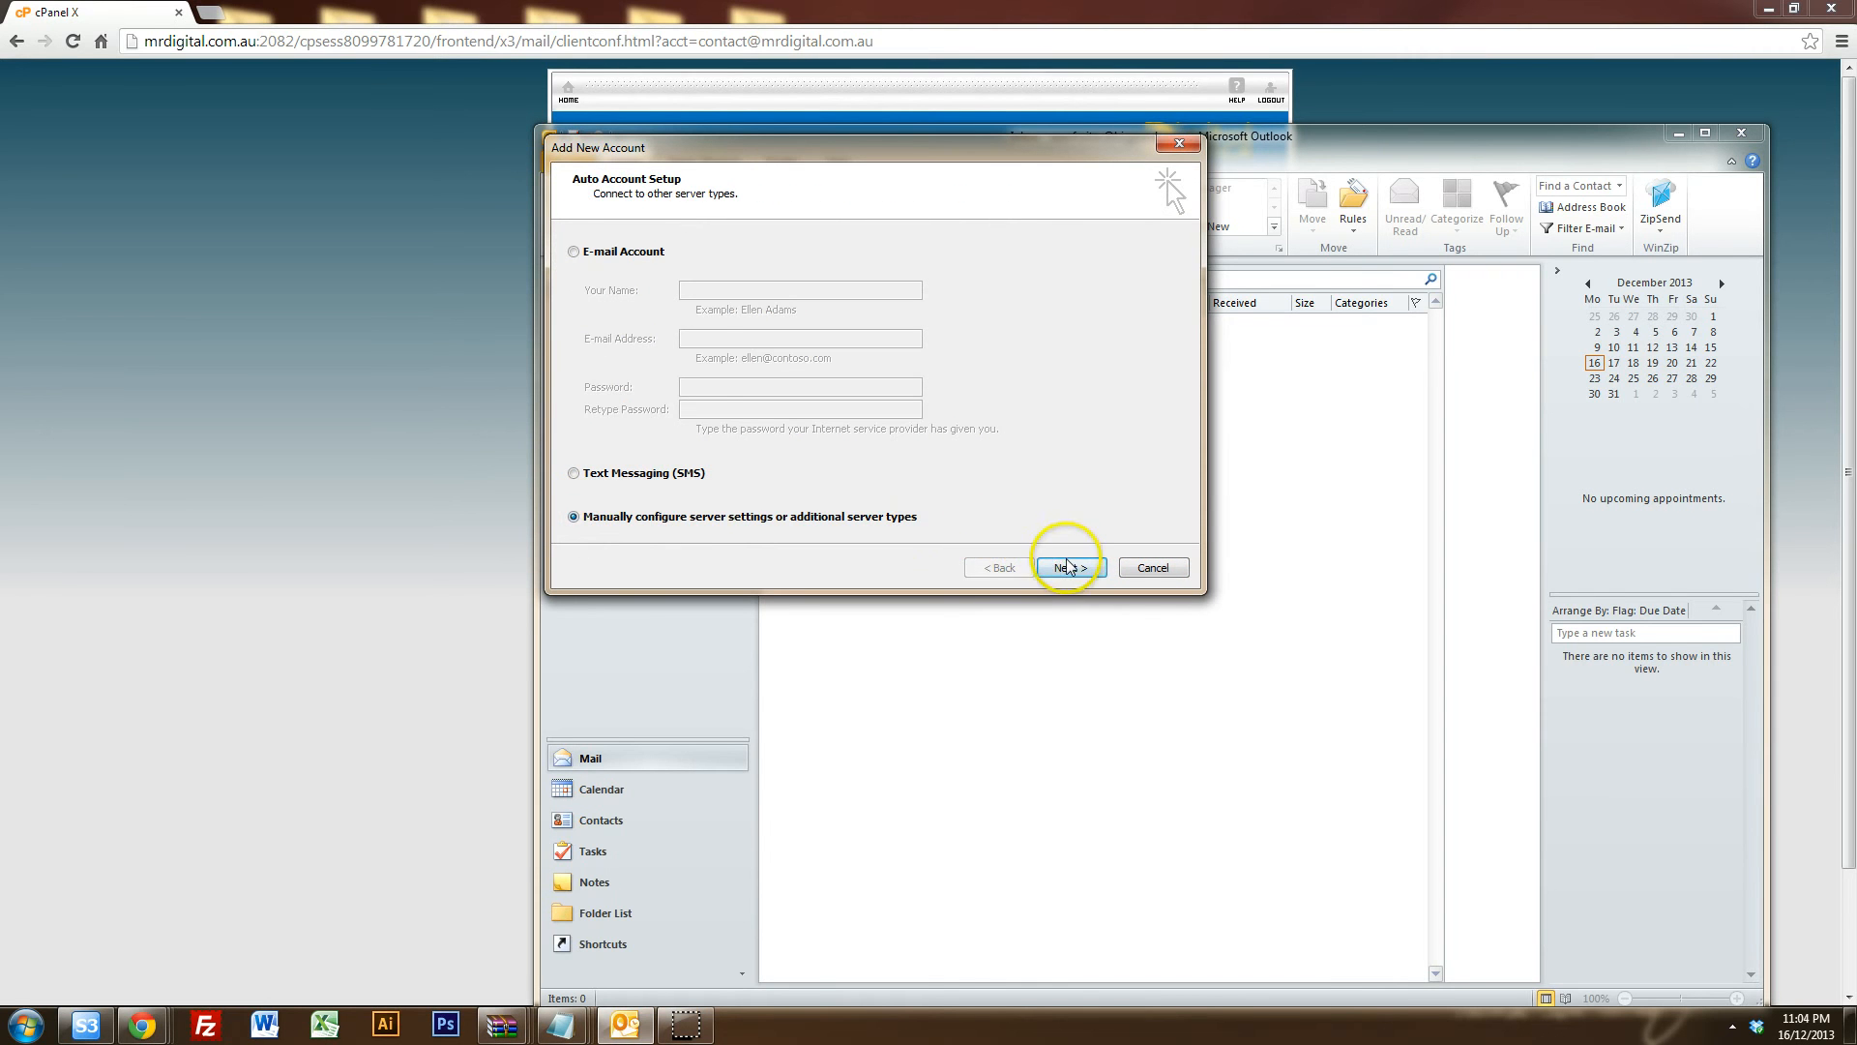
left_click(1067, 568)
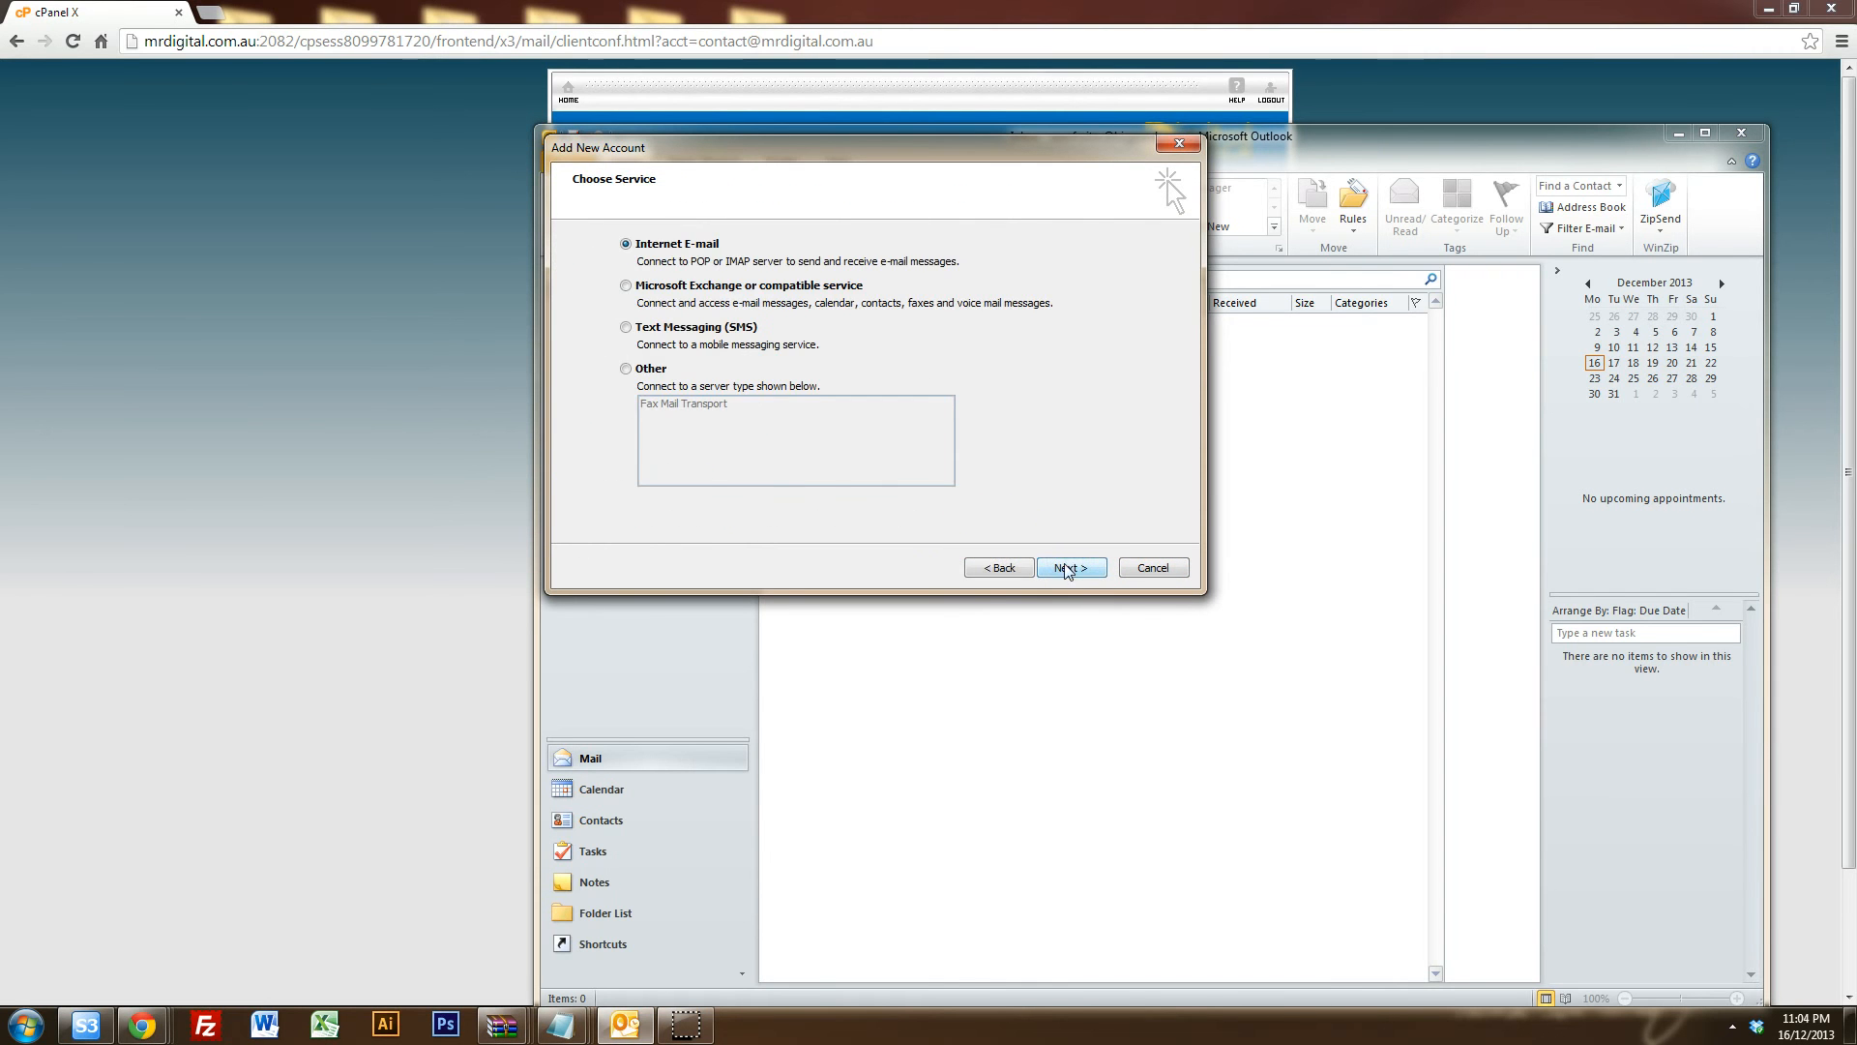
left_click(1068, 568)
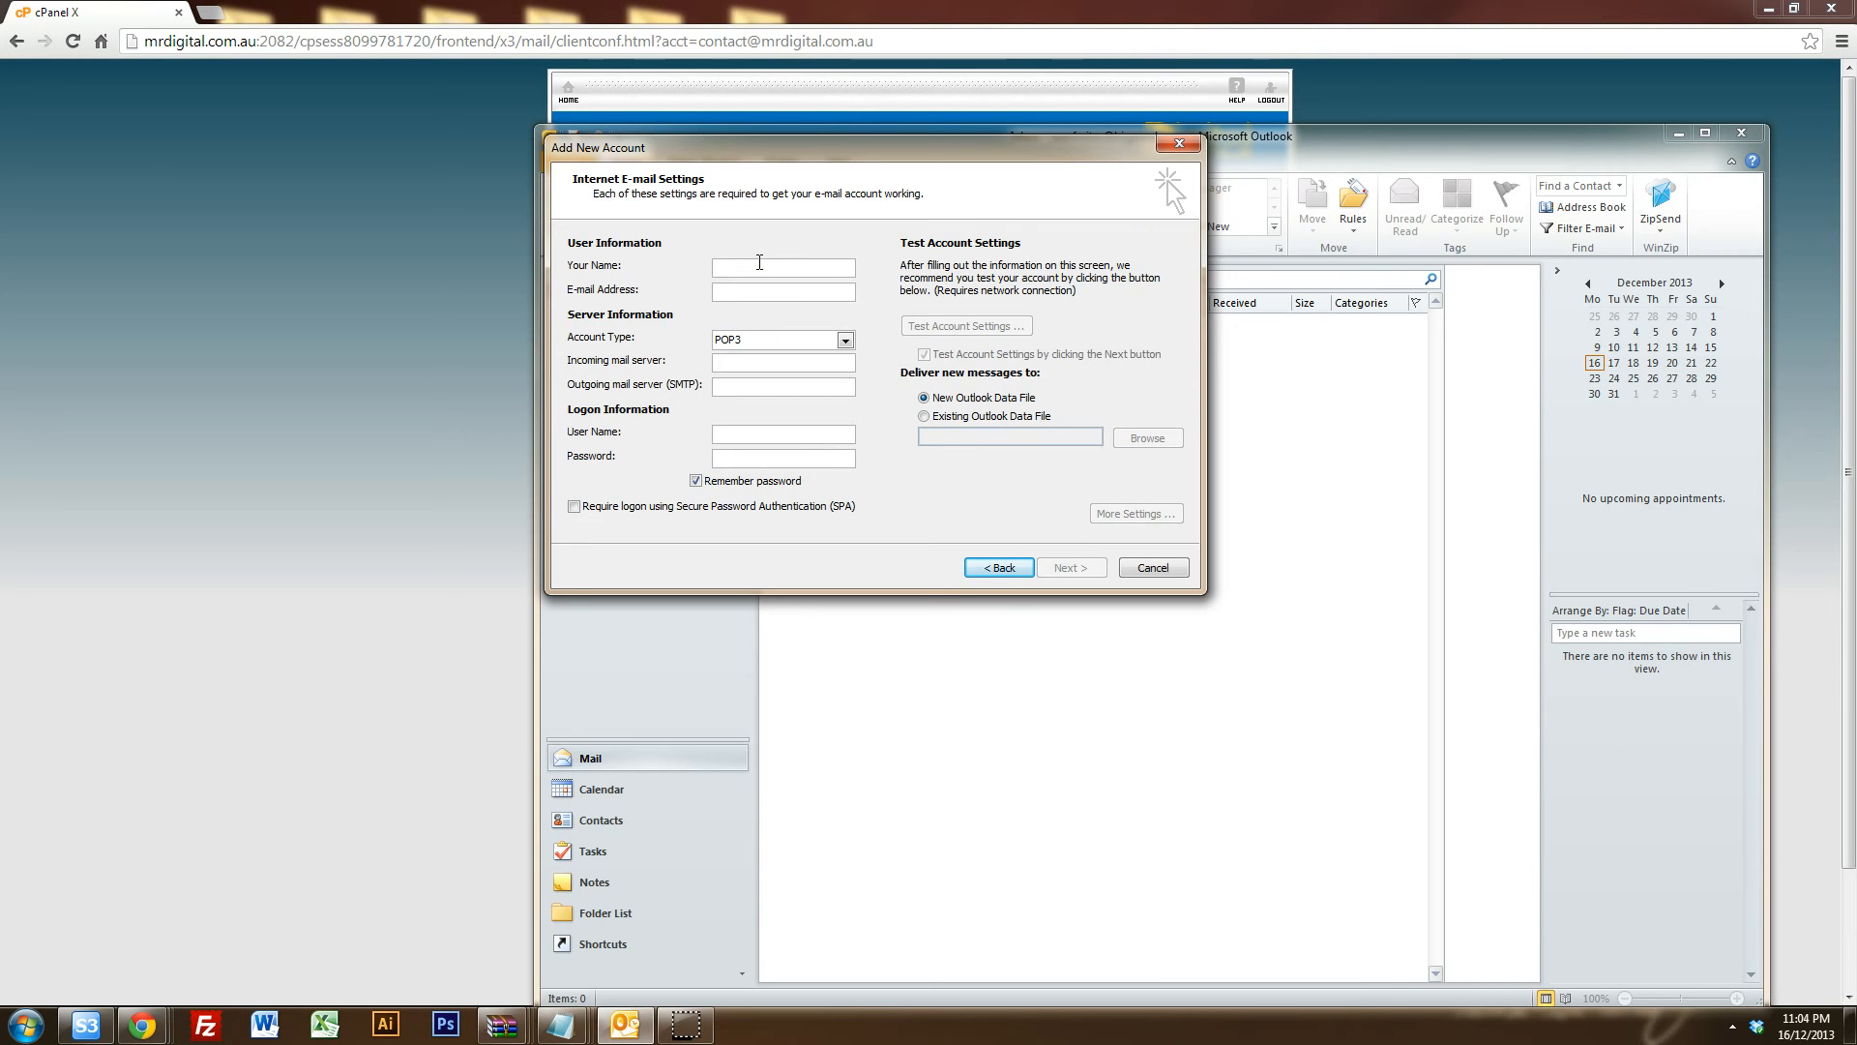
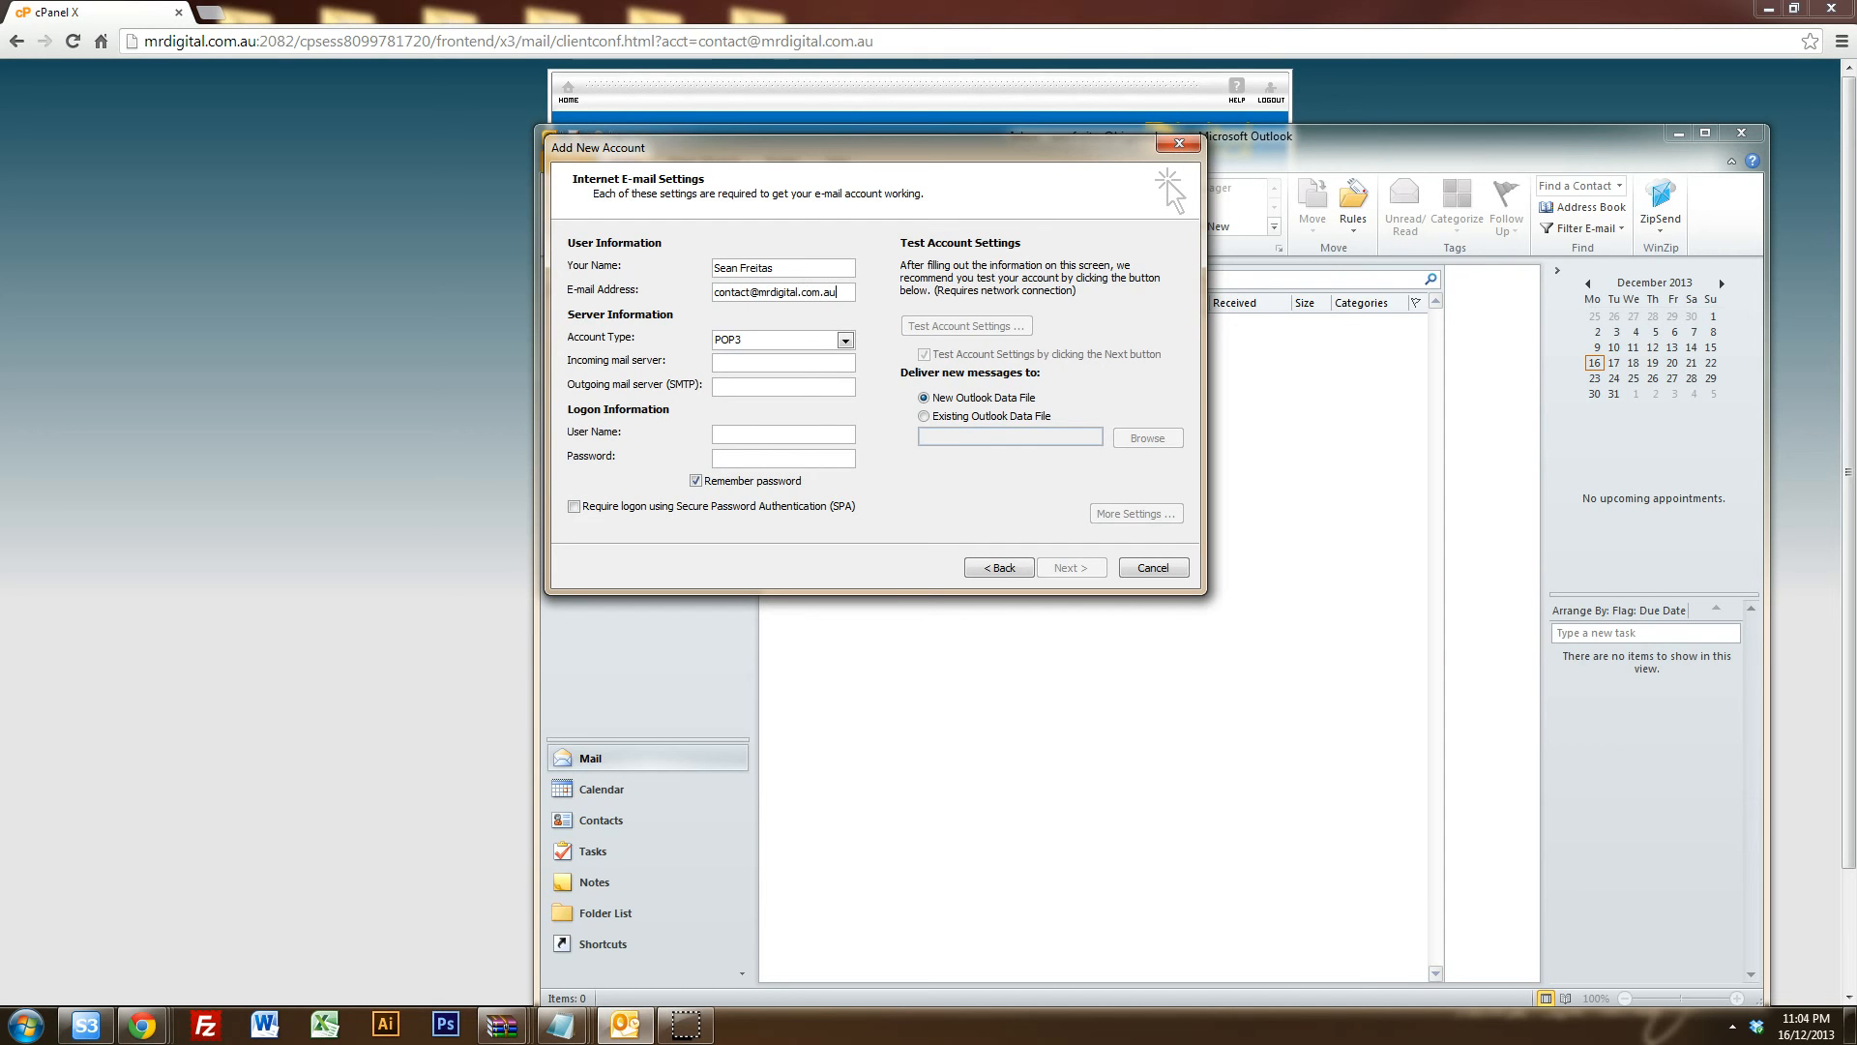
left_click(843, 341)
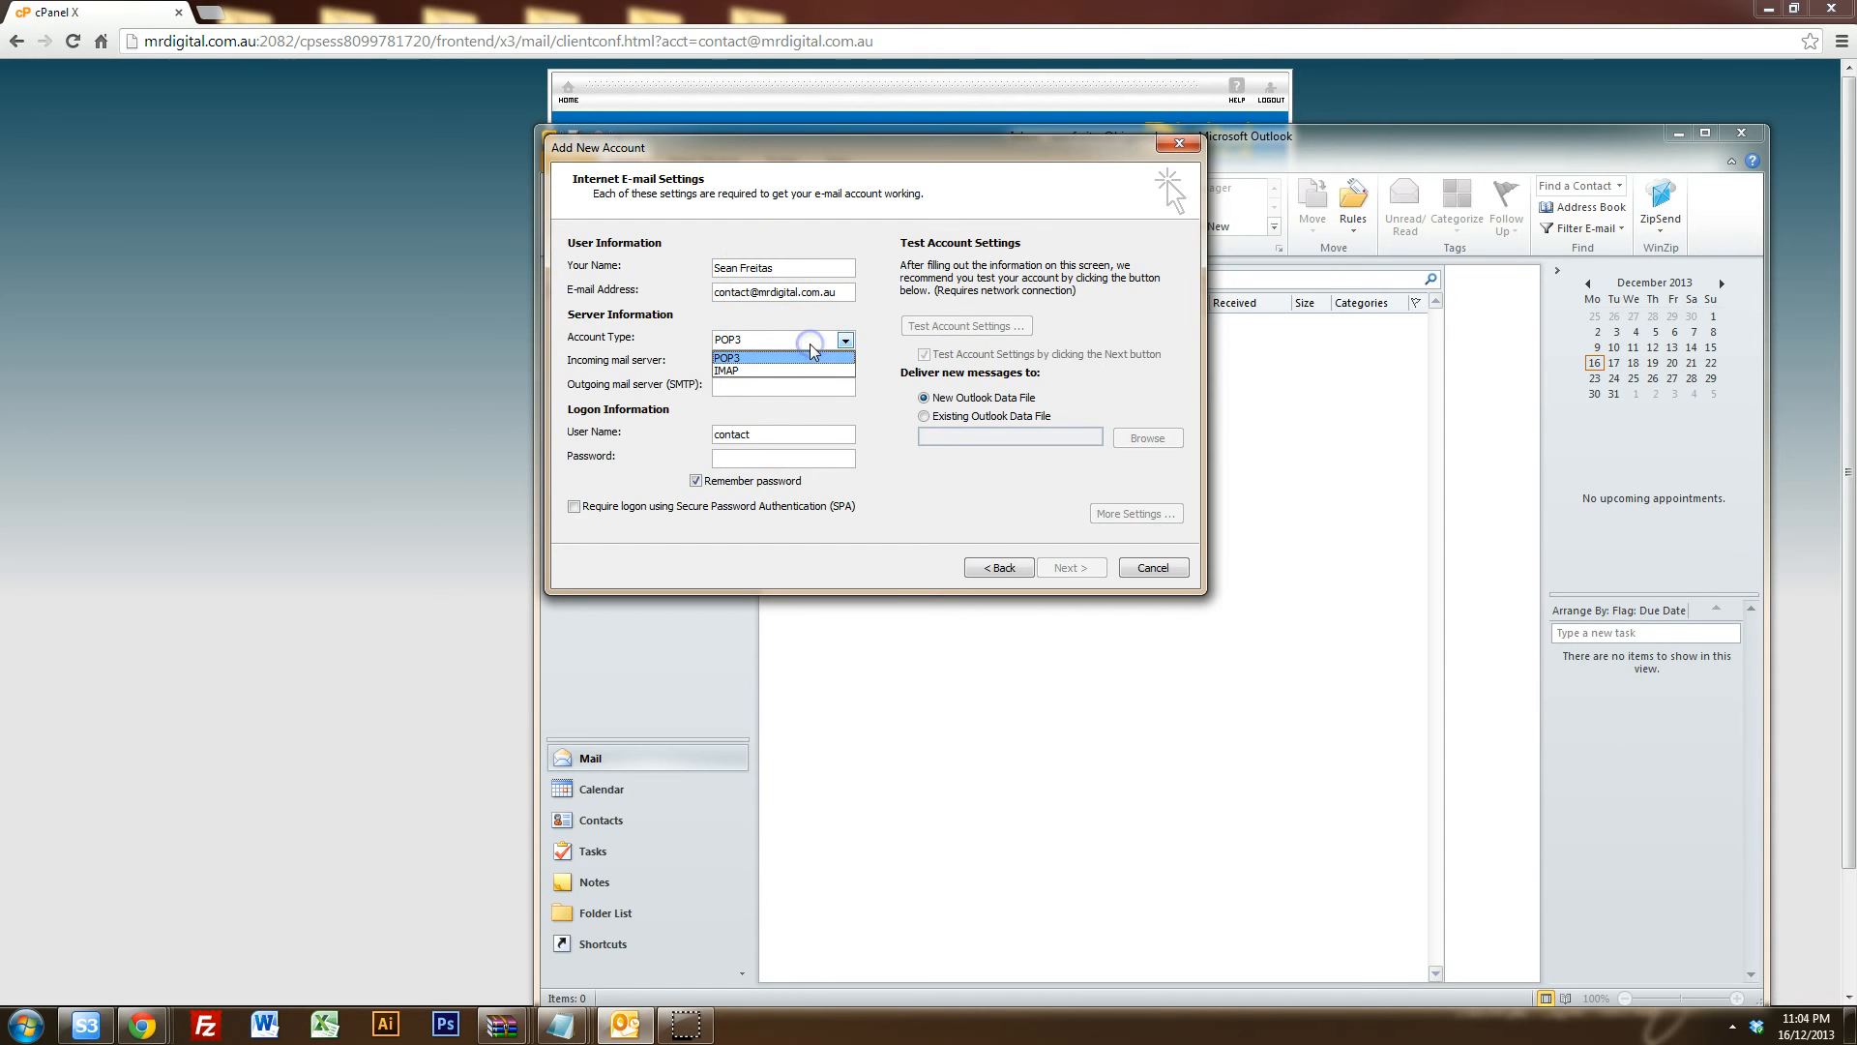
left_click(770, 357)
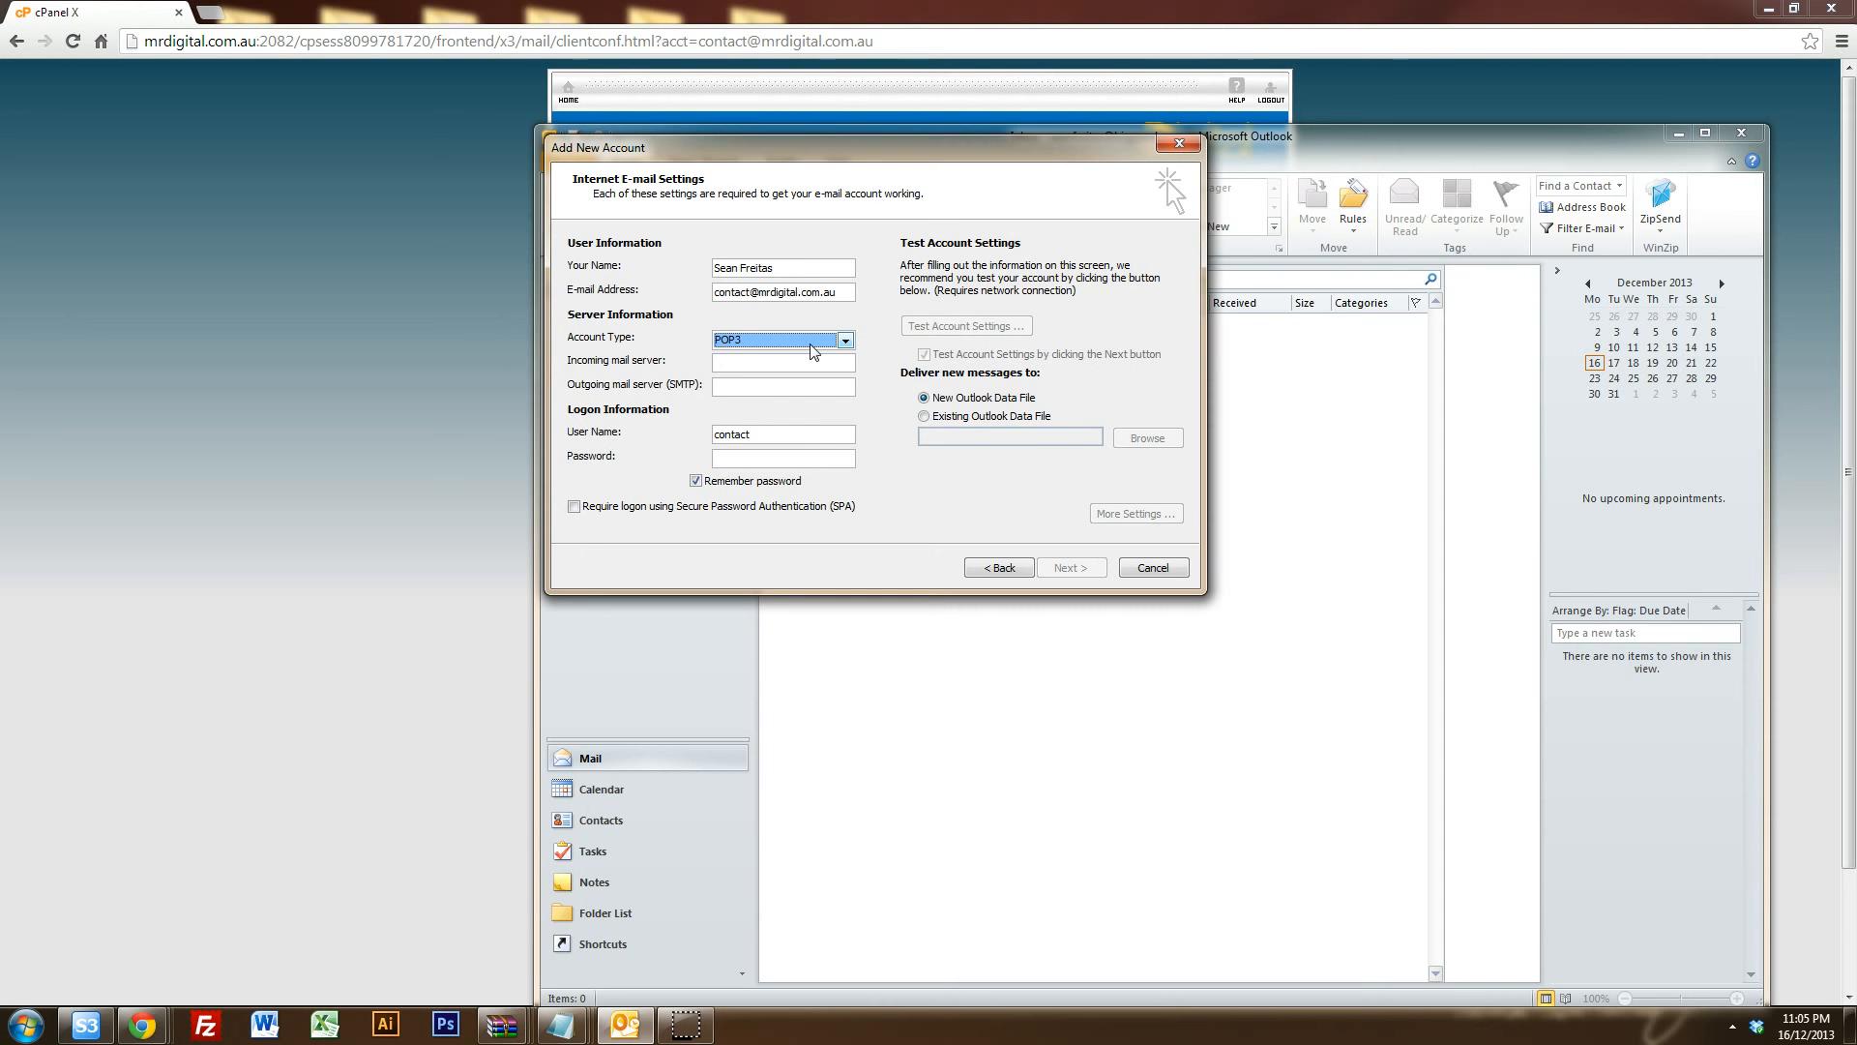
left_click(782, 359)
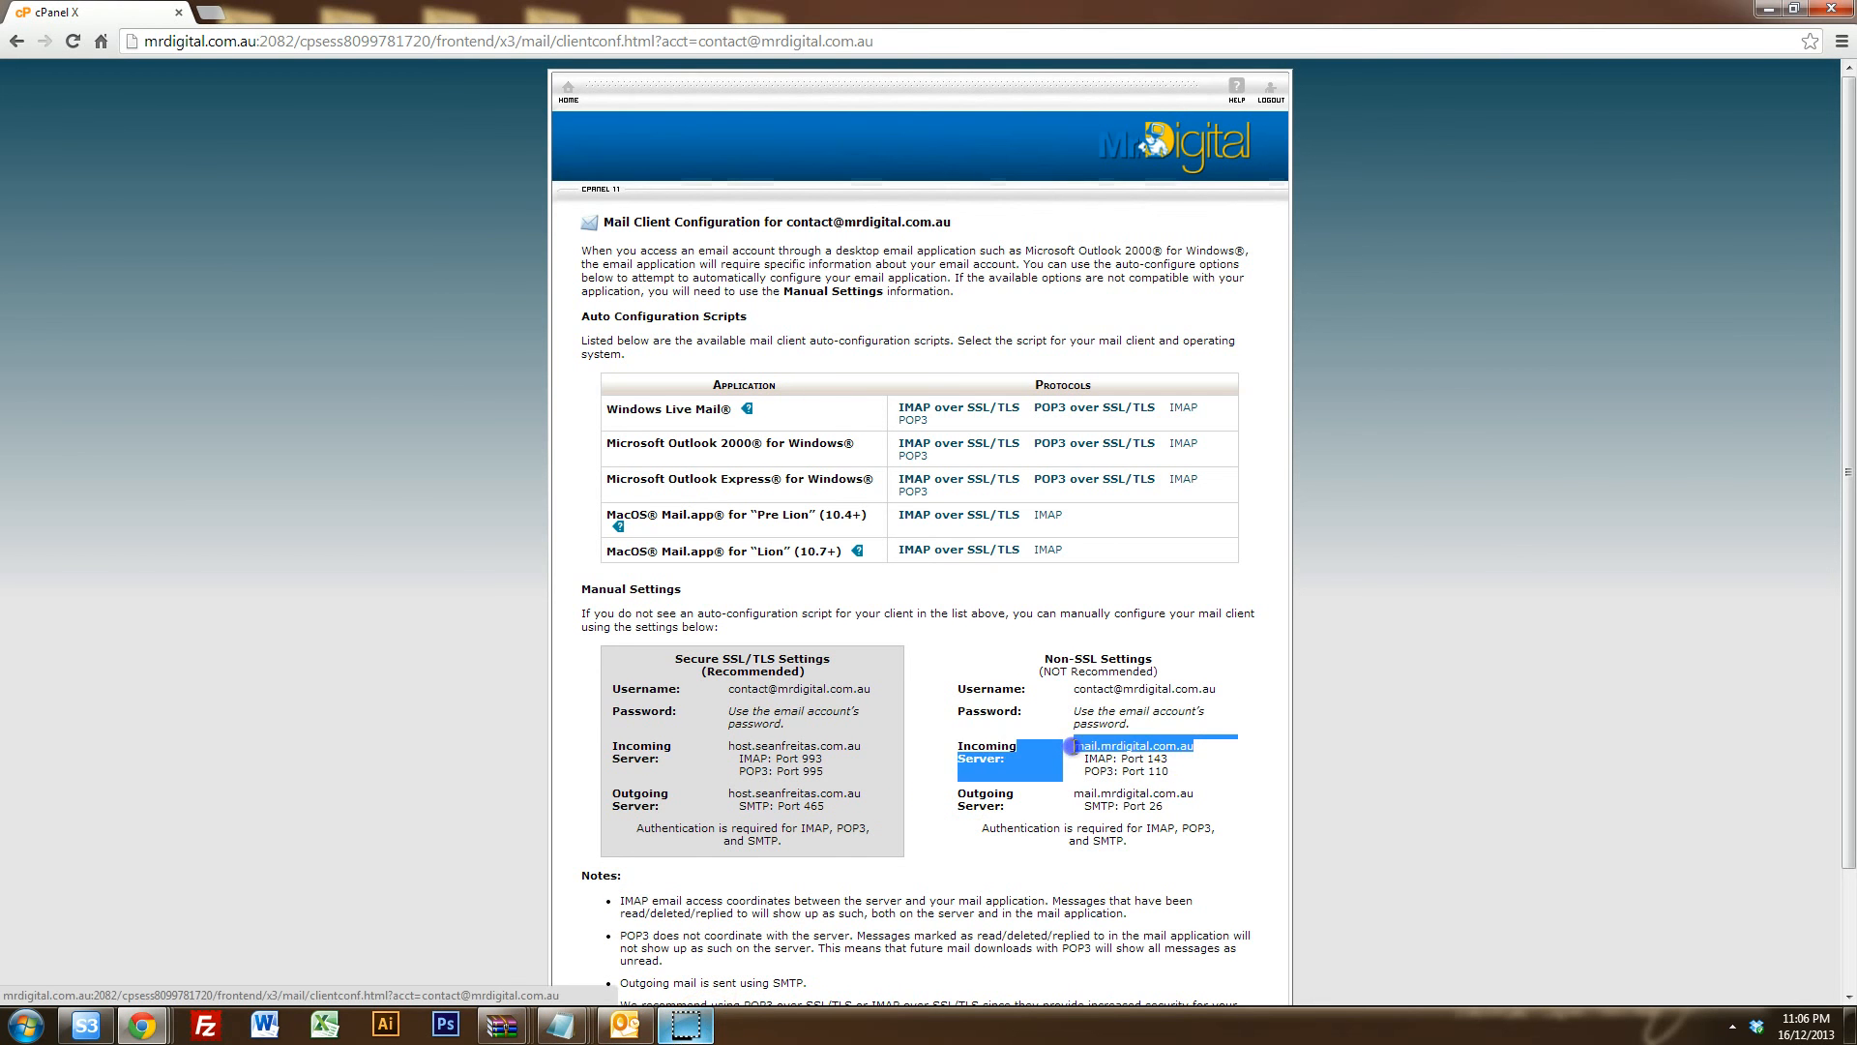
- Set incoming and outgoing servers to mail.mrdigital.com.au, plus full user name and password
right_click(1131, 745)
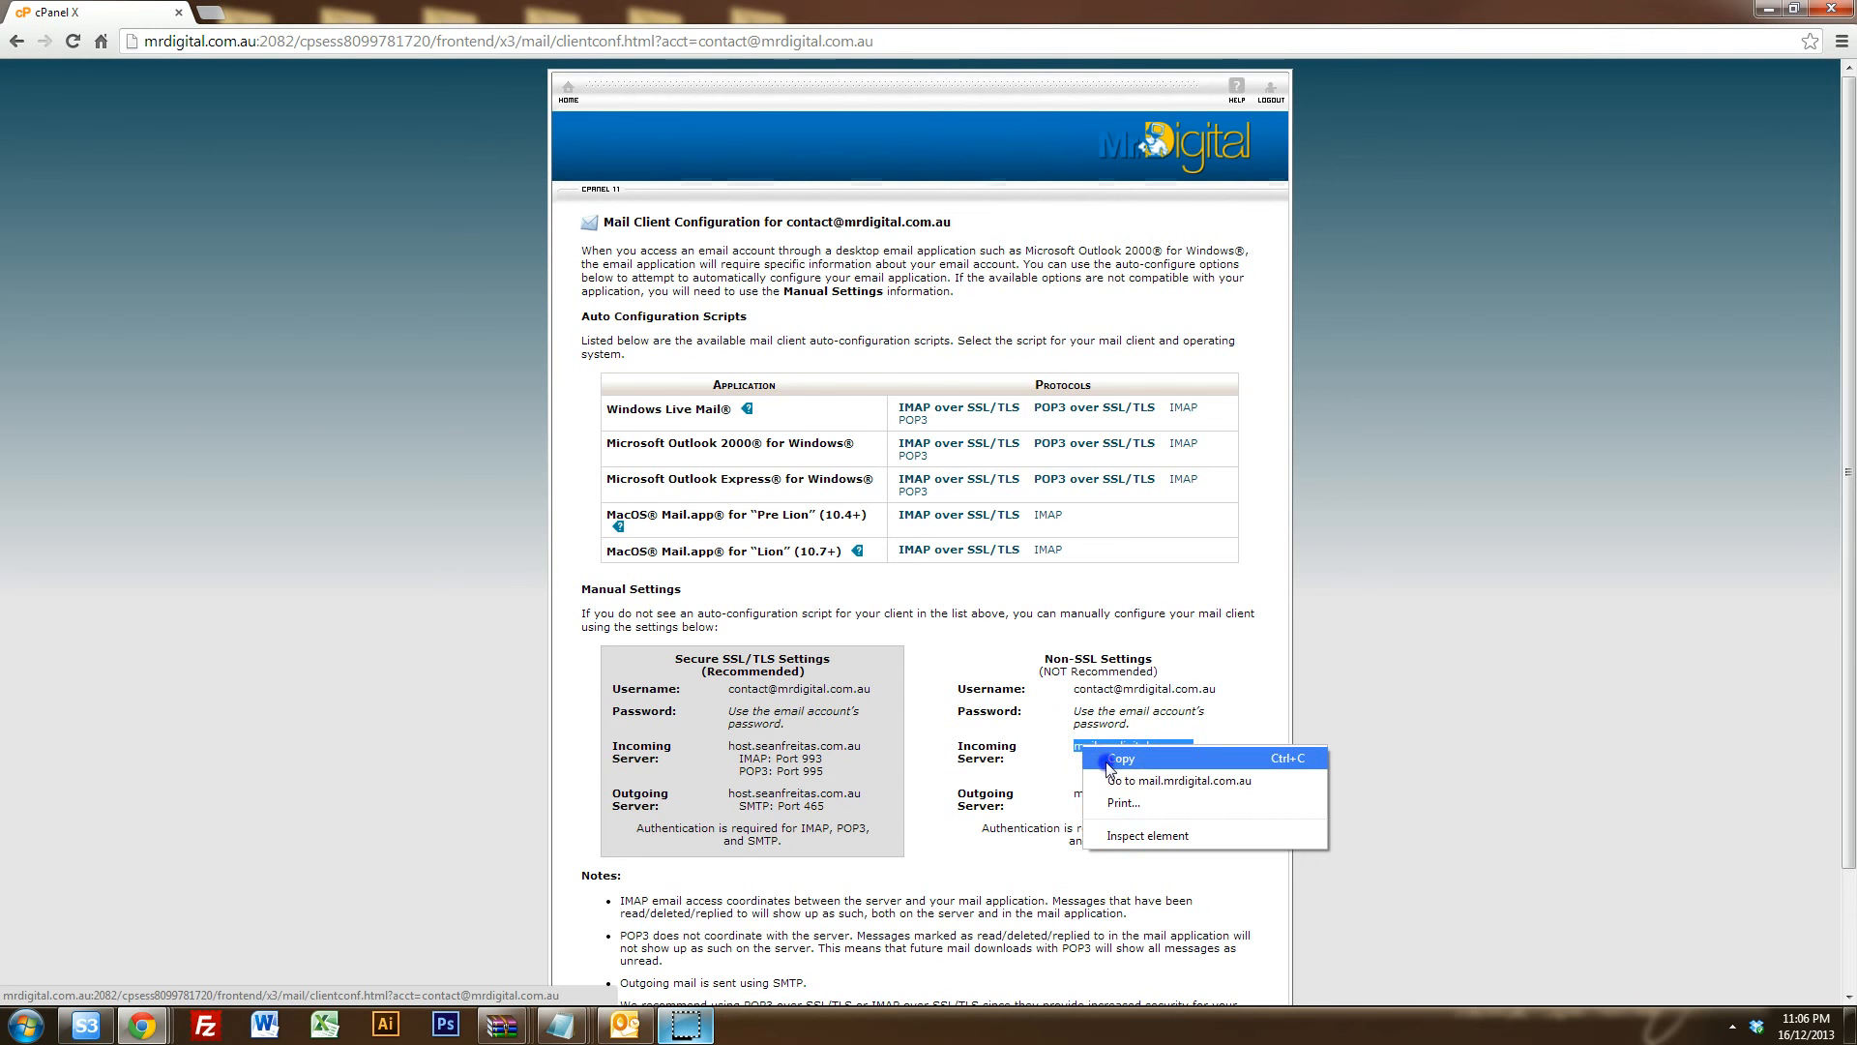
left_click(624, 1024)
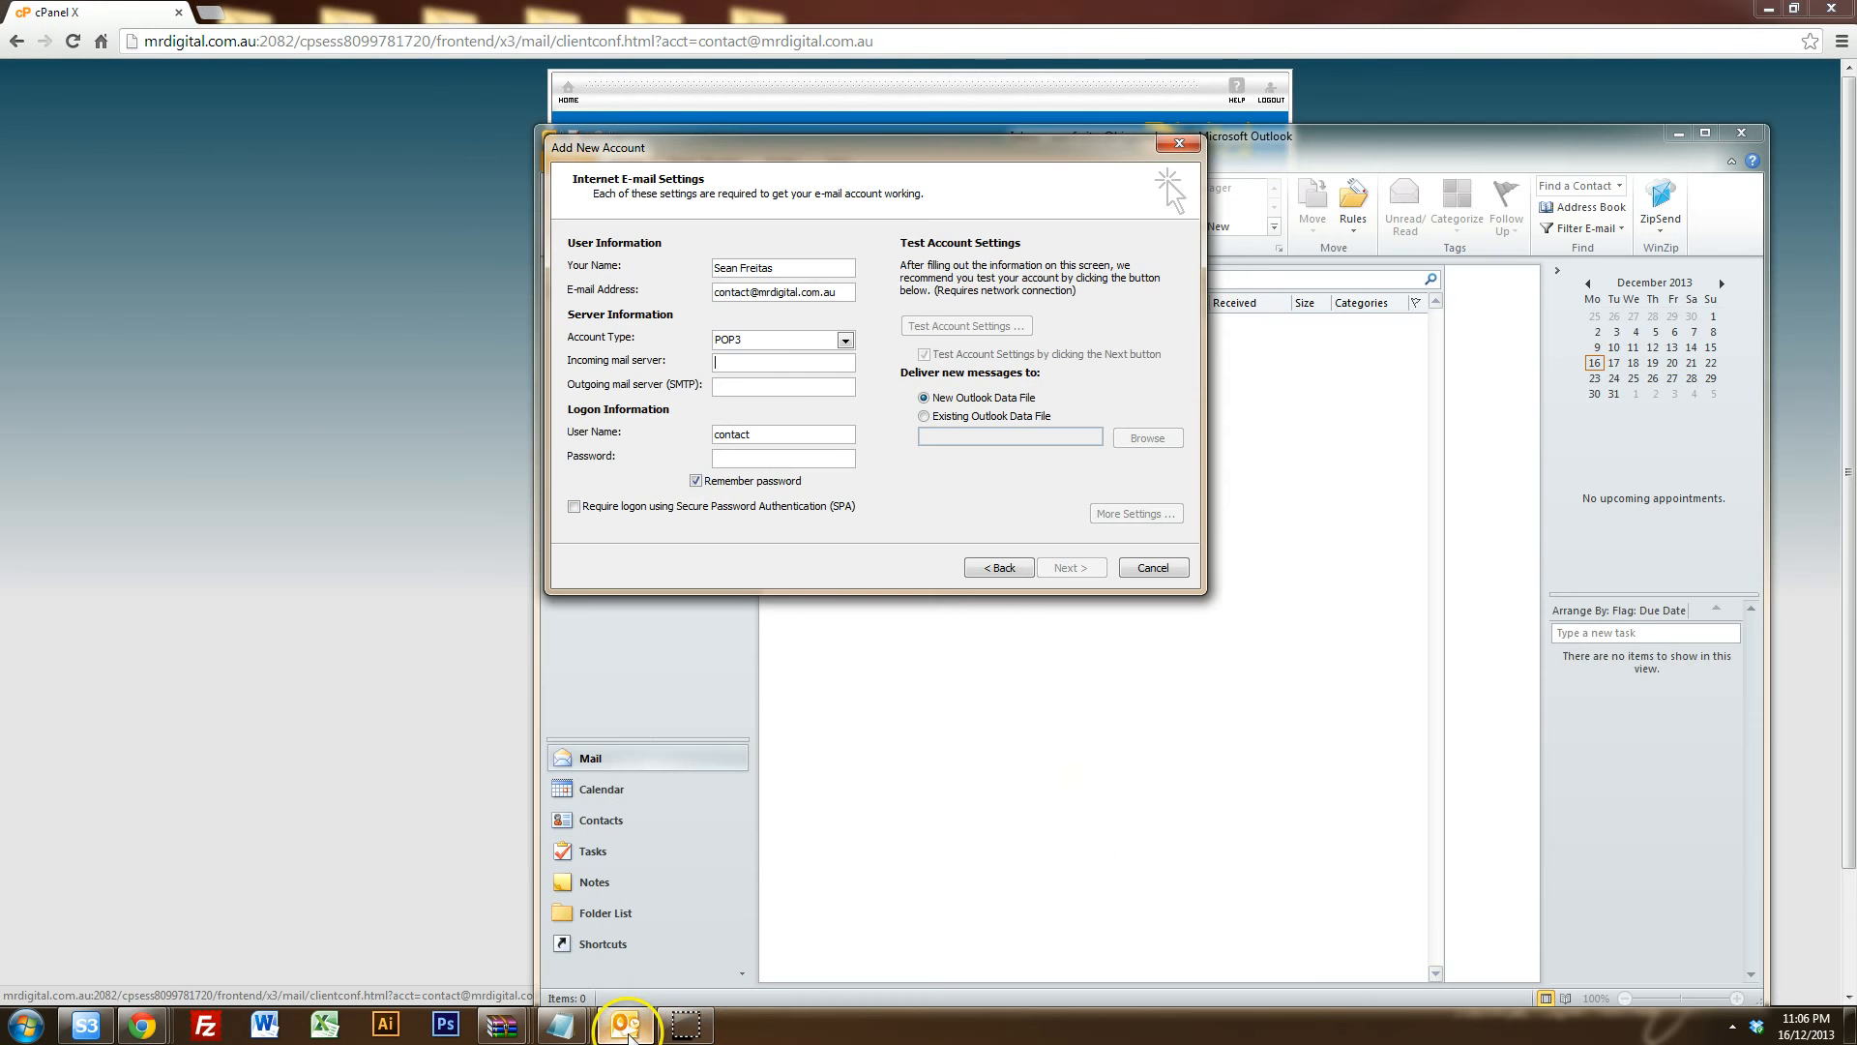
type("mail.mrdigital.com.au")
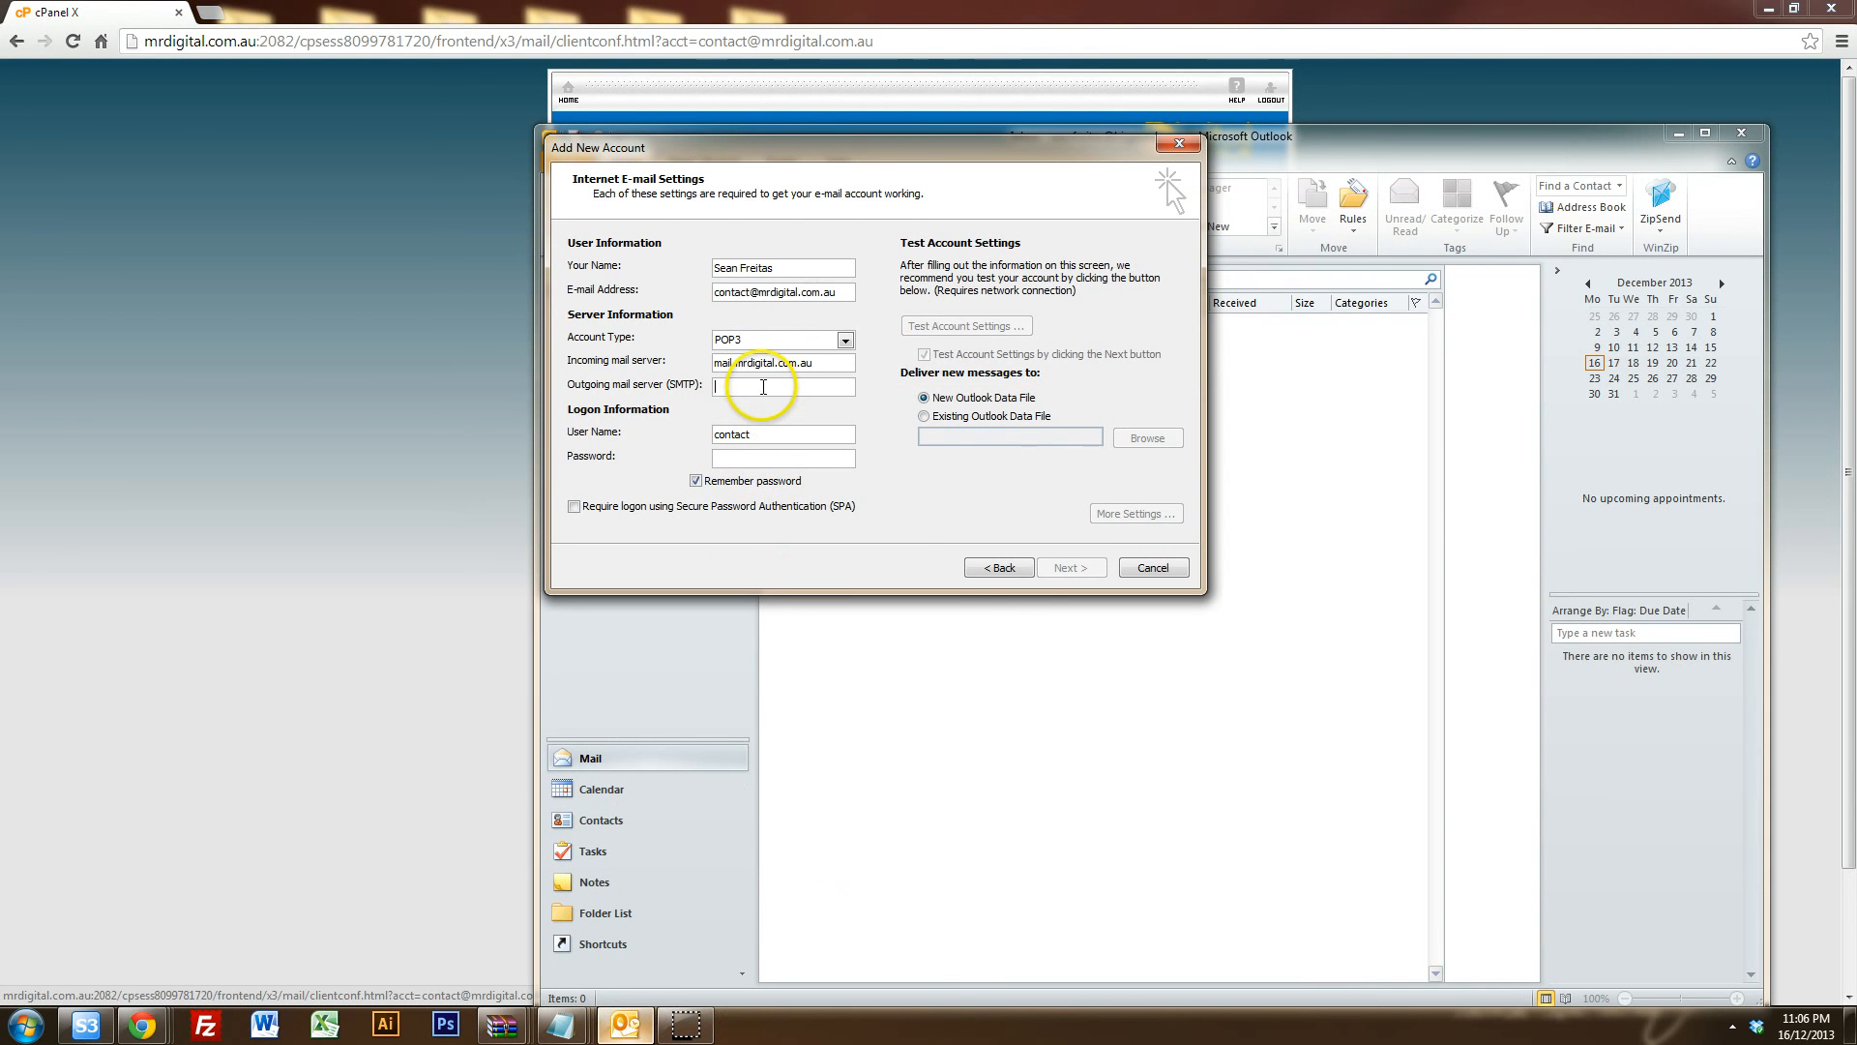
type("mail.mrdigital.com.au")
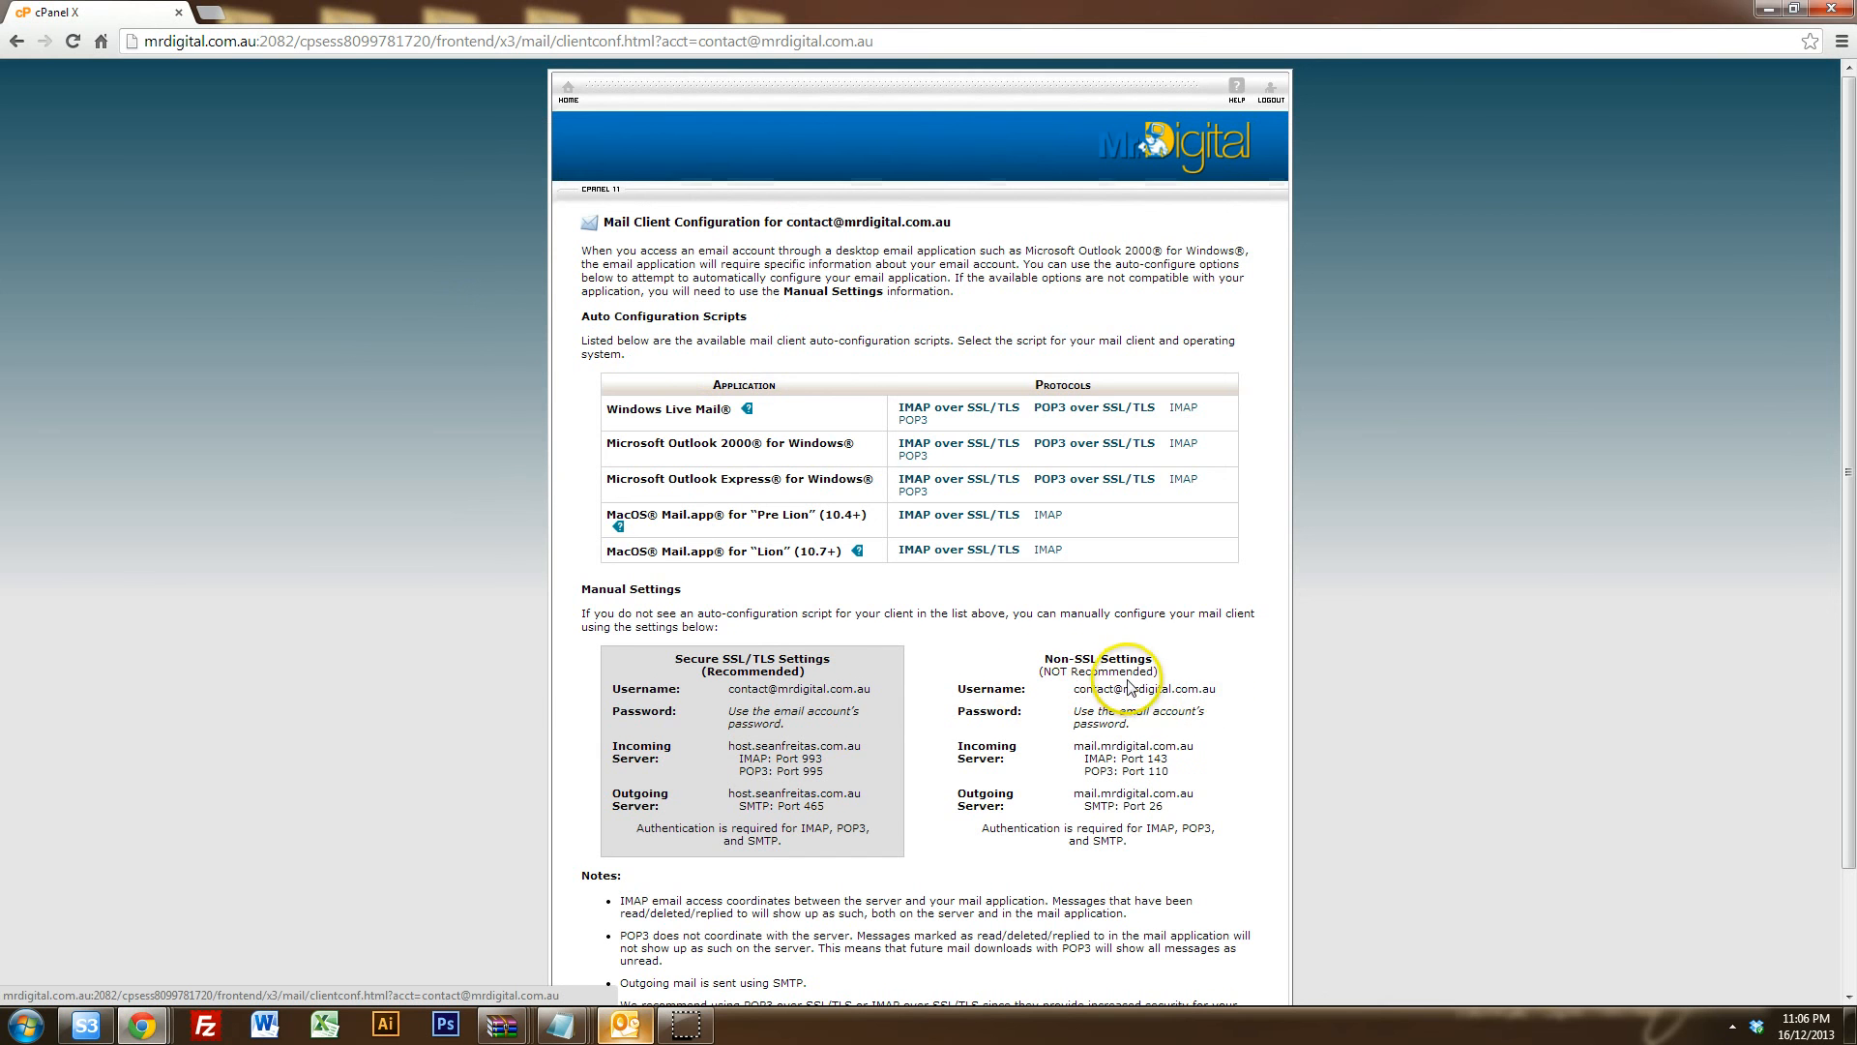
left_click(624, 1025)
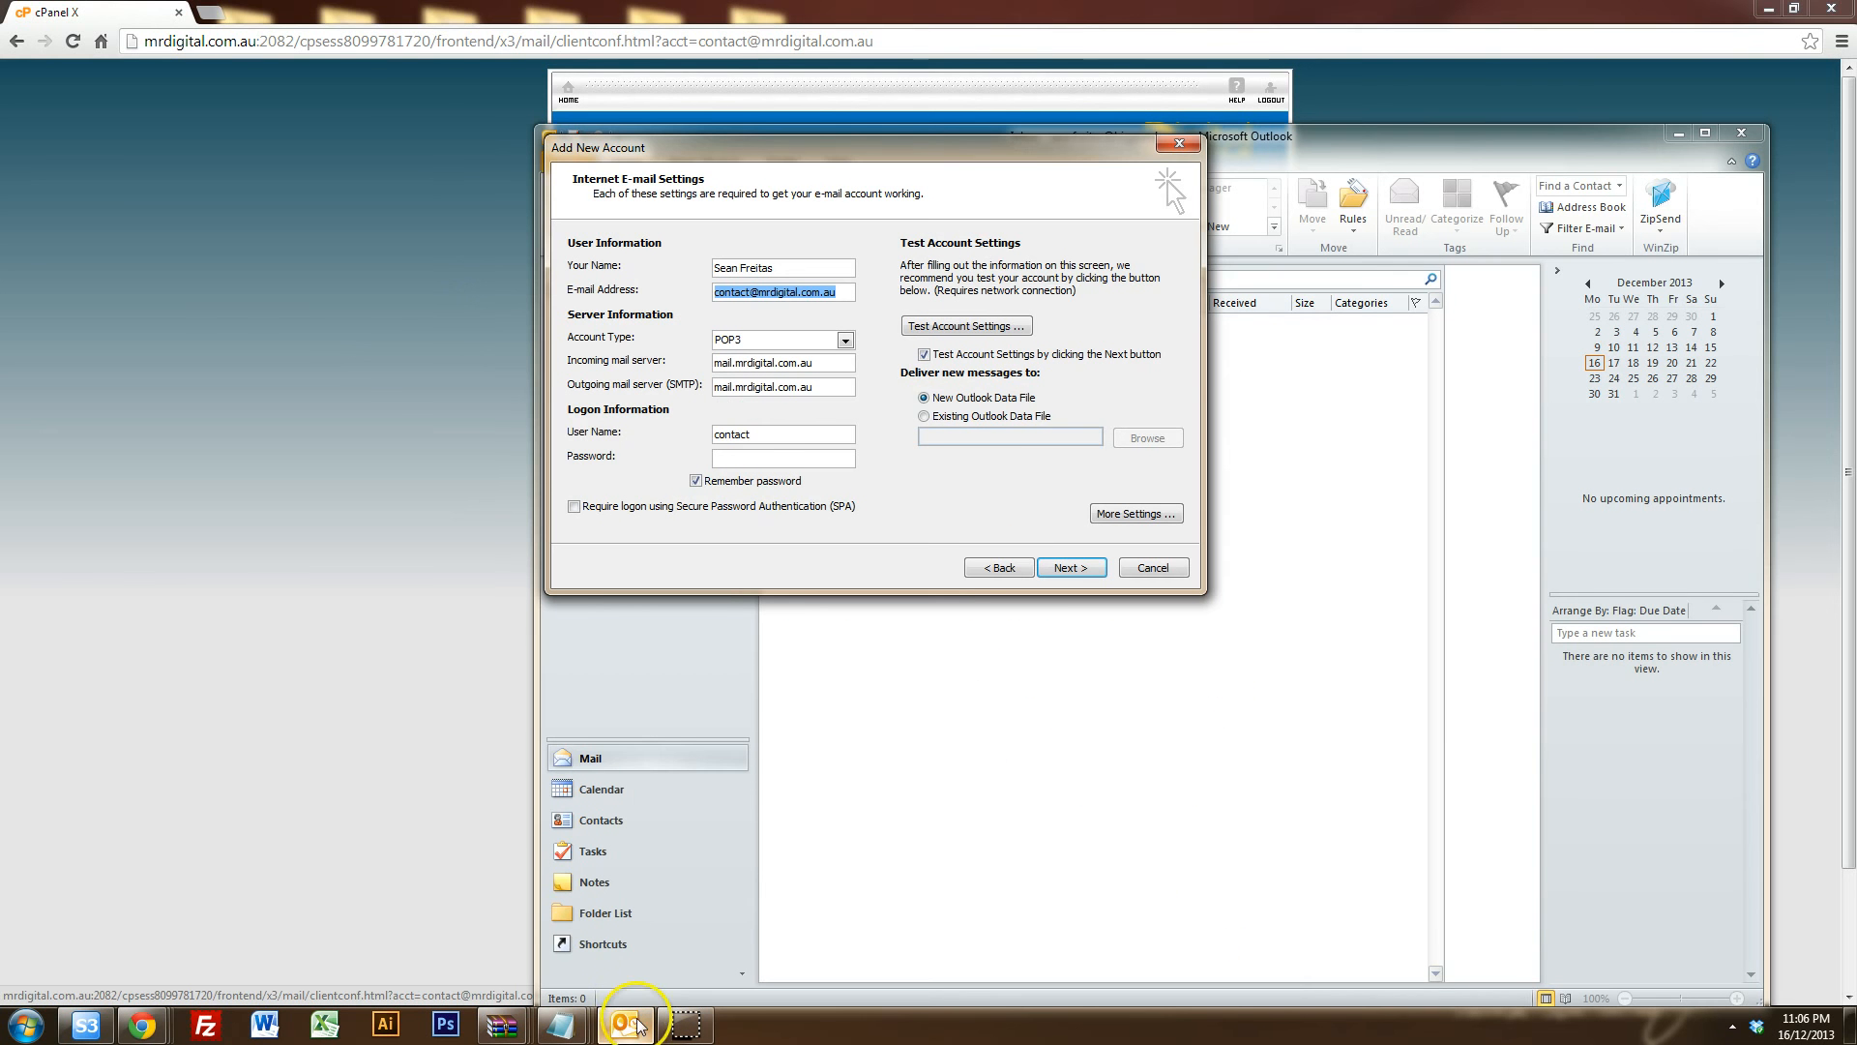
left_click(781, 433)
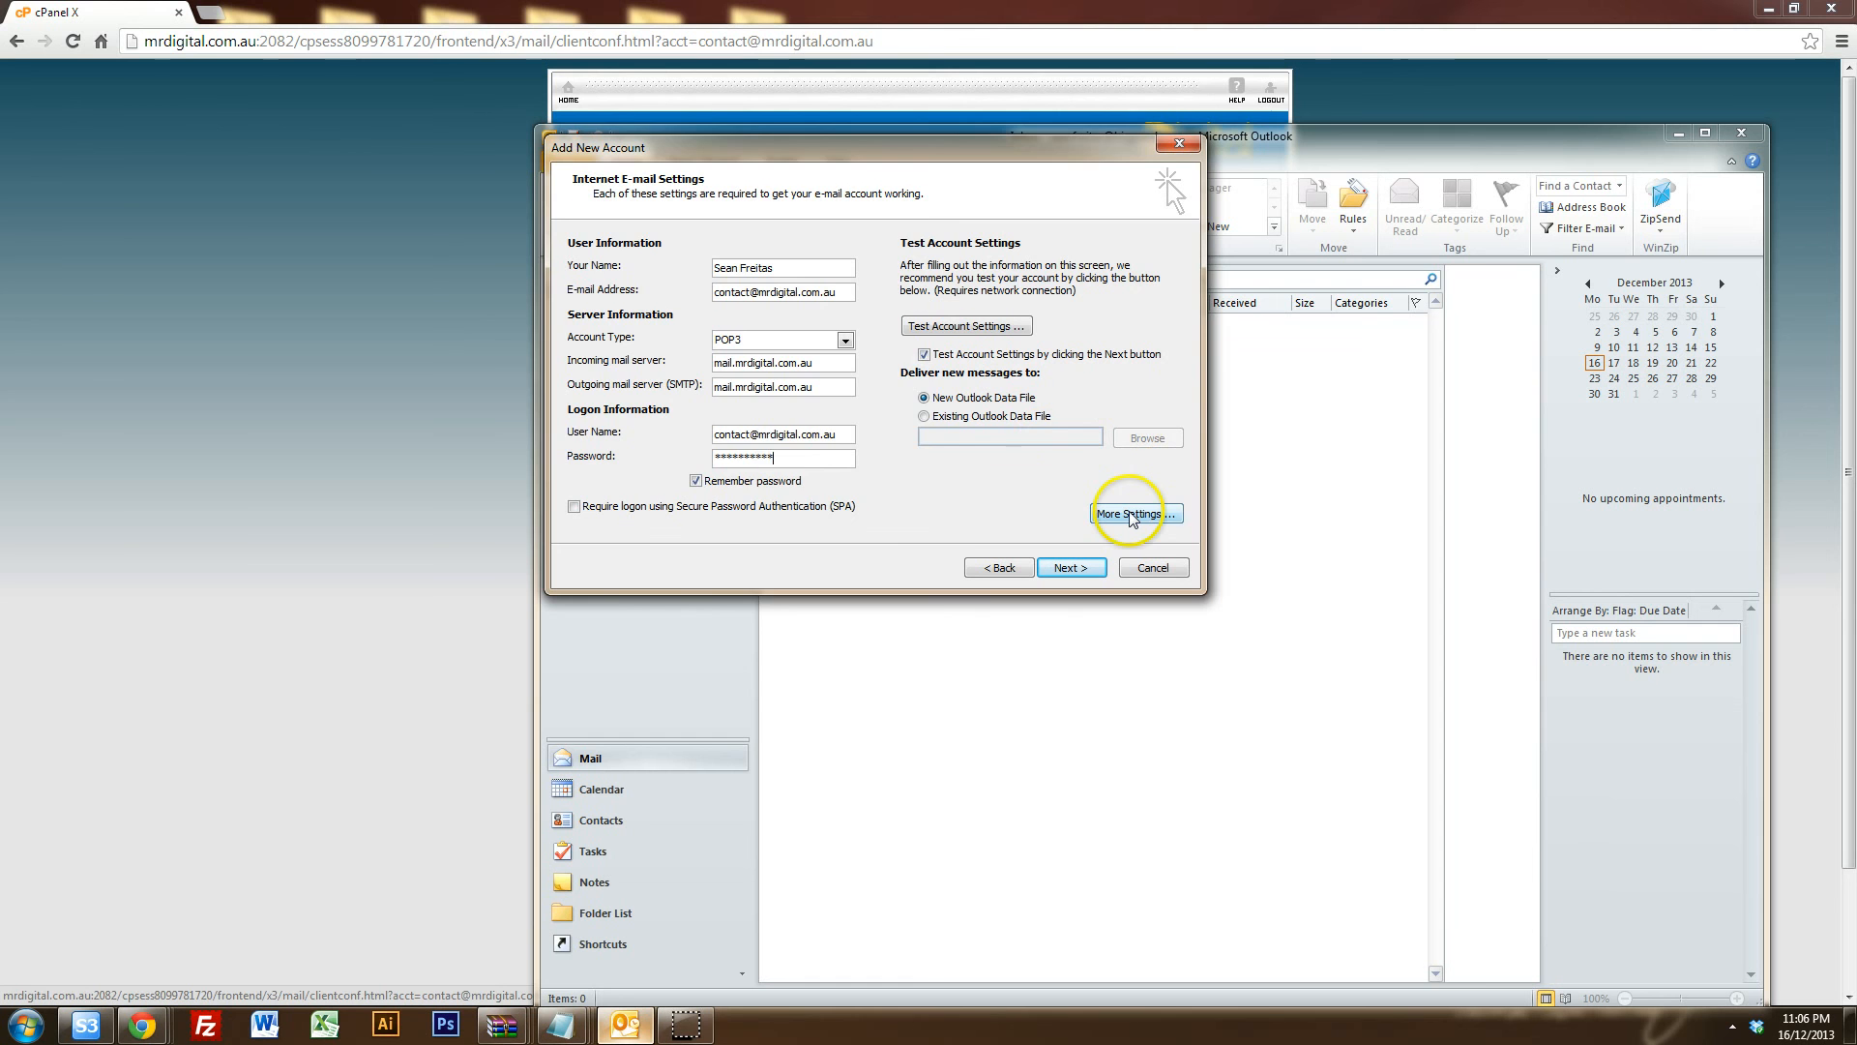
- Change the outgoing SMTP port to 26 in Advanced More Settings and confirm
left_click(1133, 513)
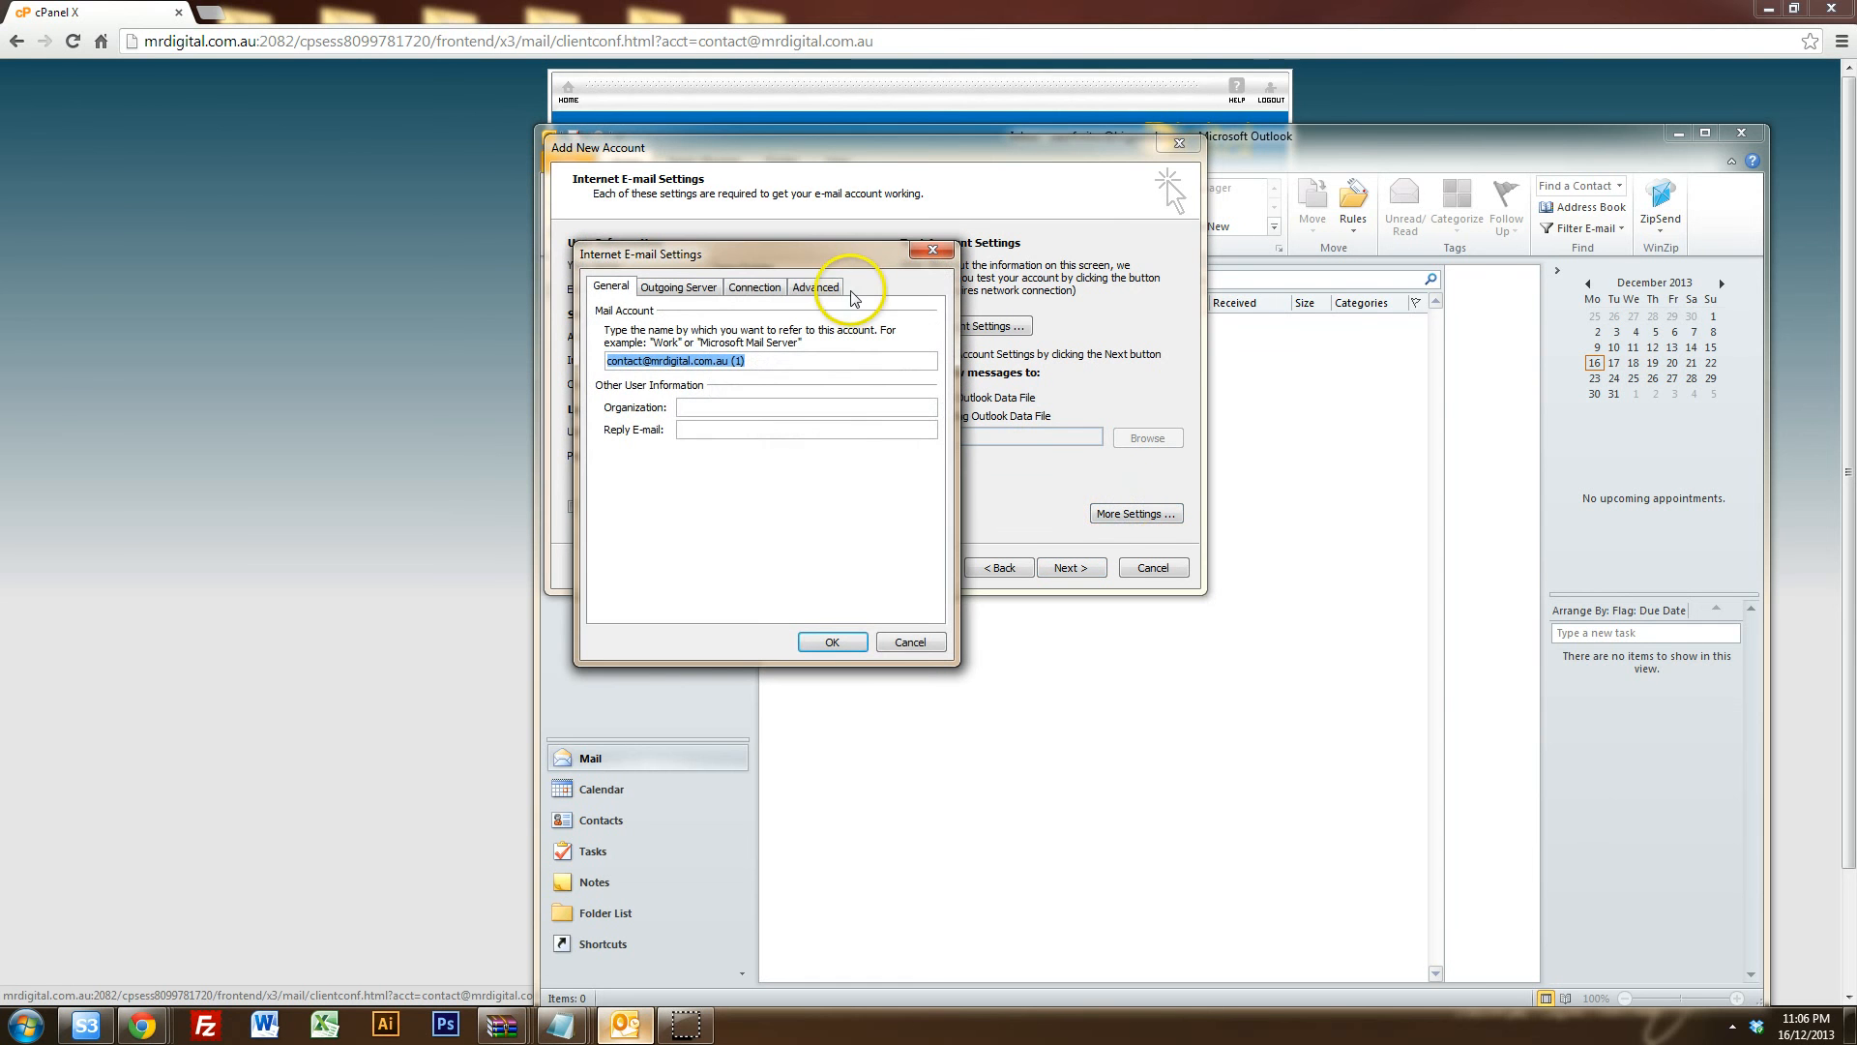
left_click(815, 286)
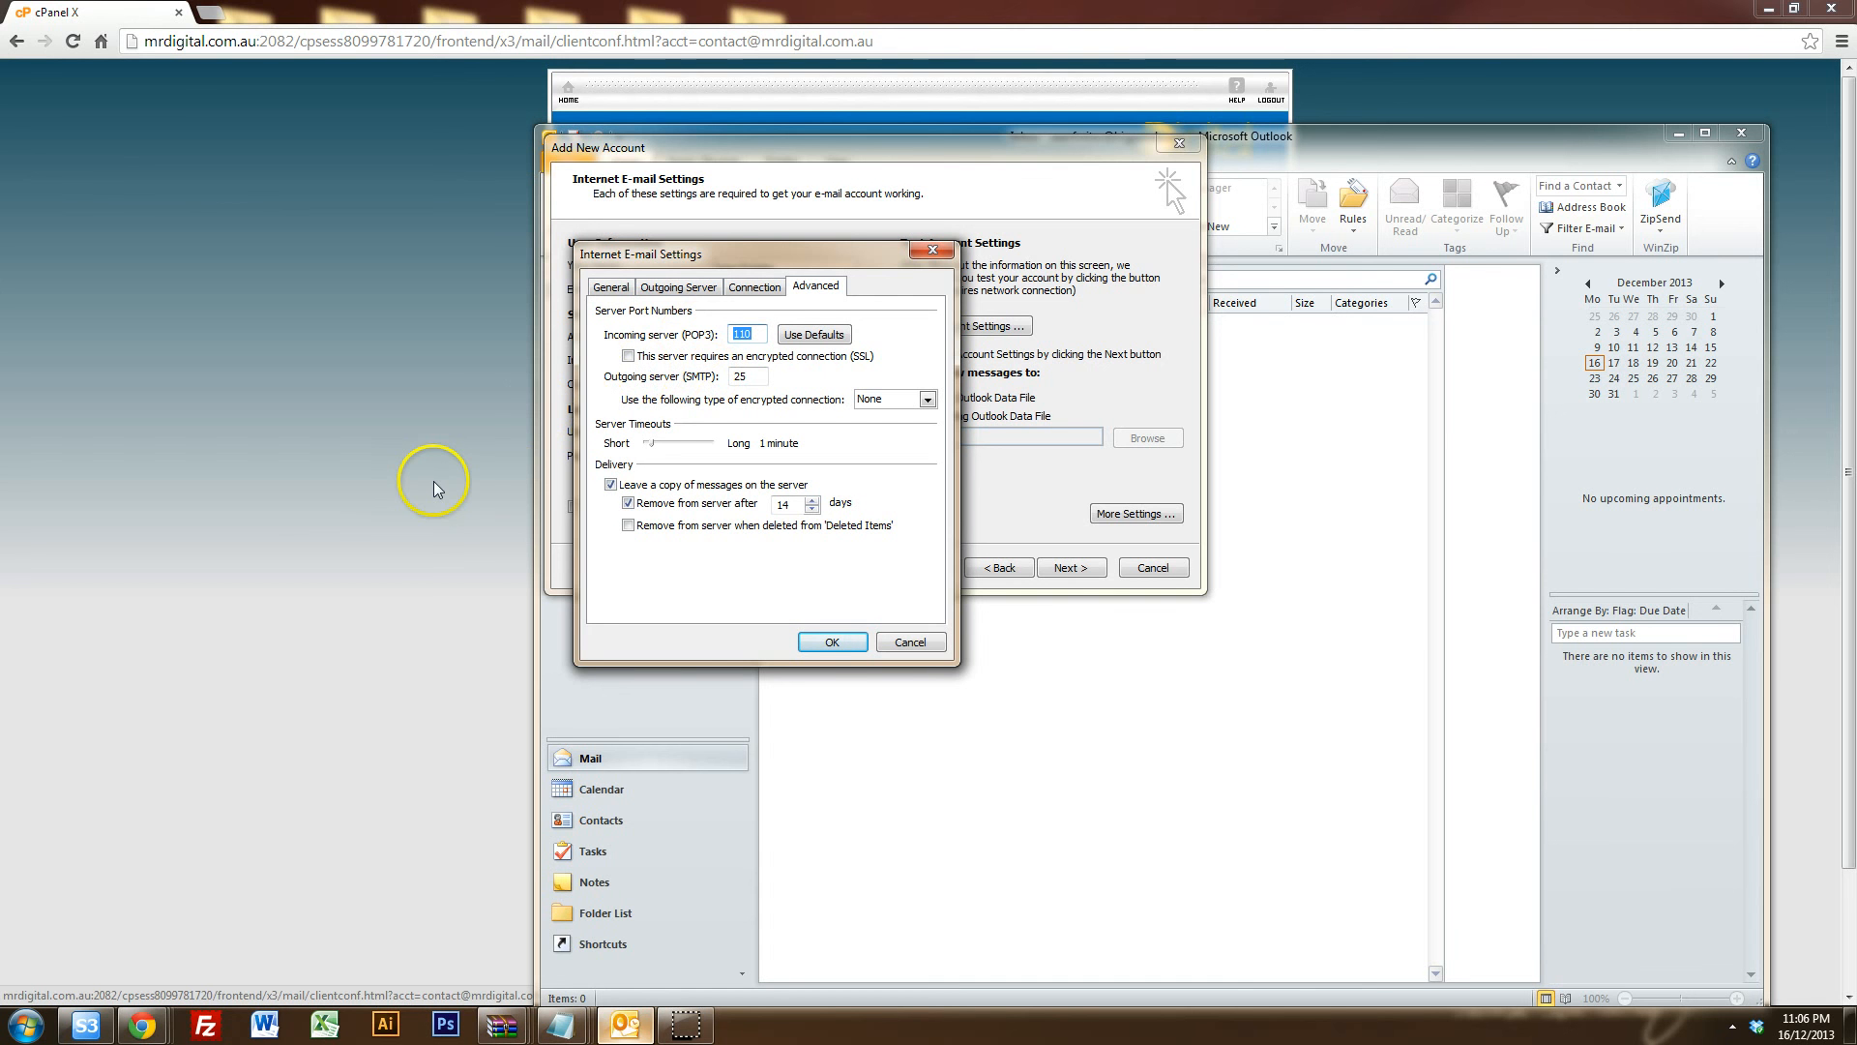
mouse_move(423, 474)
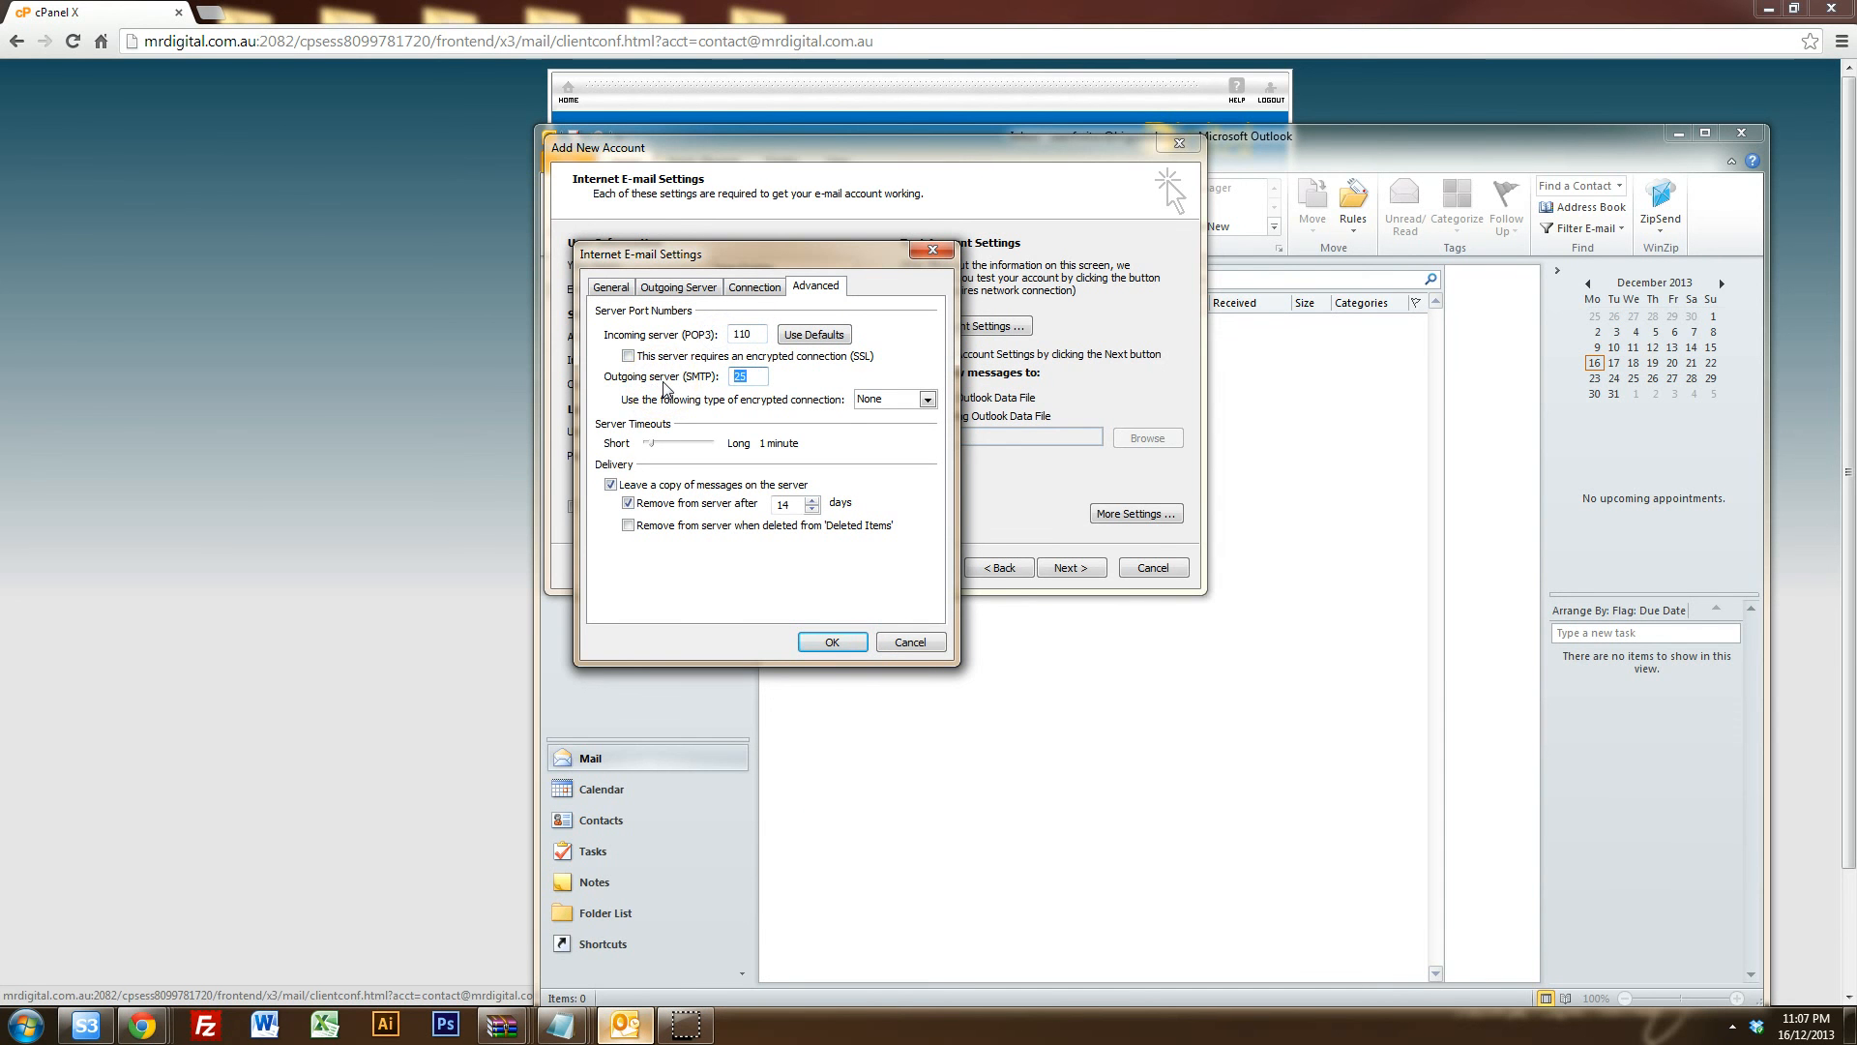
type("26")
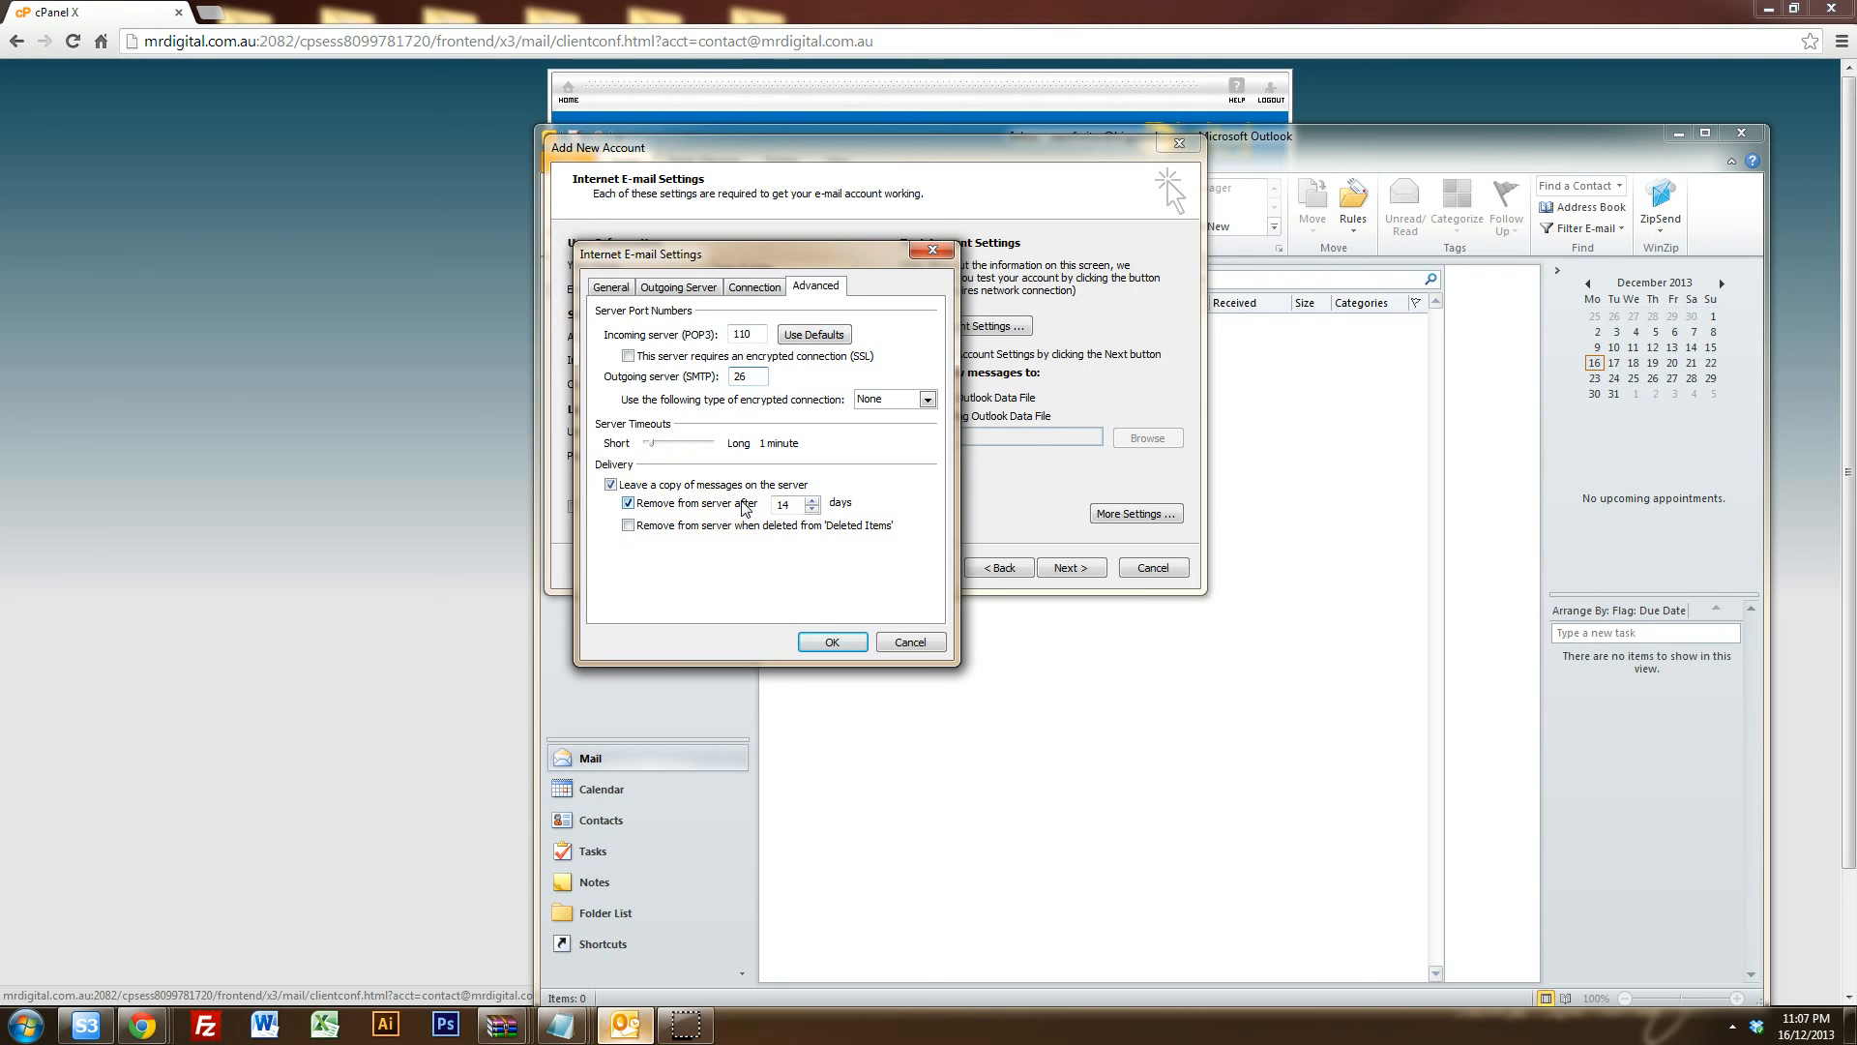
left_click(745, 375)
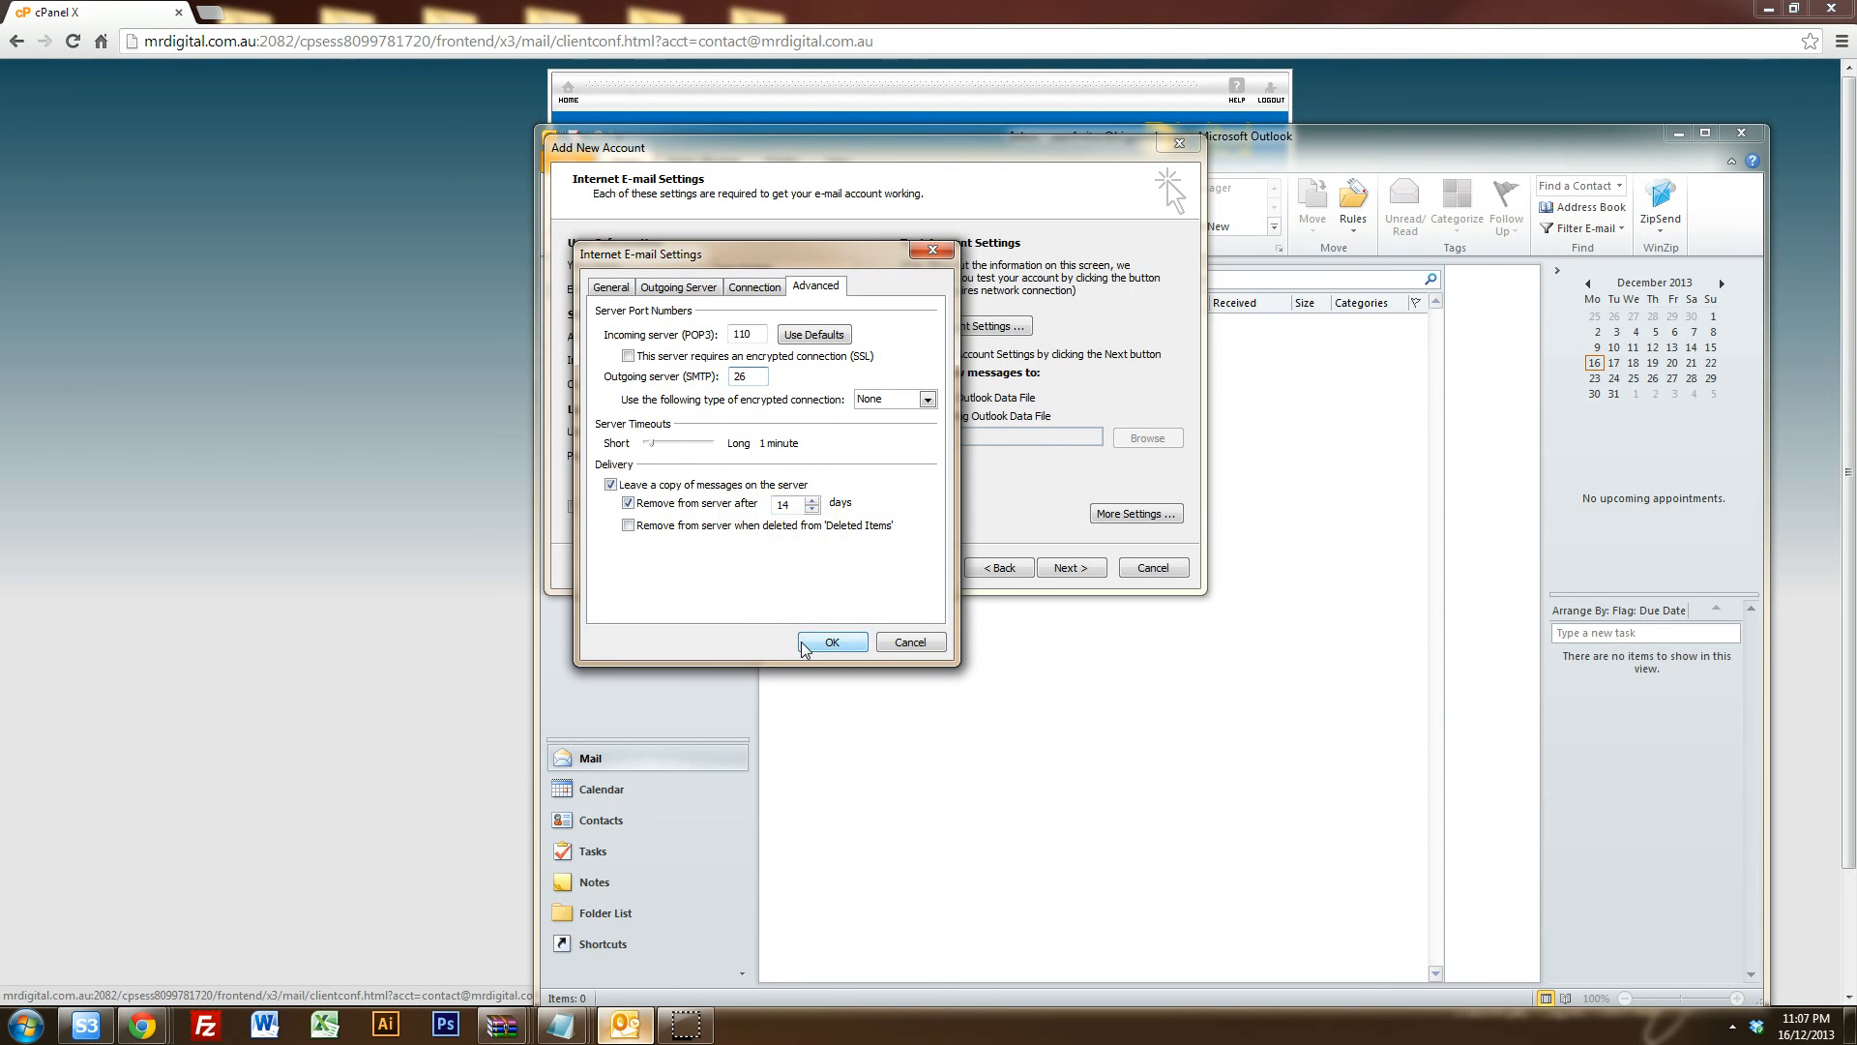
left_click(832, 641)
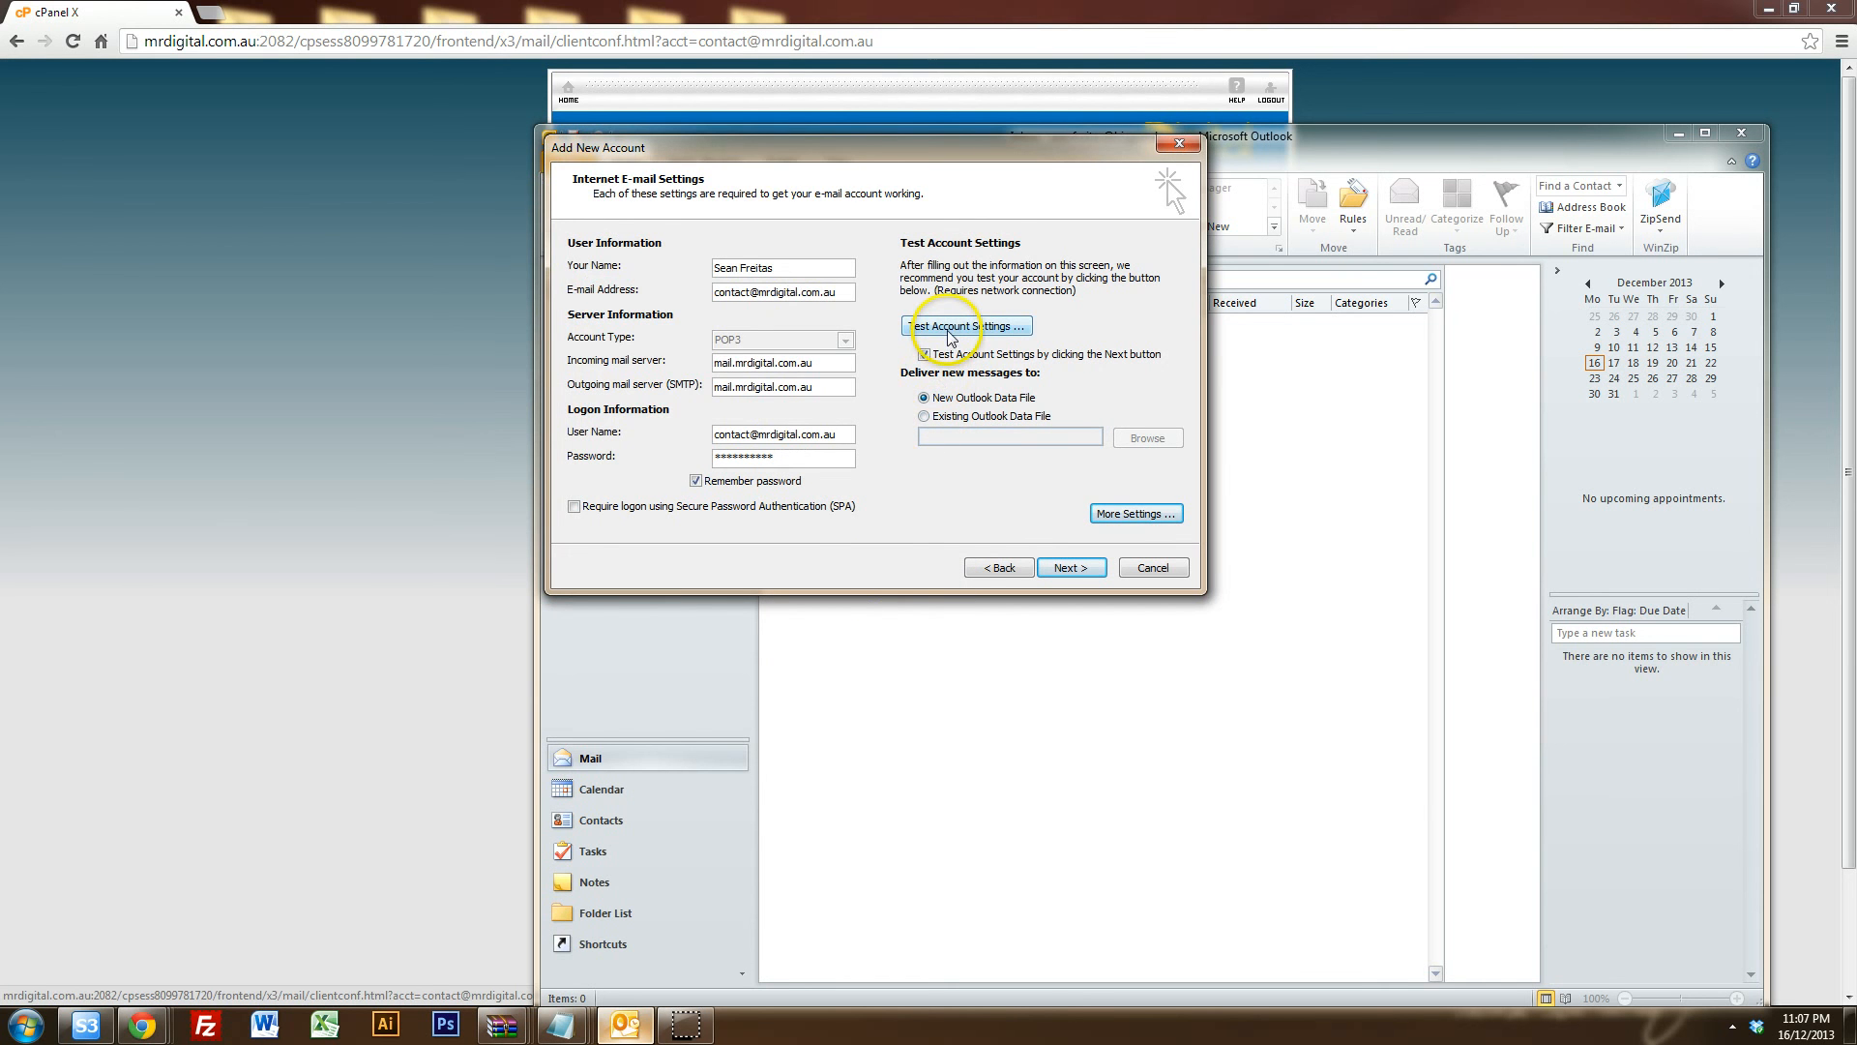
- Run Test Account Settings, dismiss the passing results, and finish with Next
left_click(964, 326)
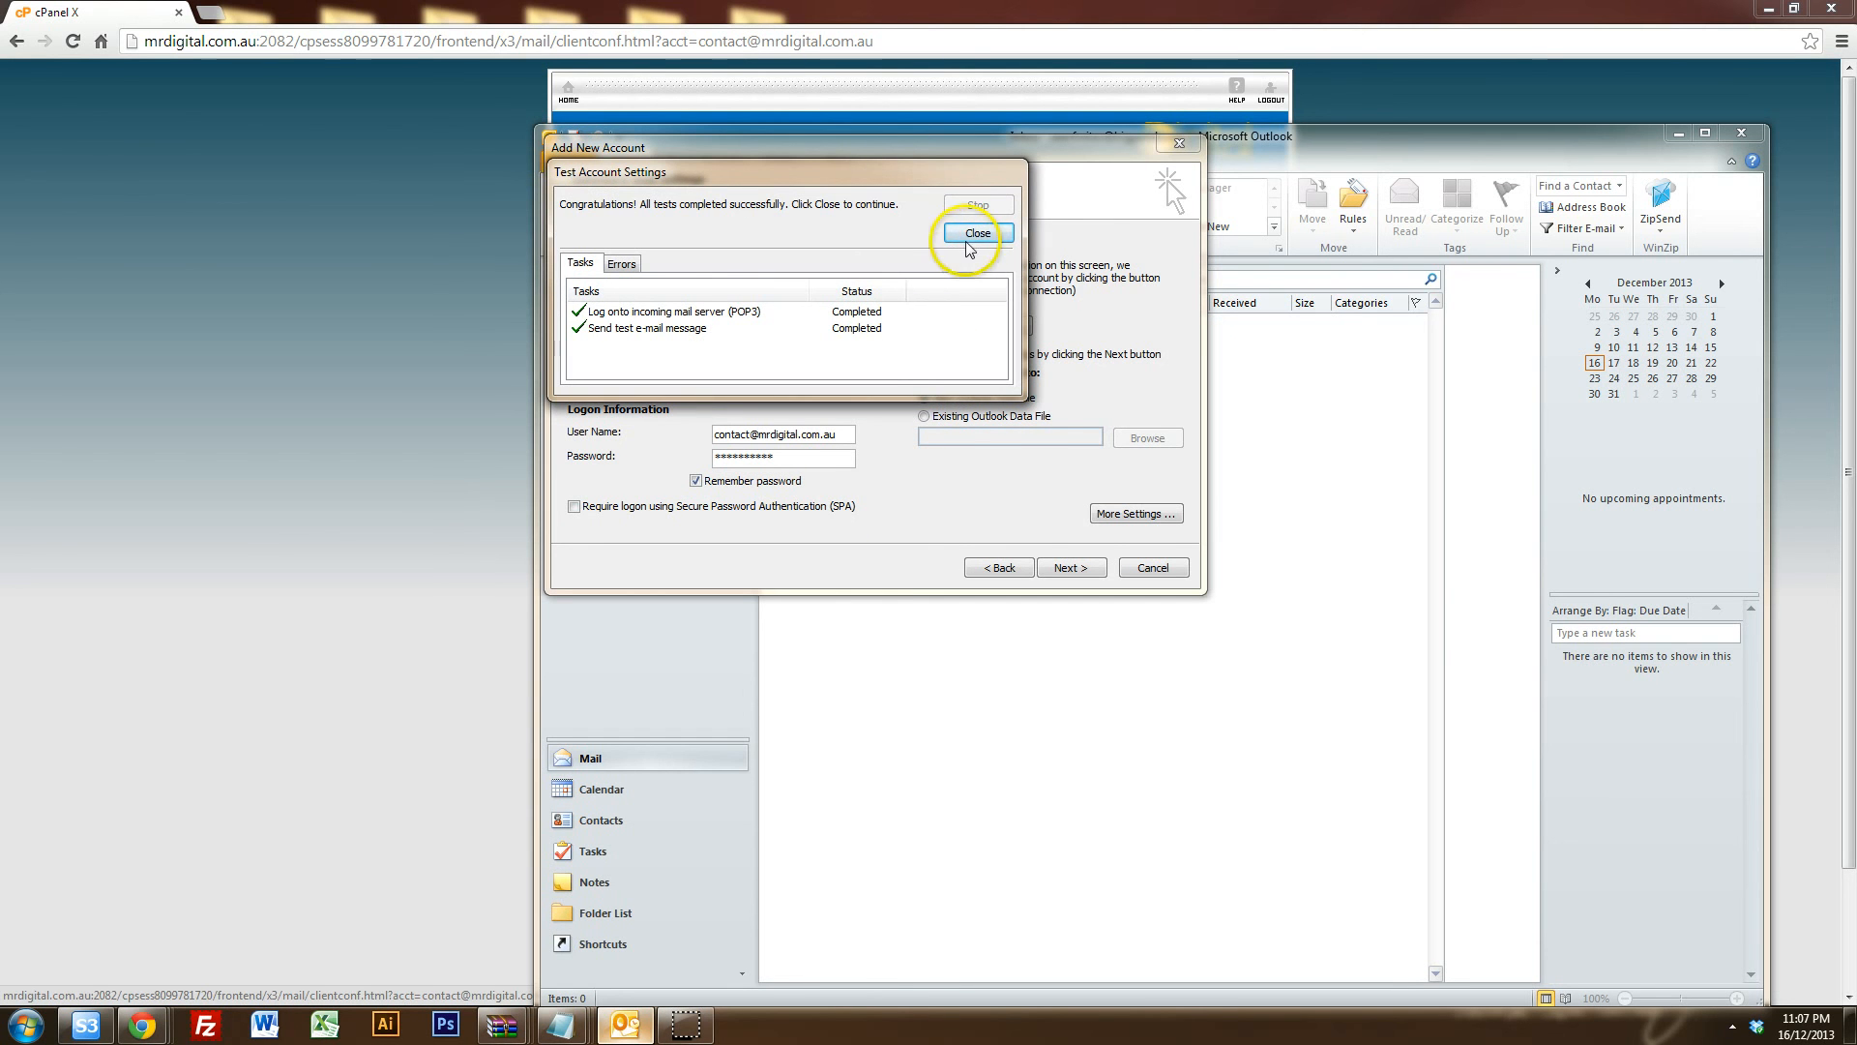
left_click(975, 231)
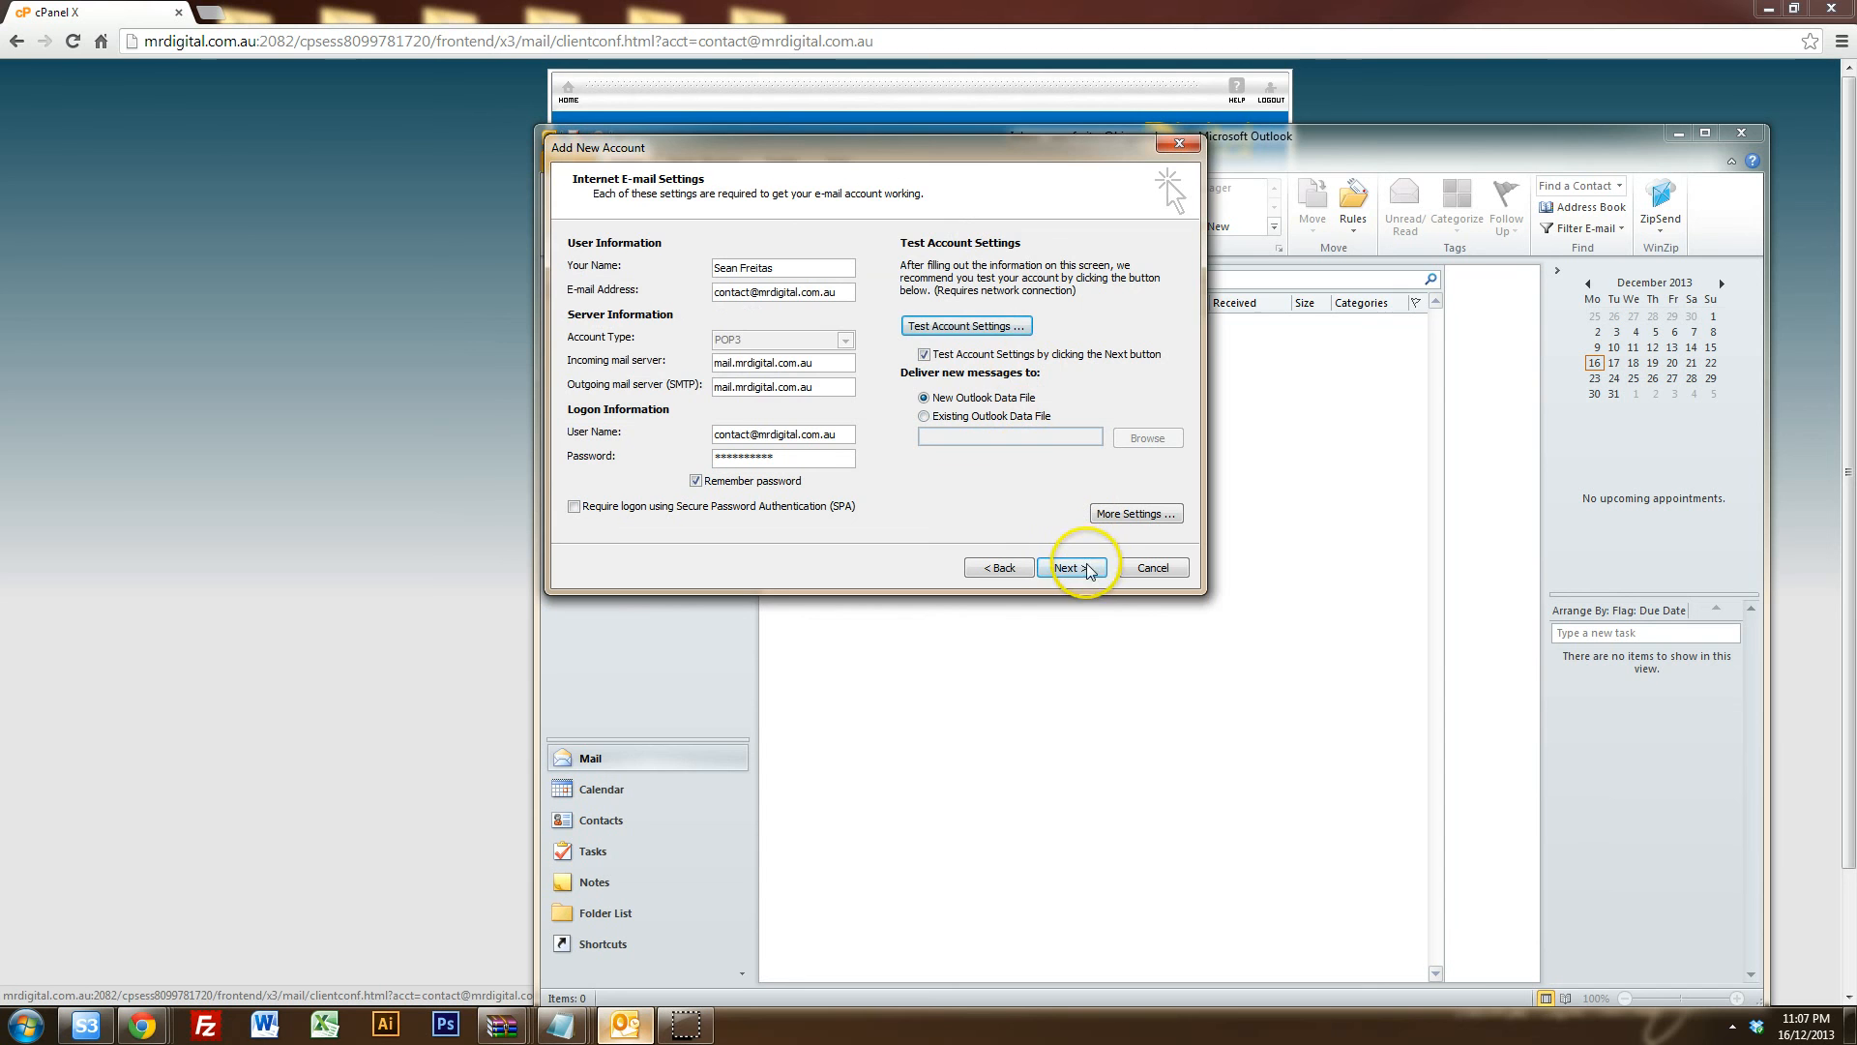
left_click(1070, 568)
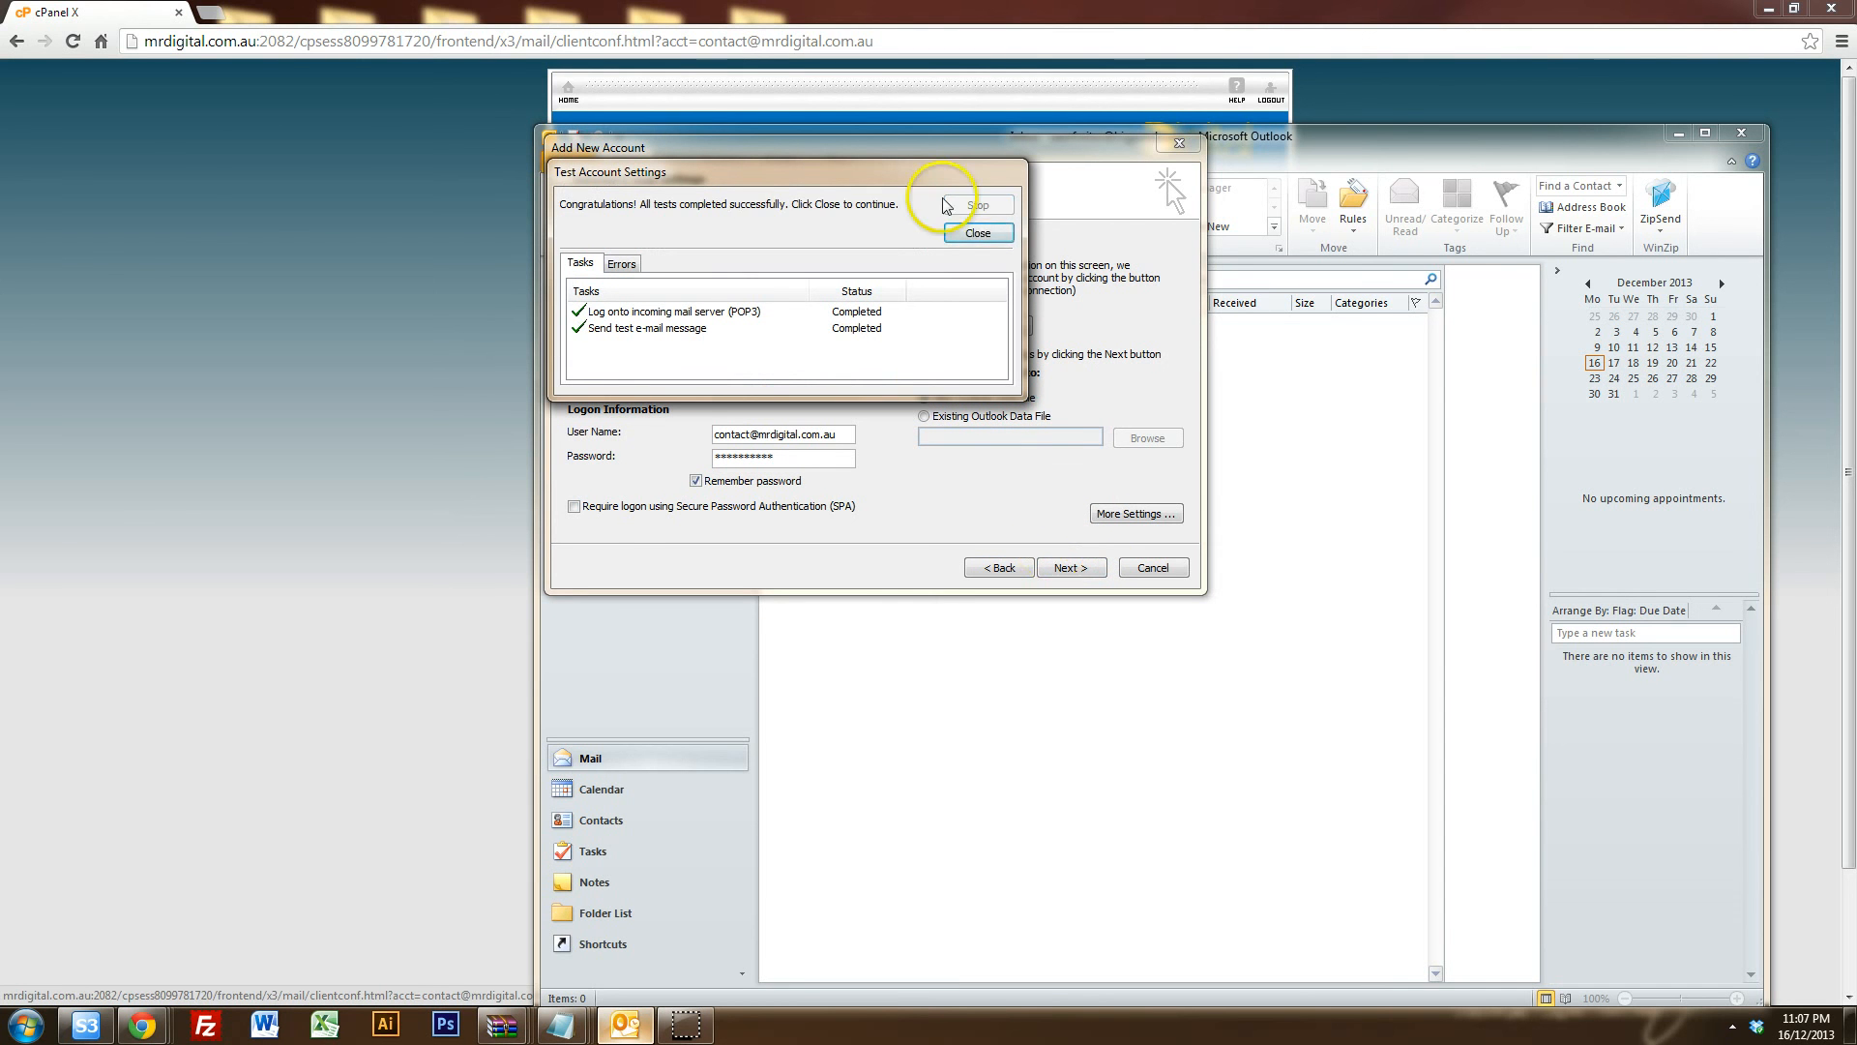
left_click(977, 232)
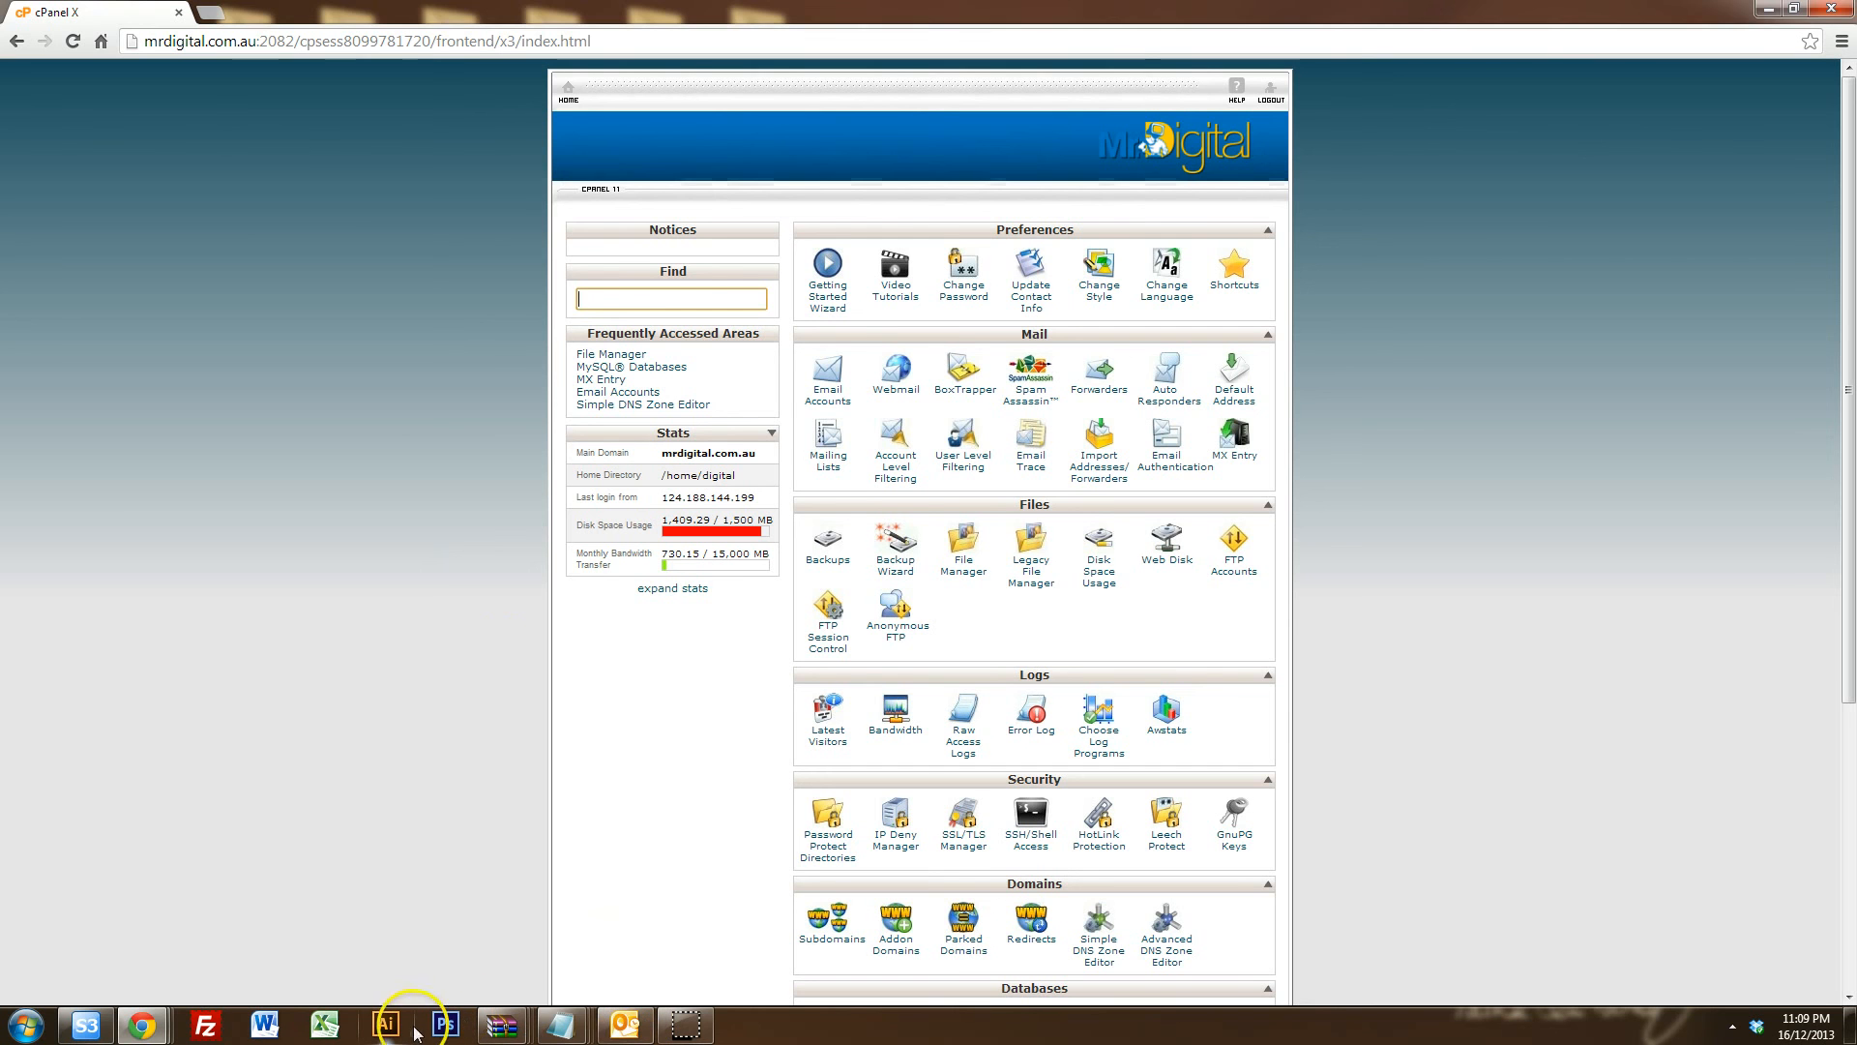
mouse_move(412, 481)
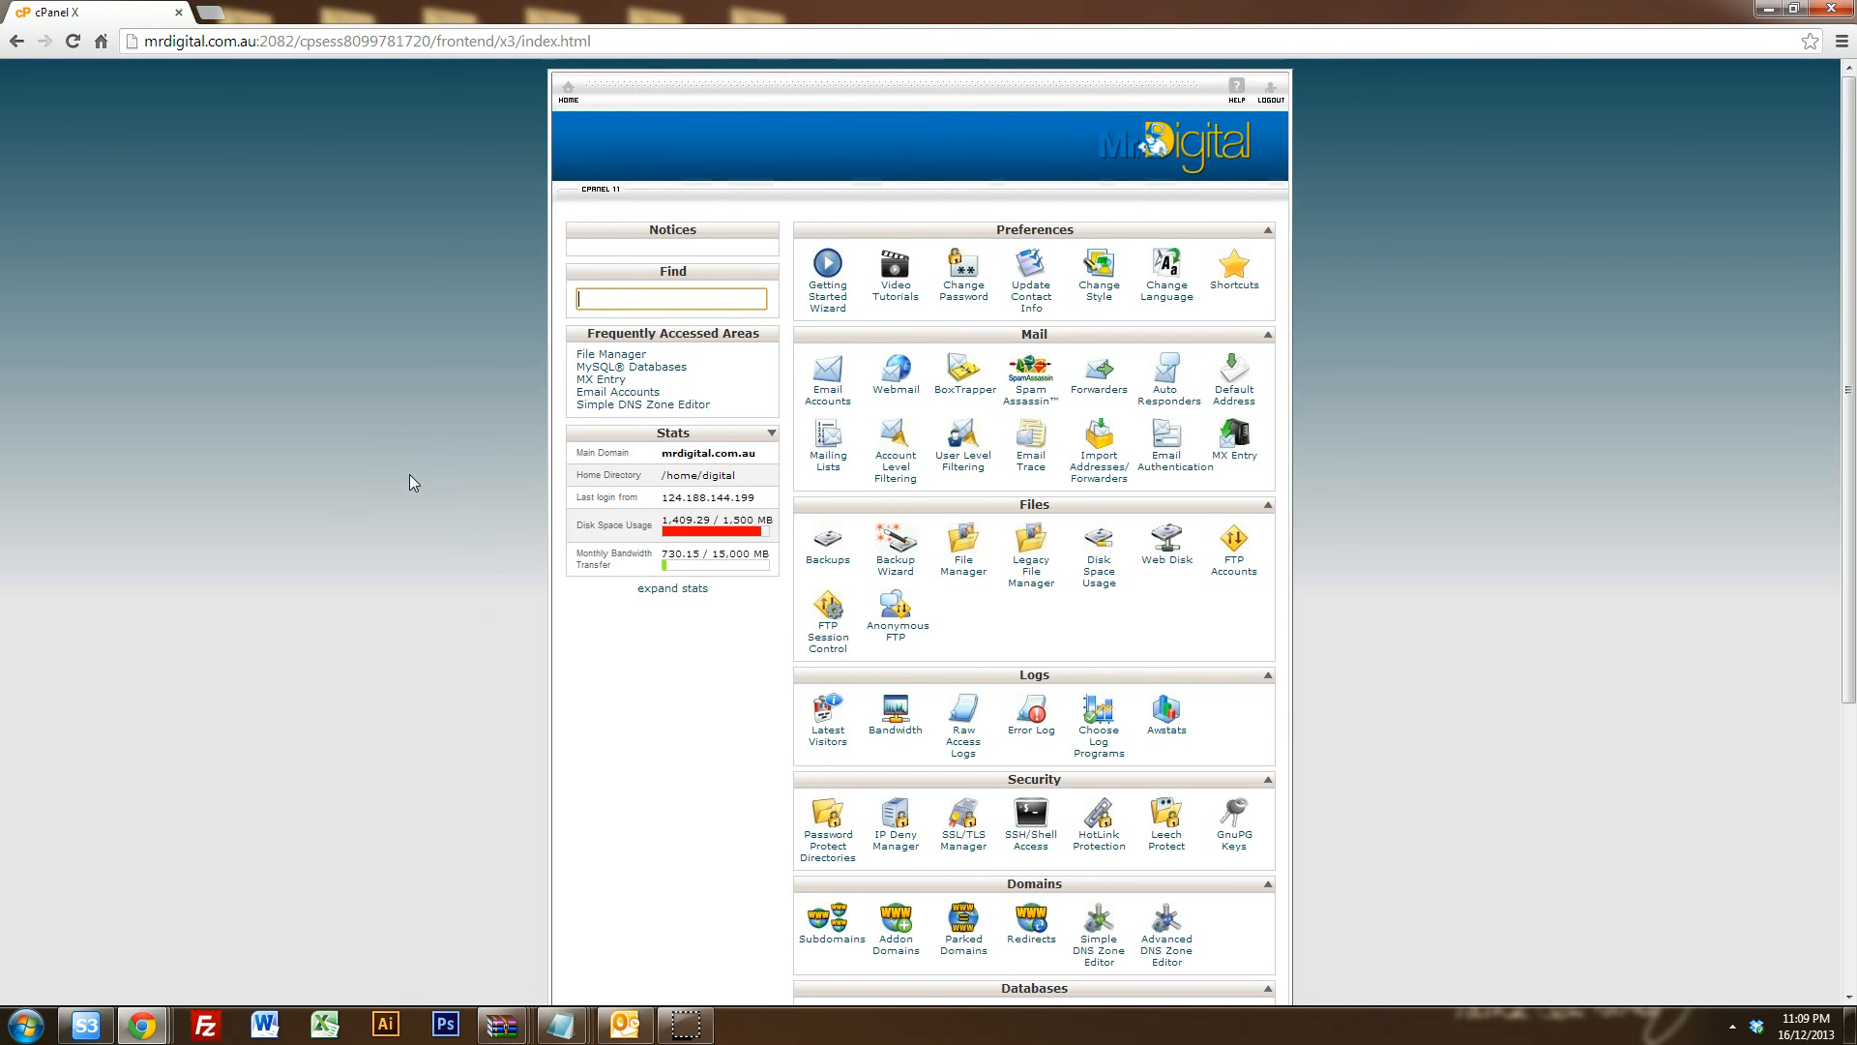